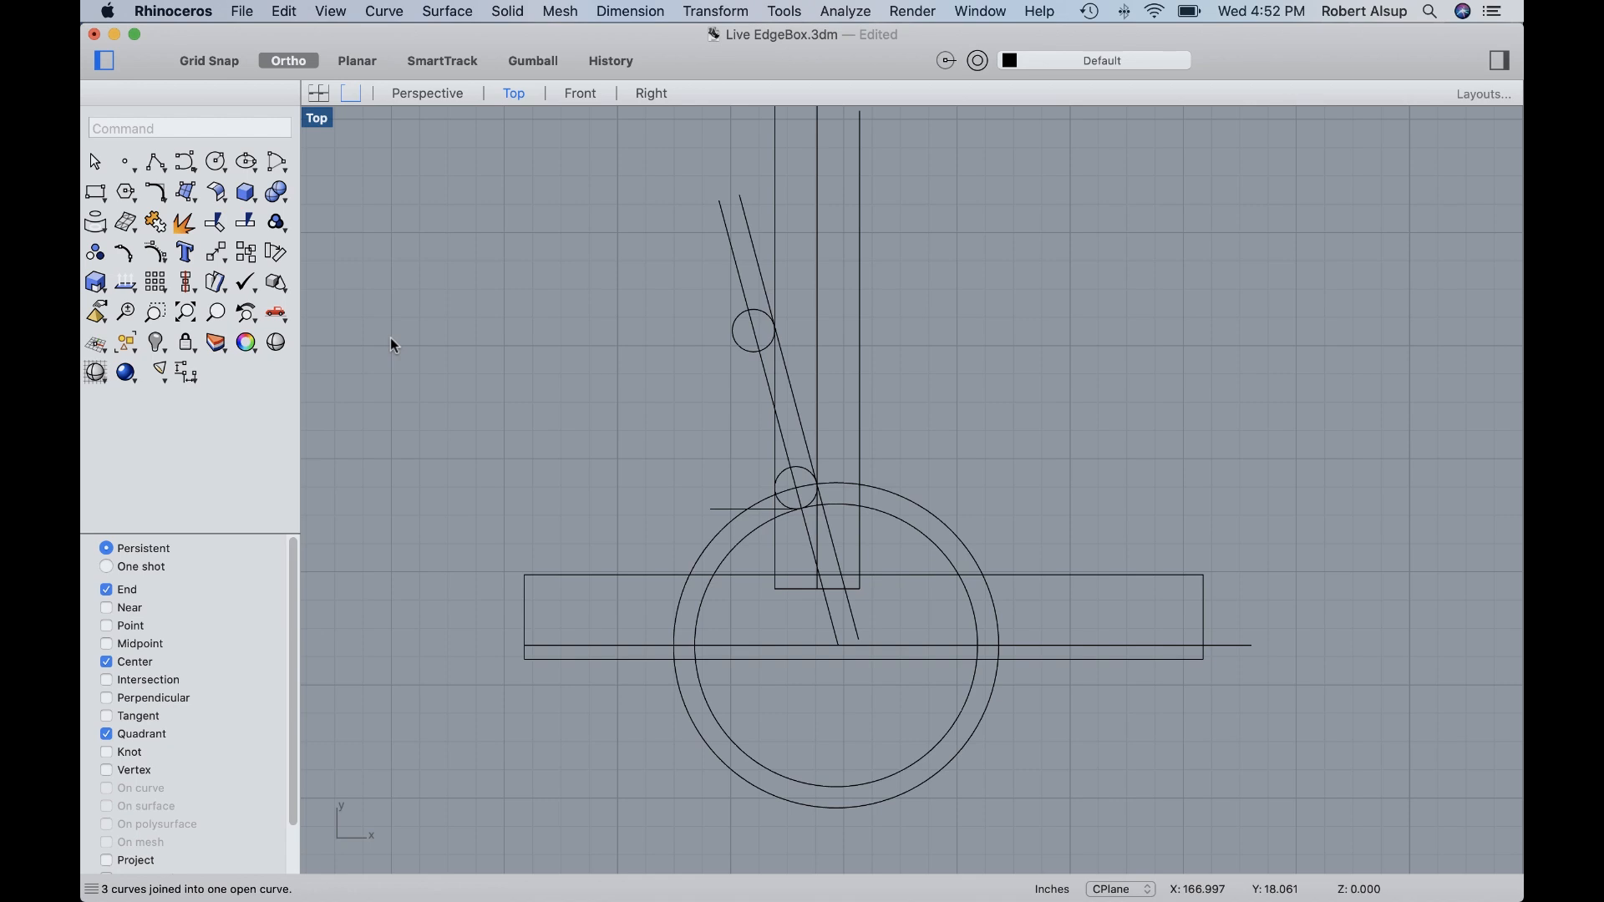
mouse_move(429, 380)
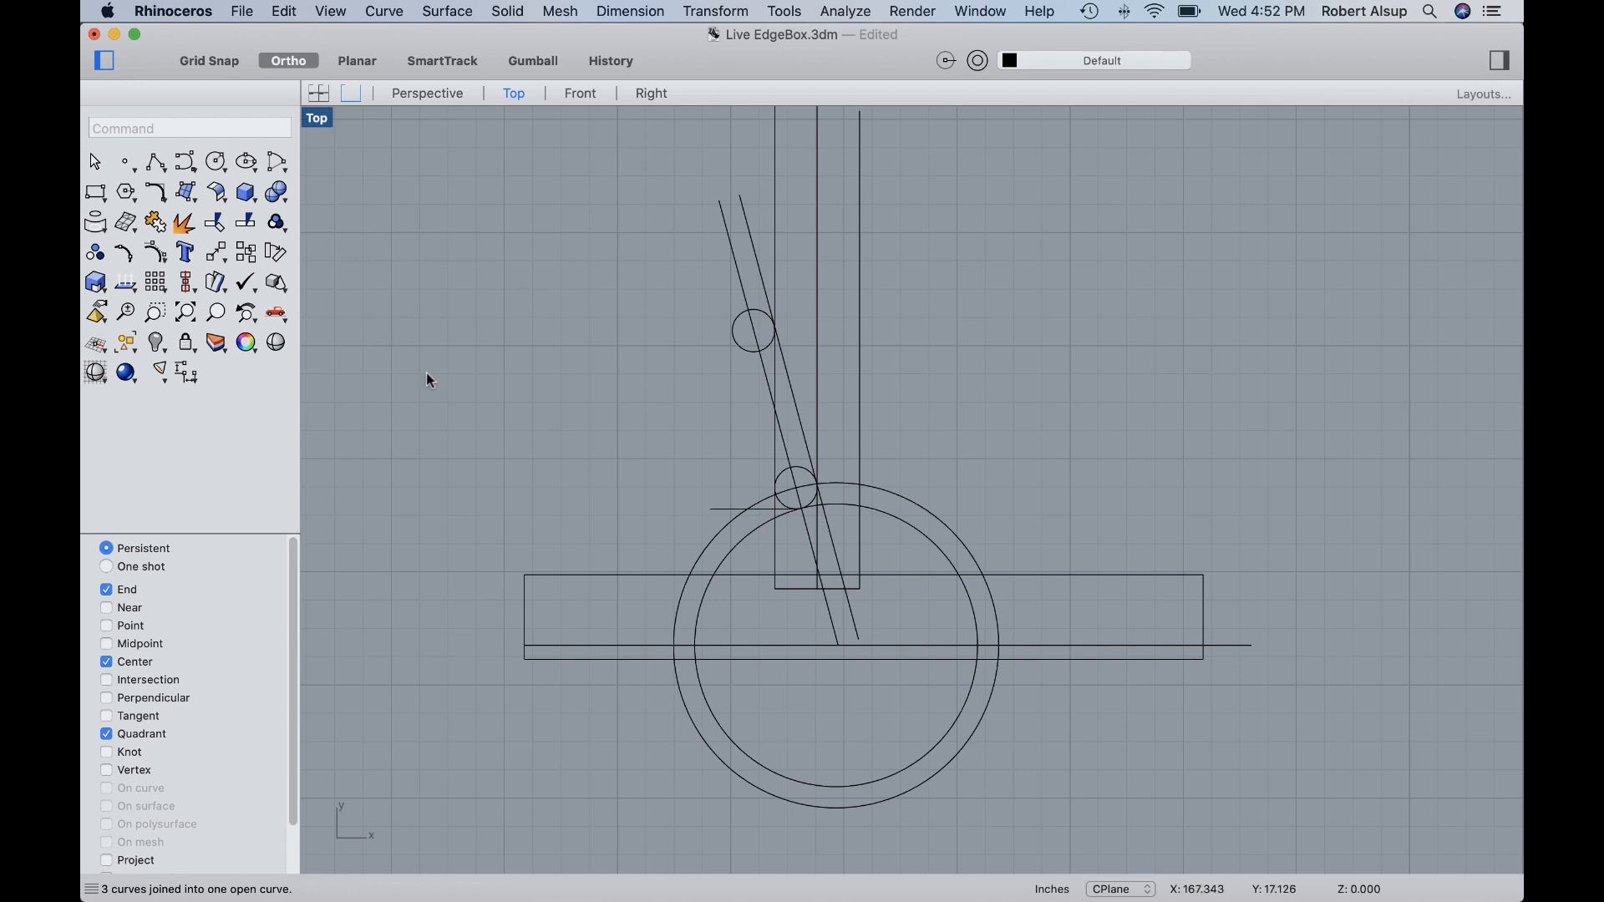
- Select the wide base rectangle, then the left slanted line from the upper circle
left_click(581, 578)
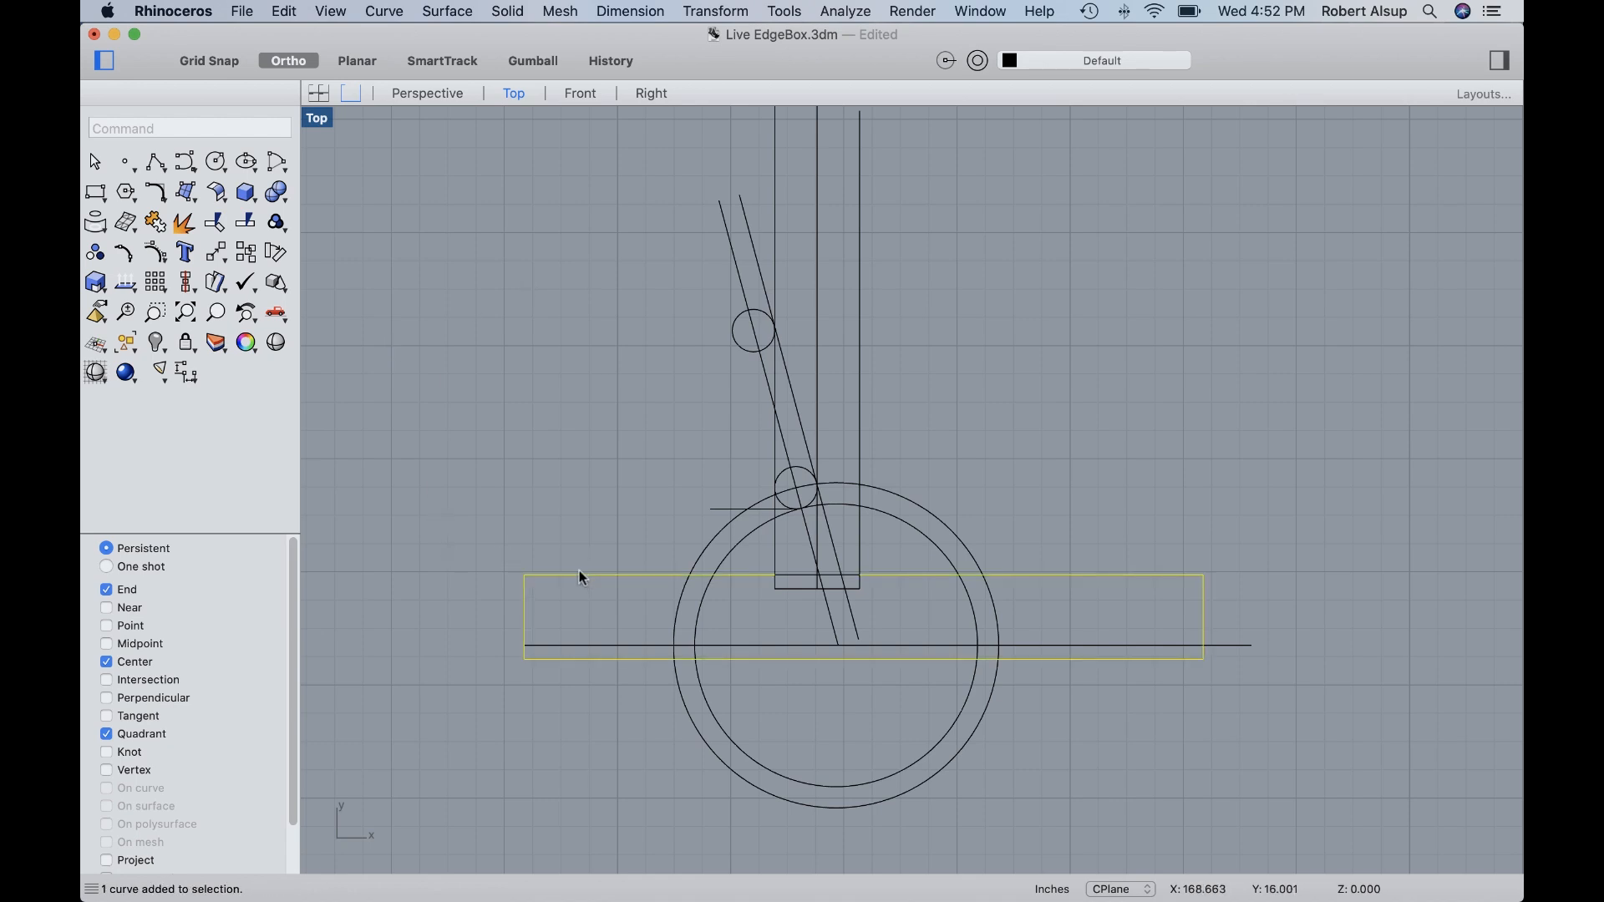
mouse_move(792, 615)
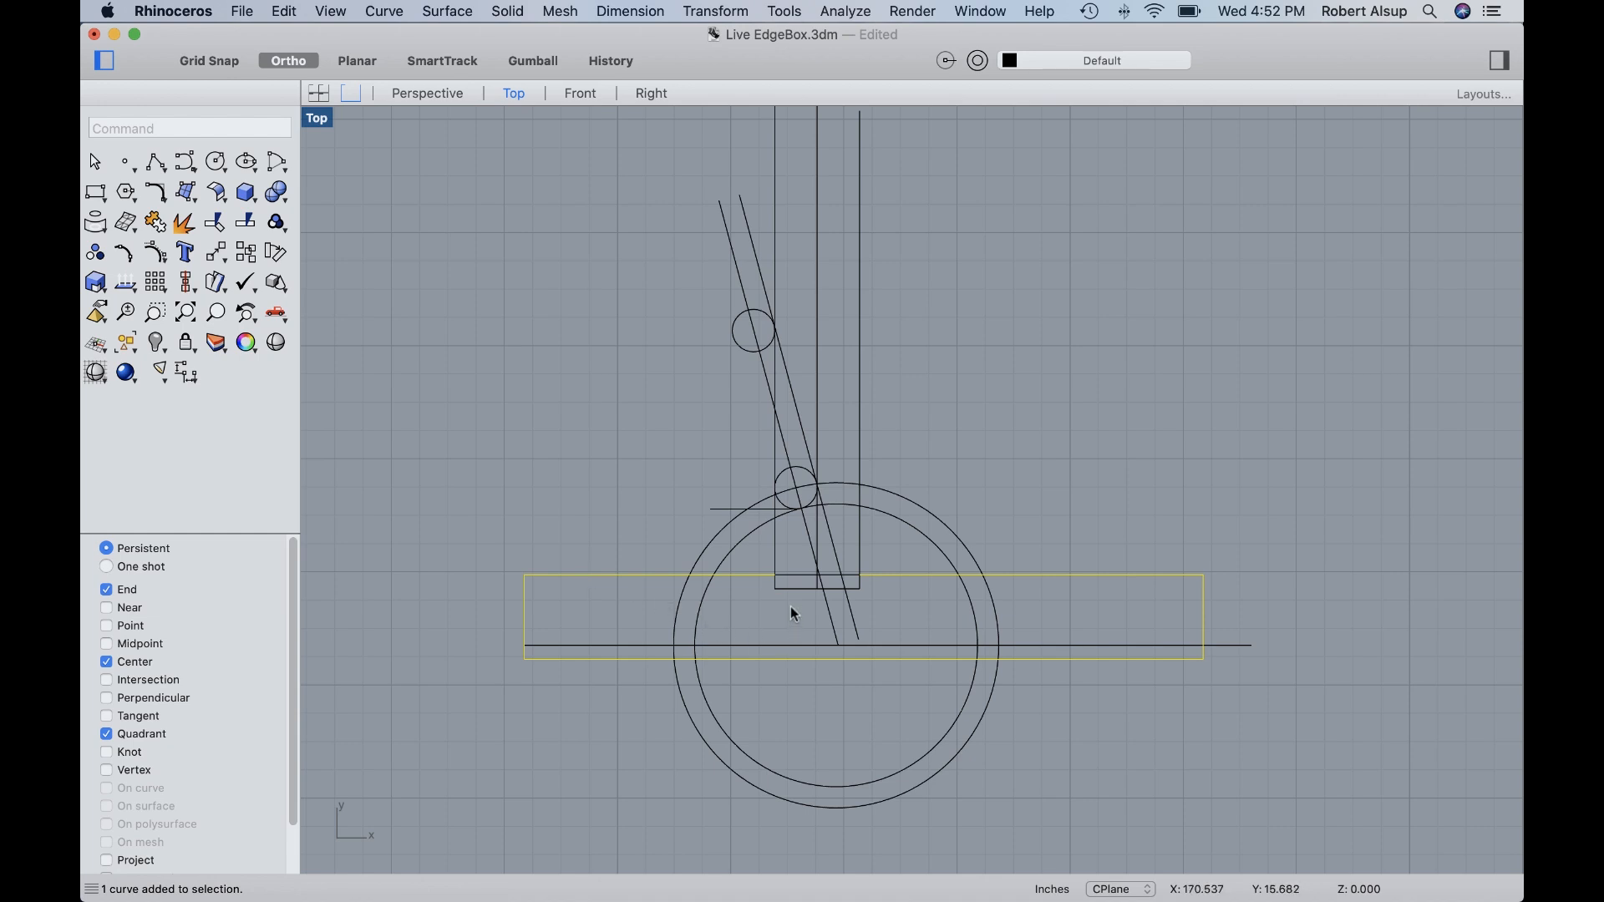
mouse_move(864, 454)
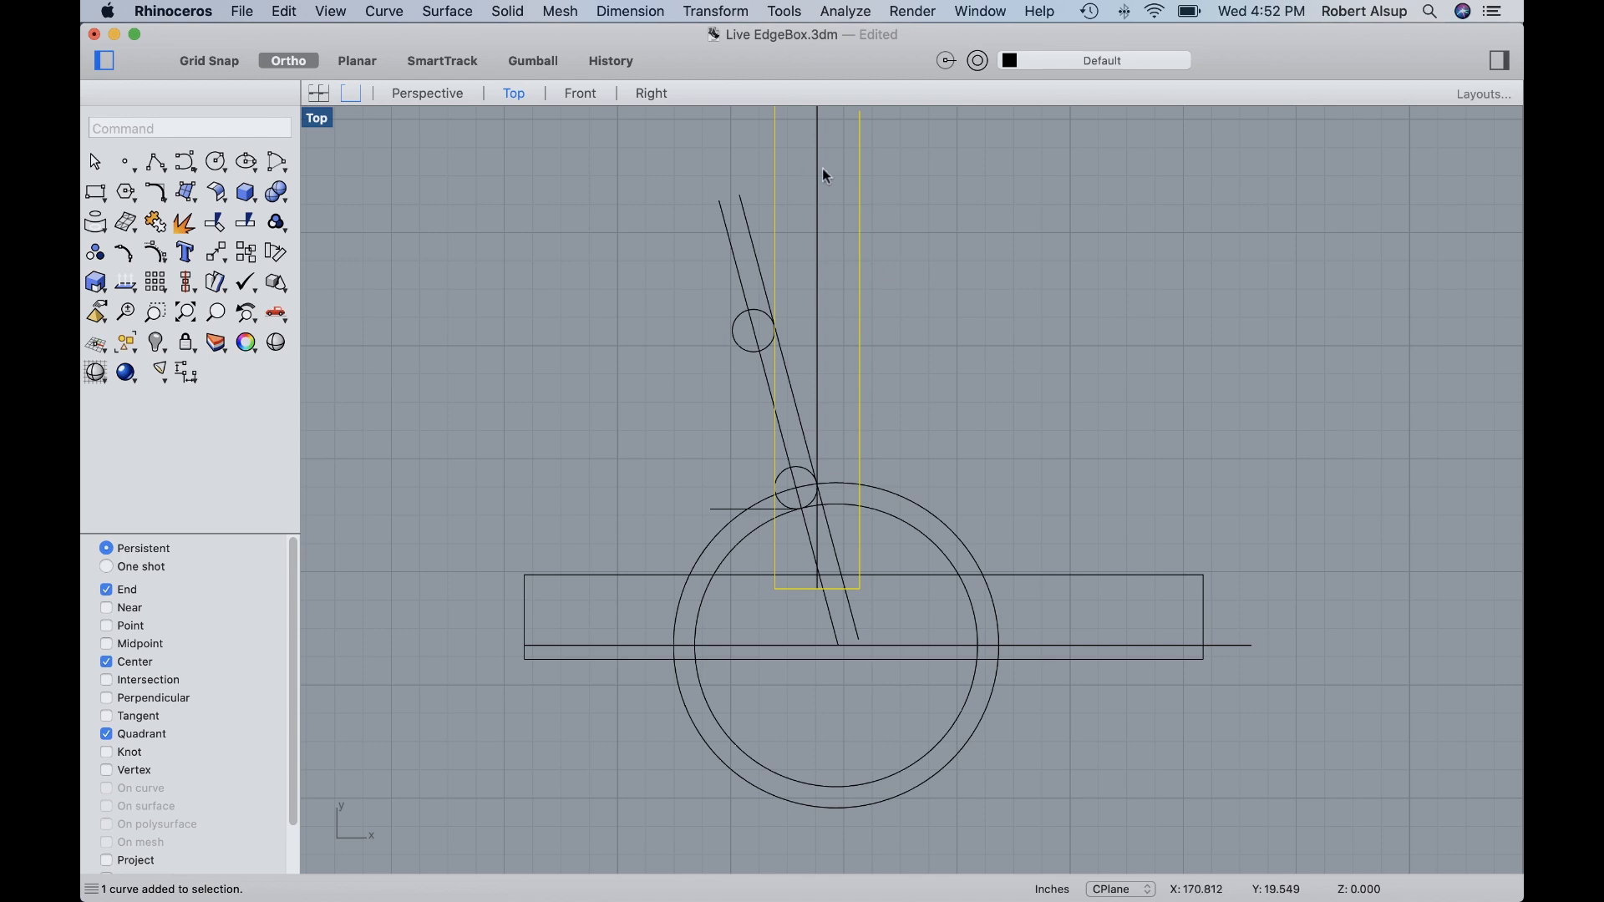
mouse_move(800, 586)
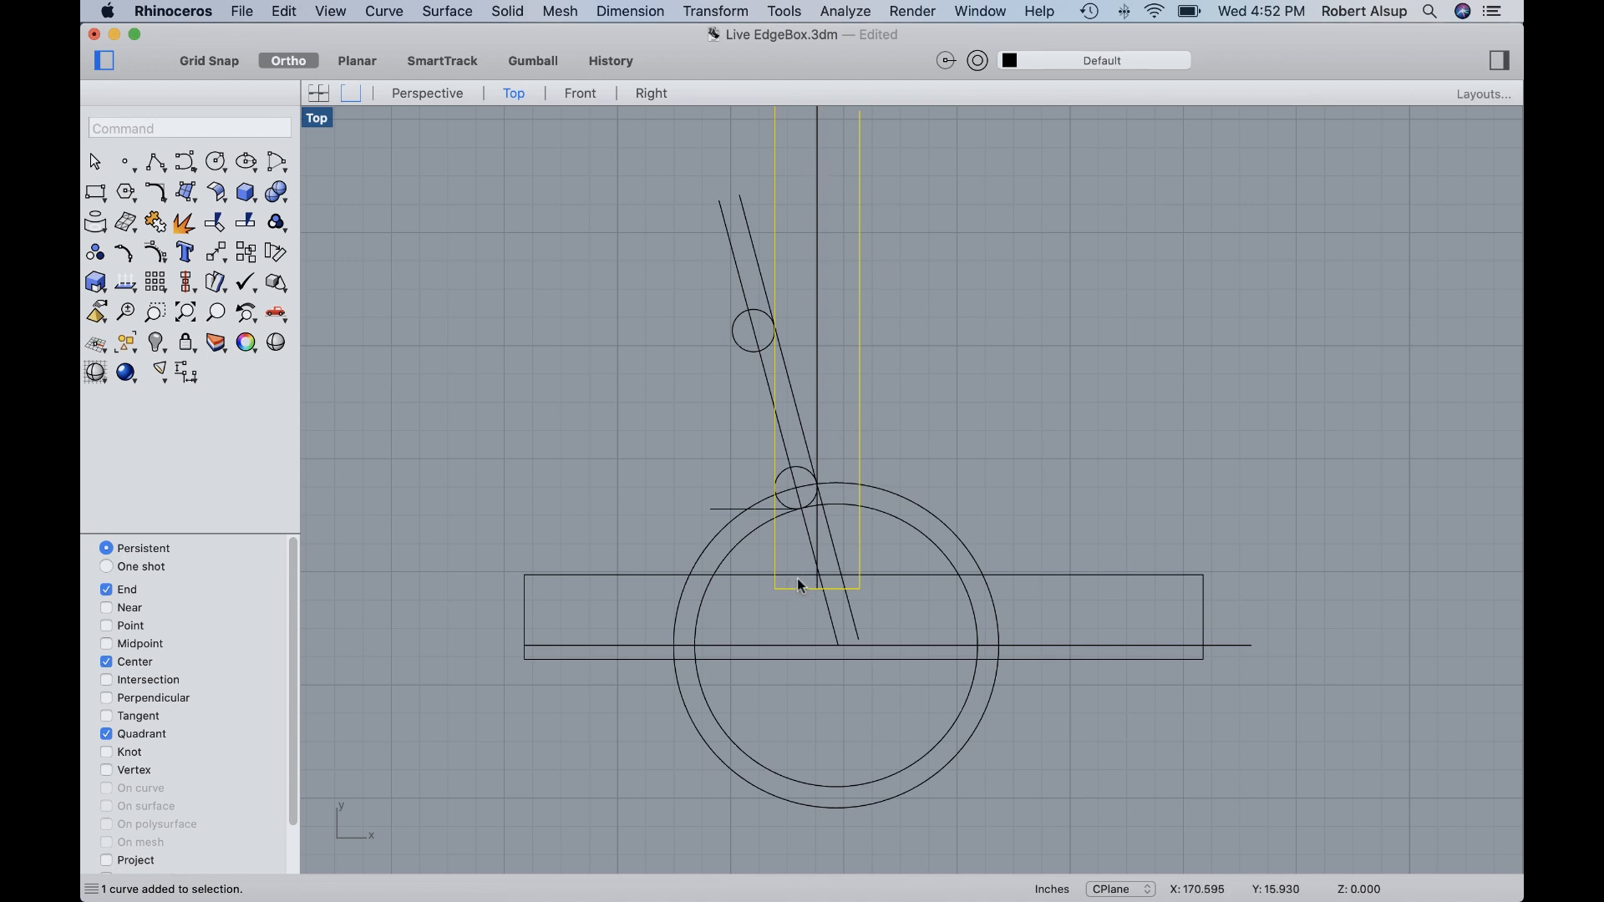
mouse_move(855, 447)
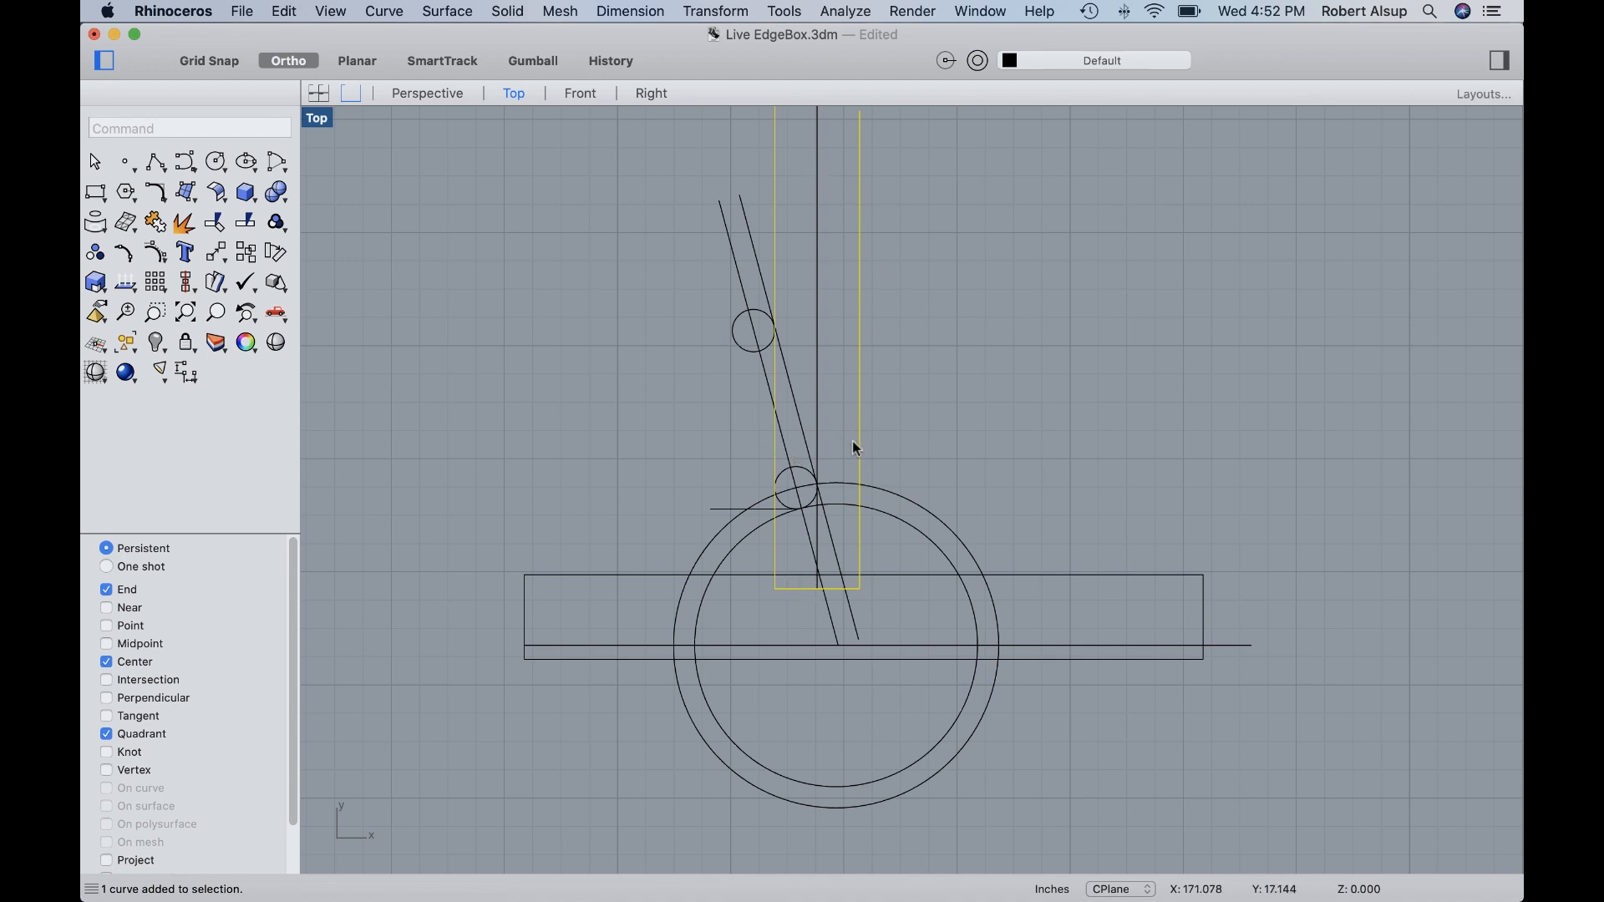
mouse_move(904, 470)
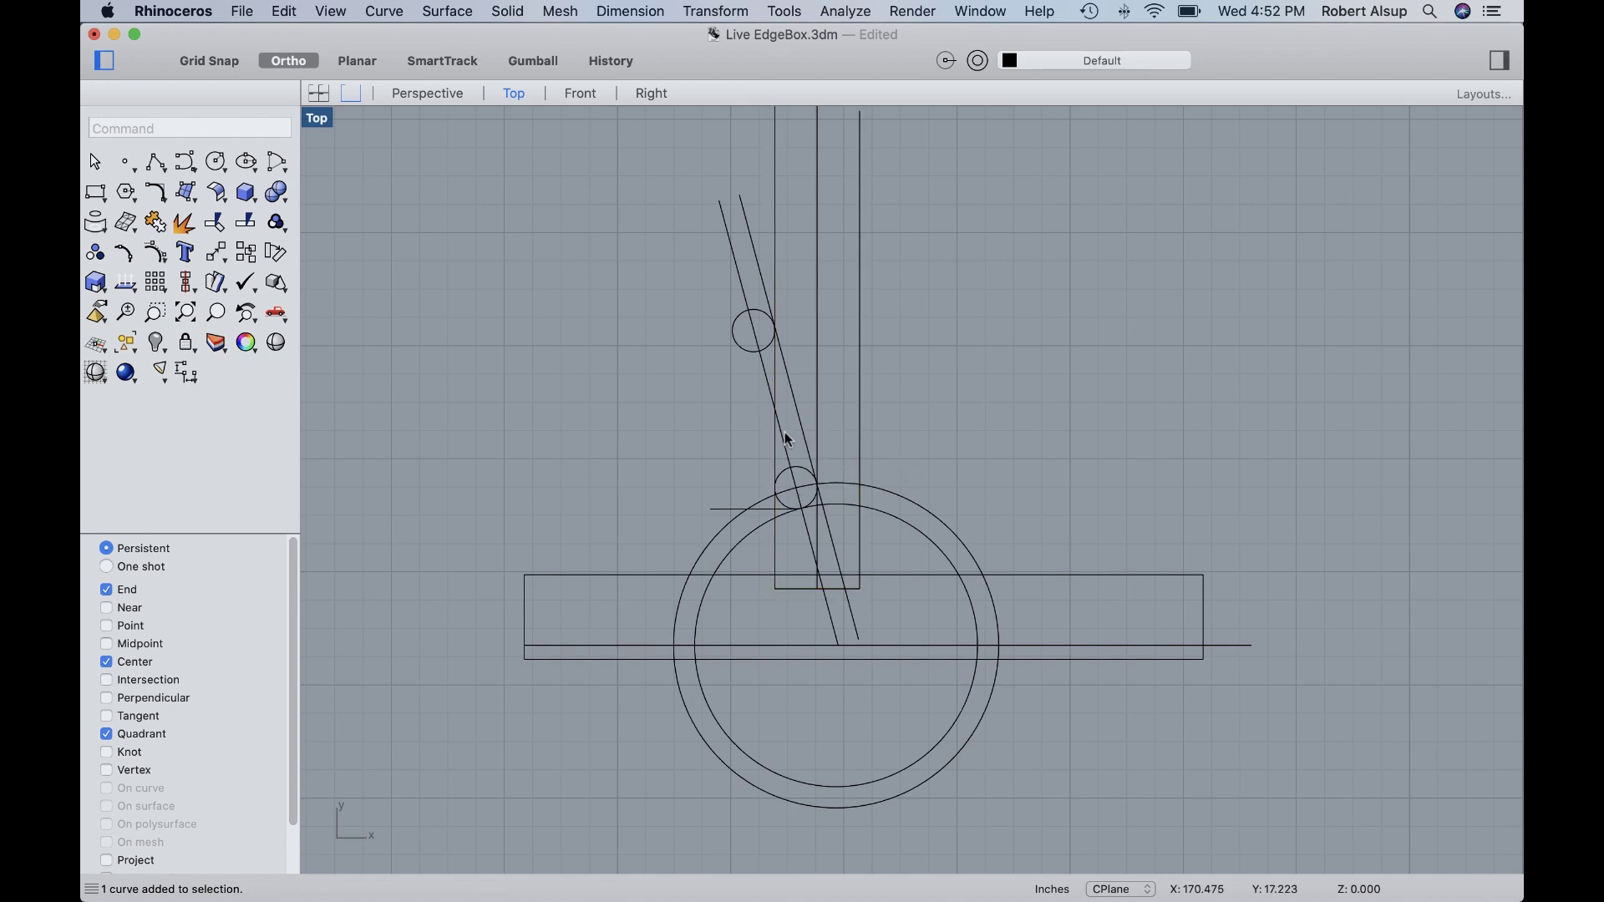
left_click(786, 442)
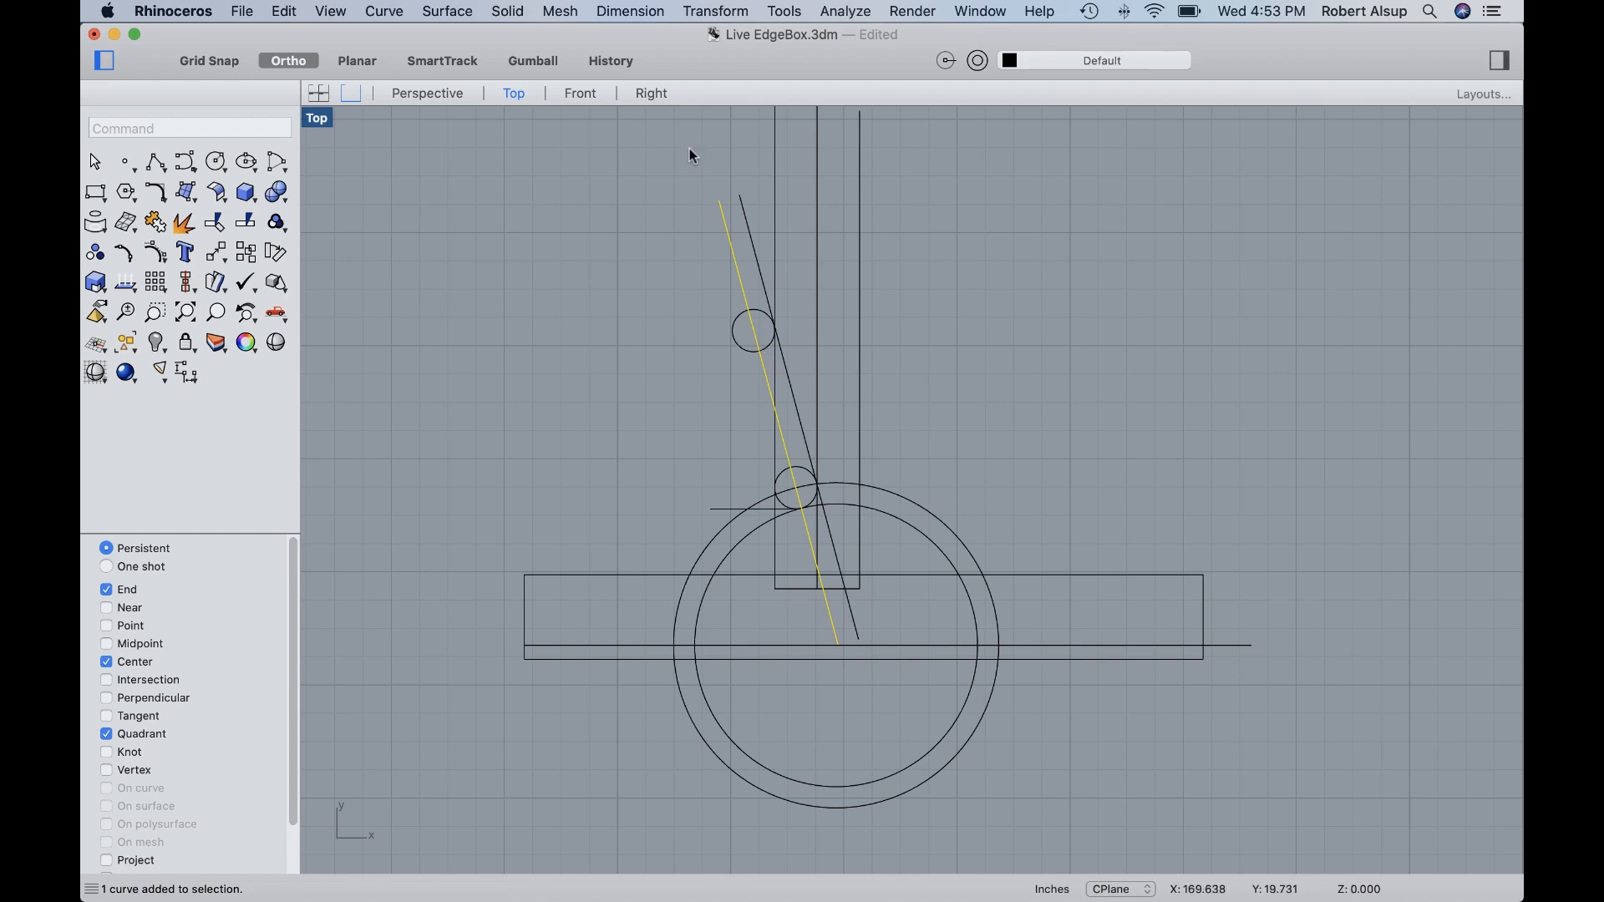
mouse_move(867, 606)
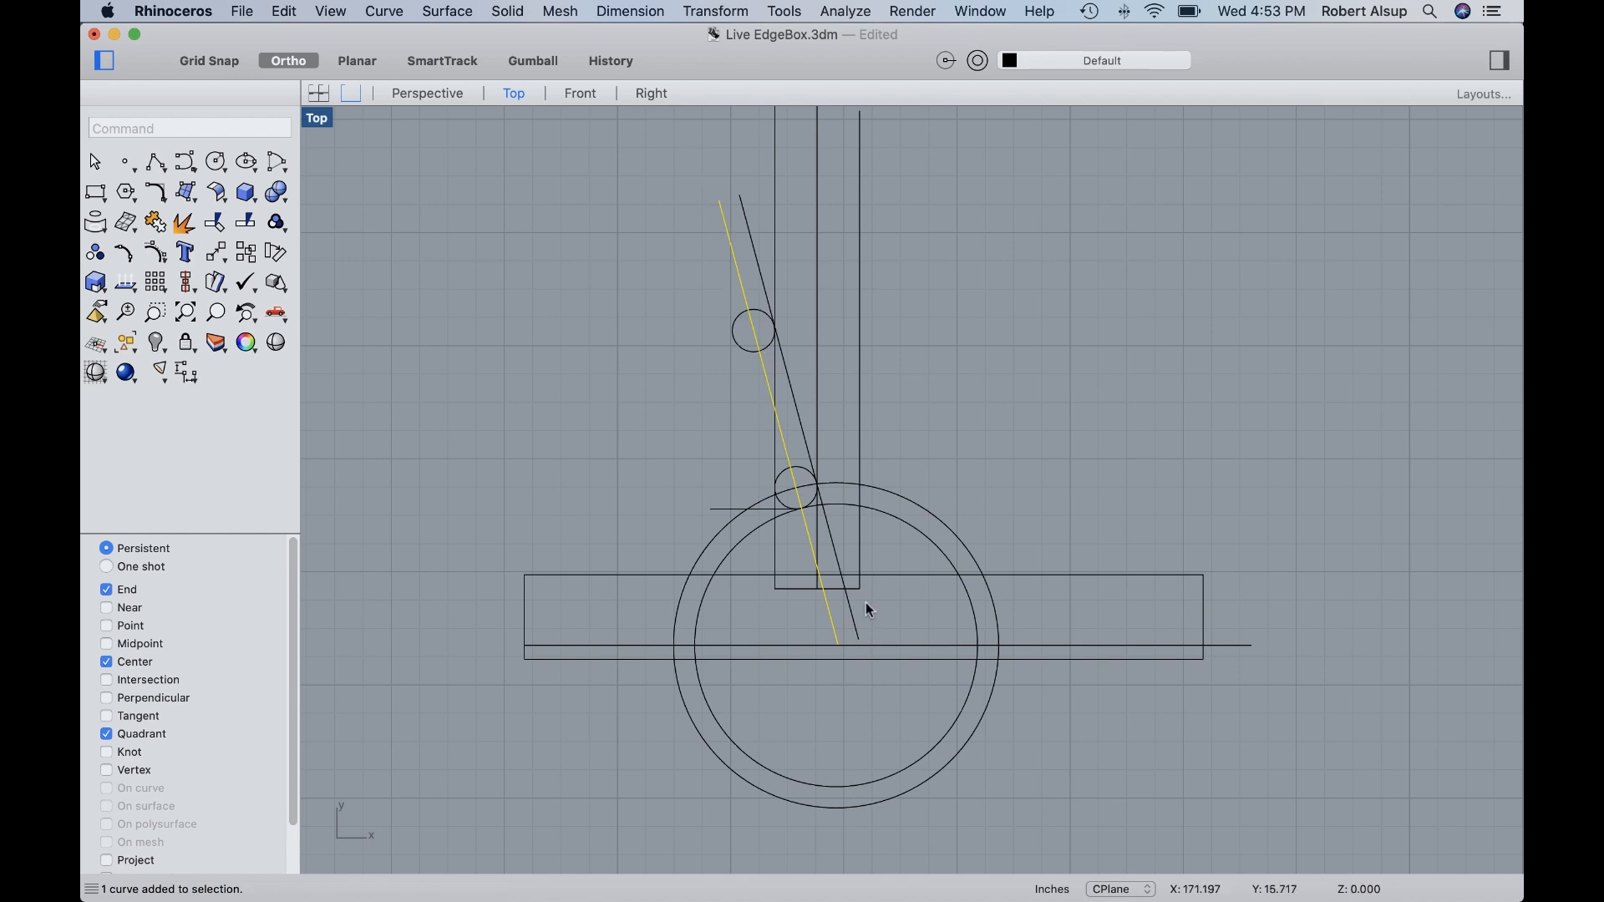
mouse_move(829, 650)
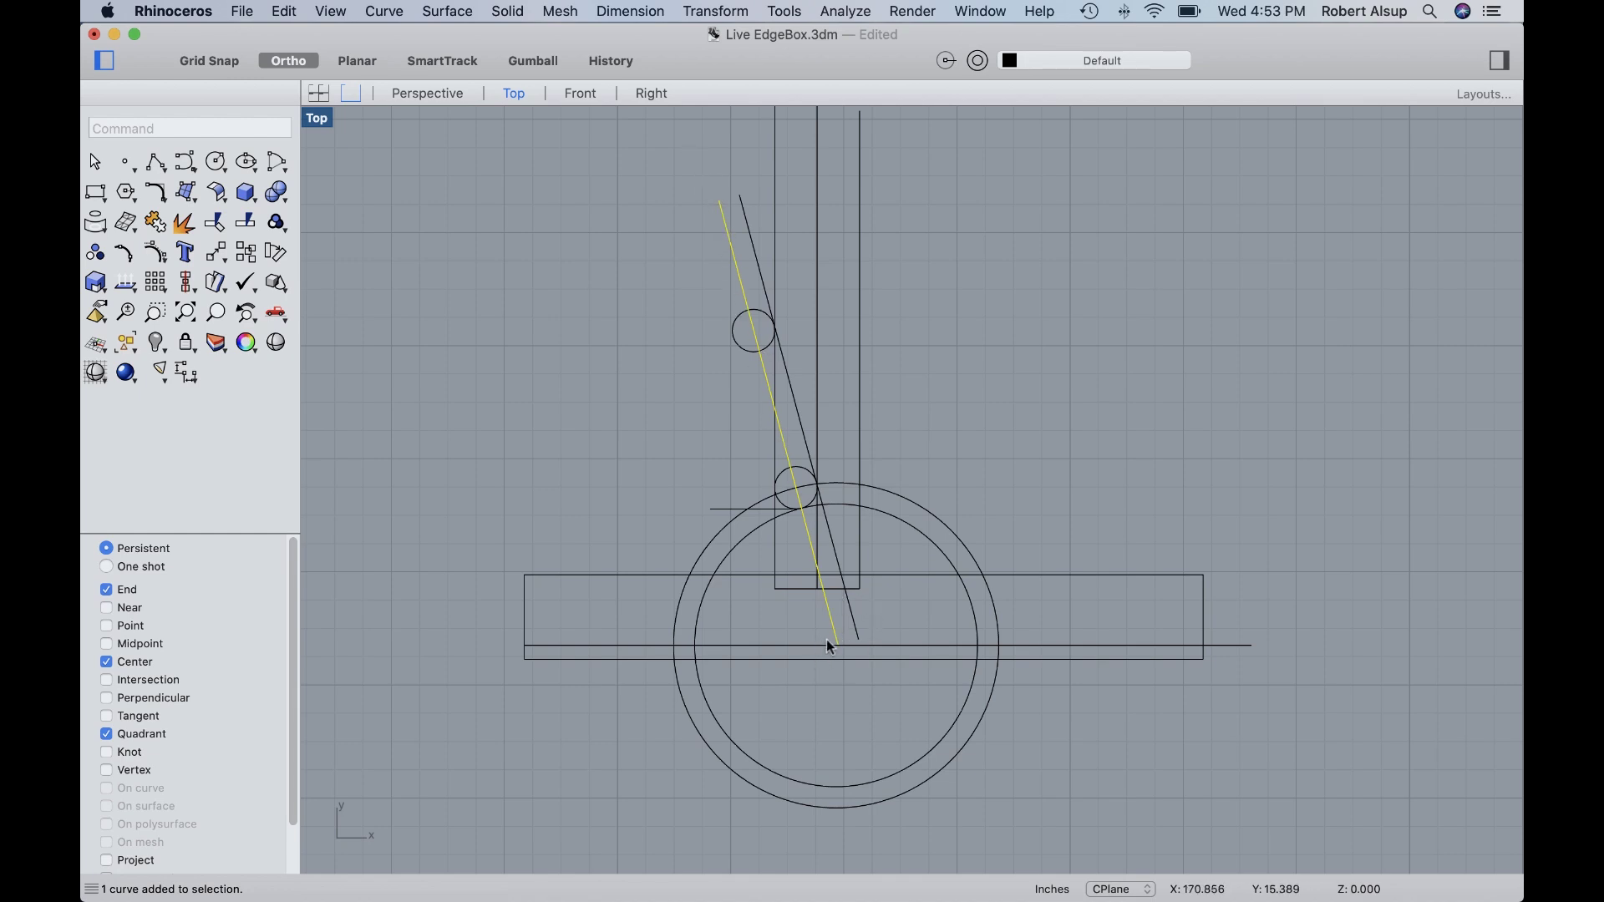
mouse_move(840, 667)
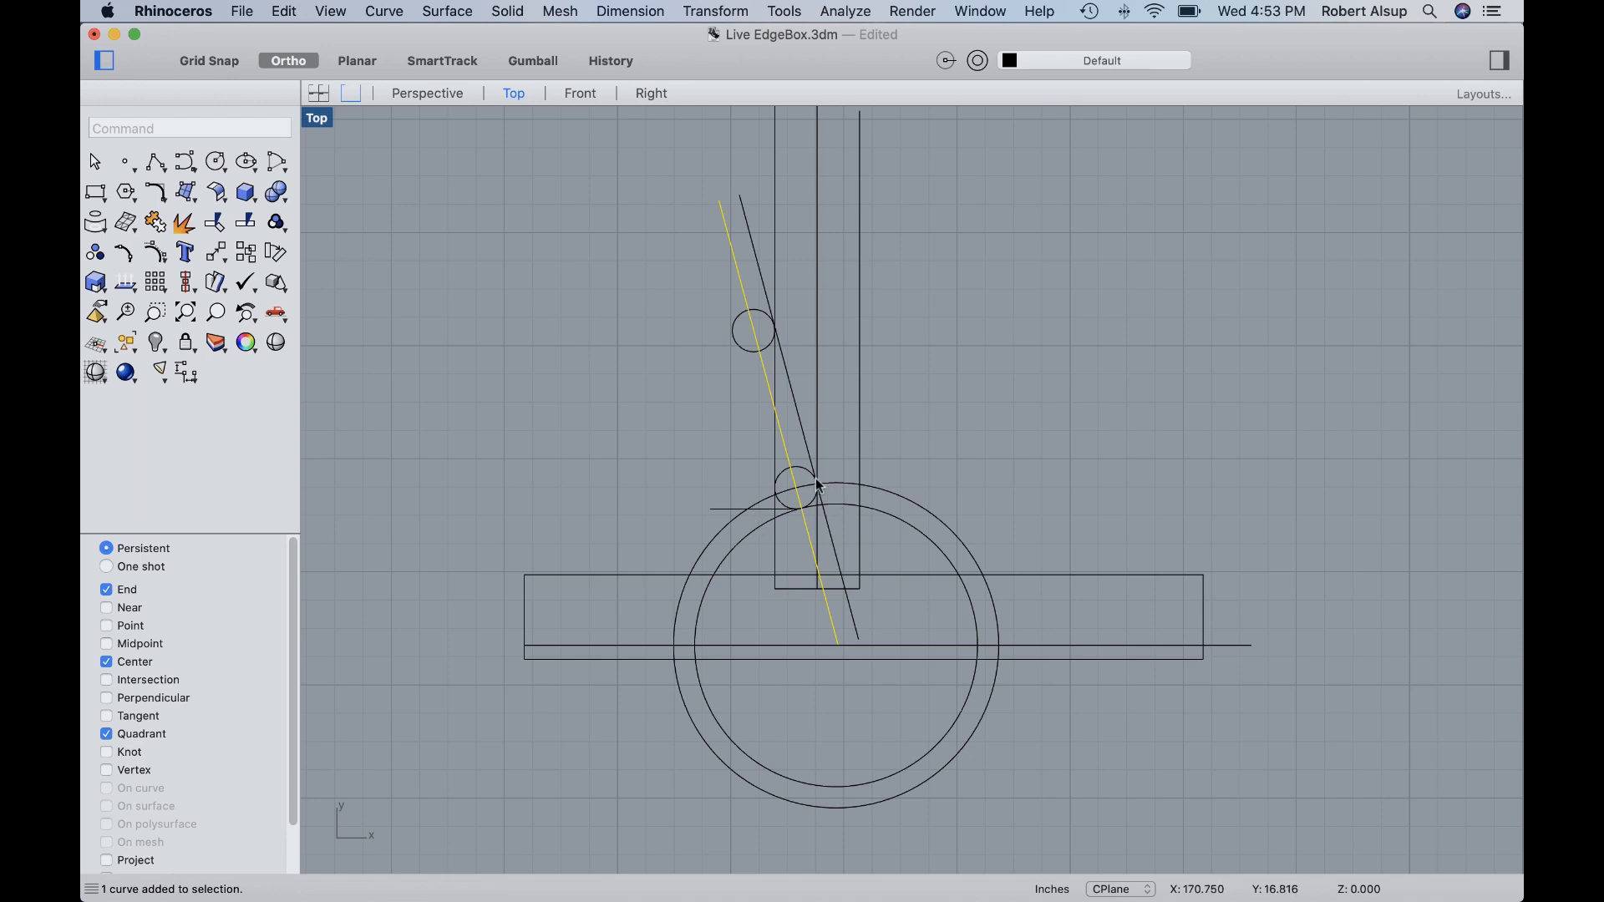
mouse_move(783, 514)
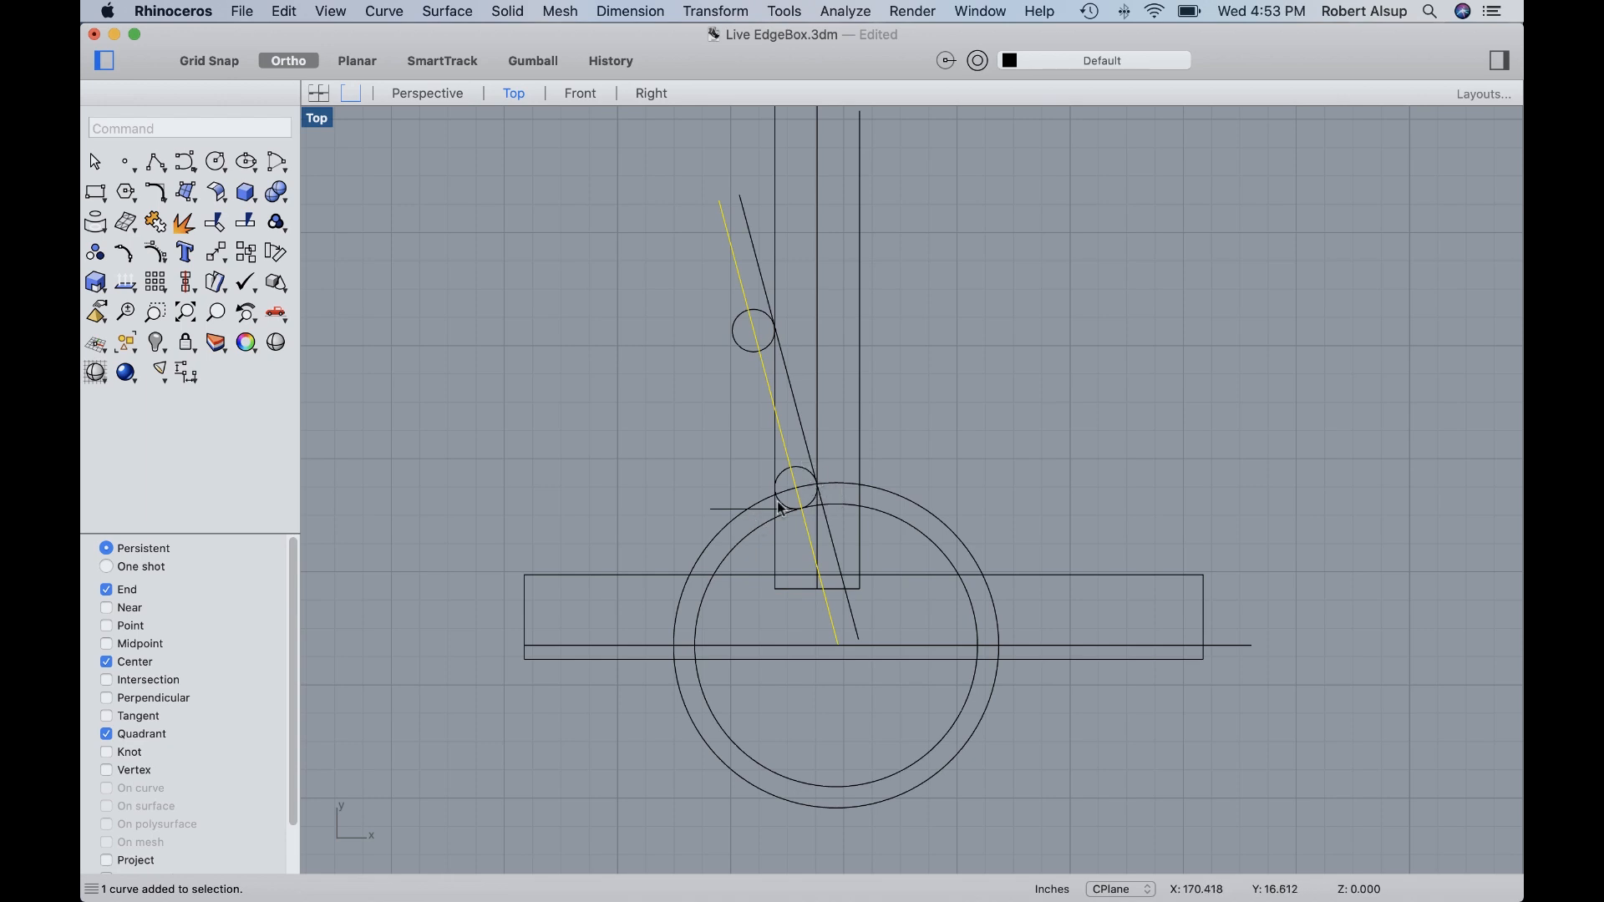
mouse_move(767, 335)
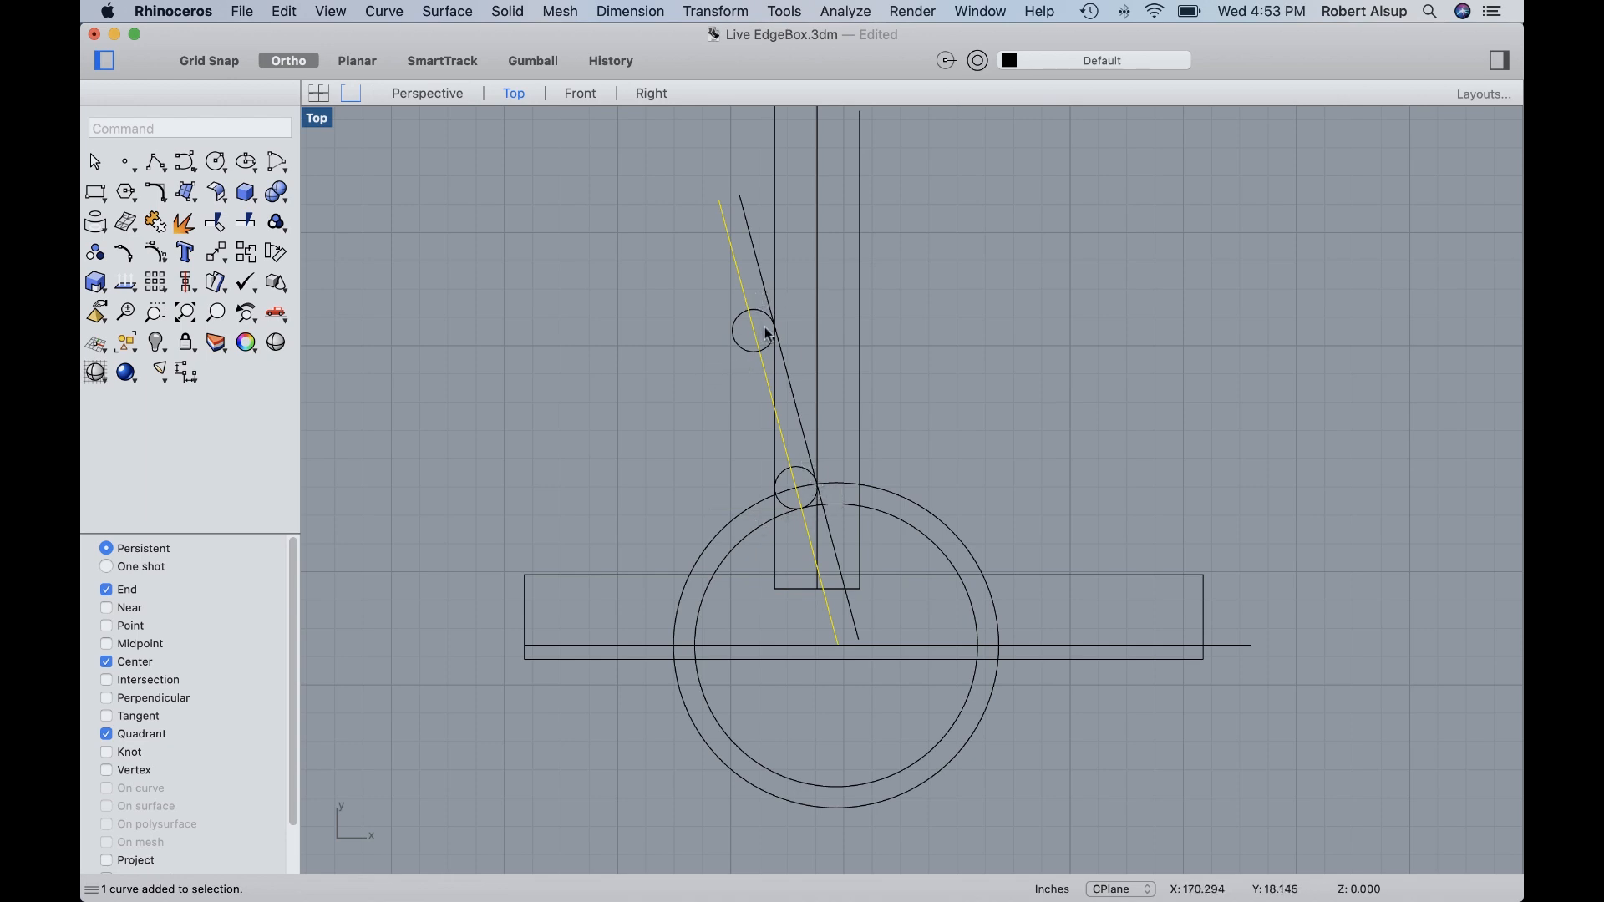
mouse_move(920, 398)
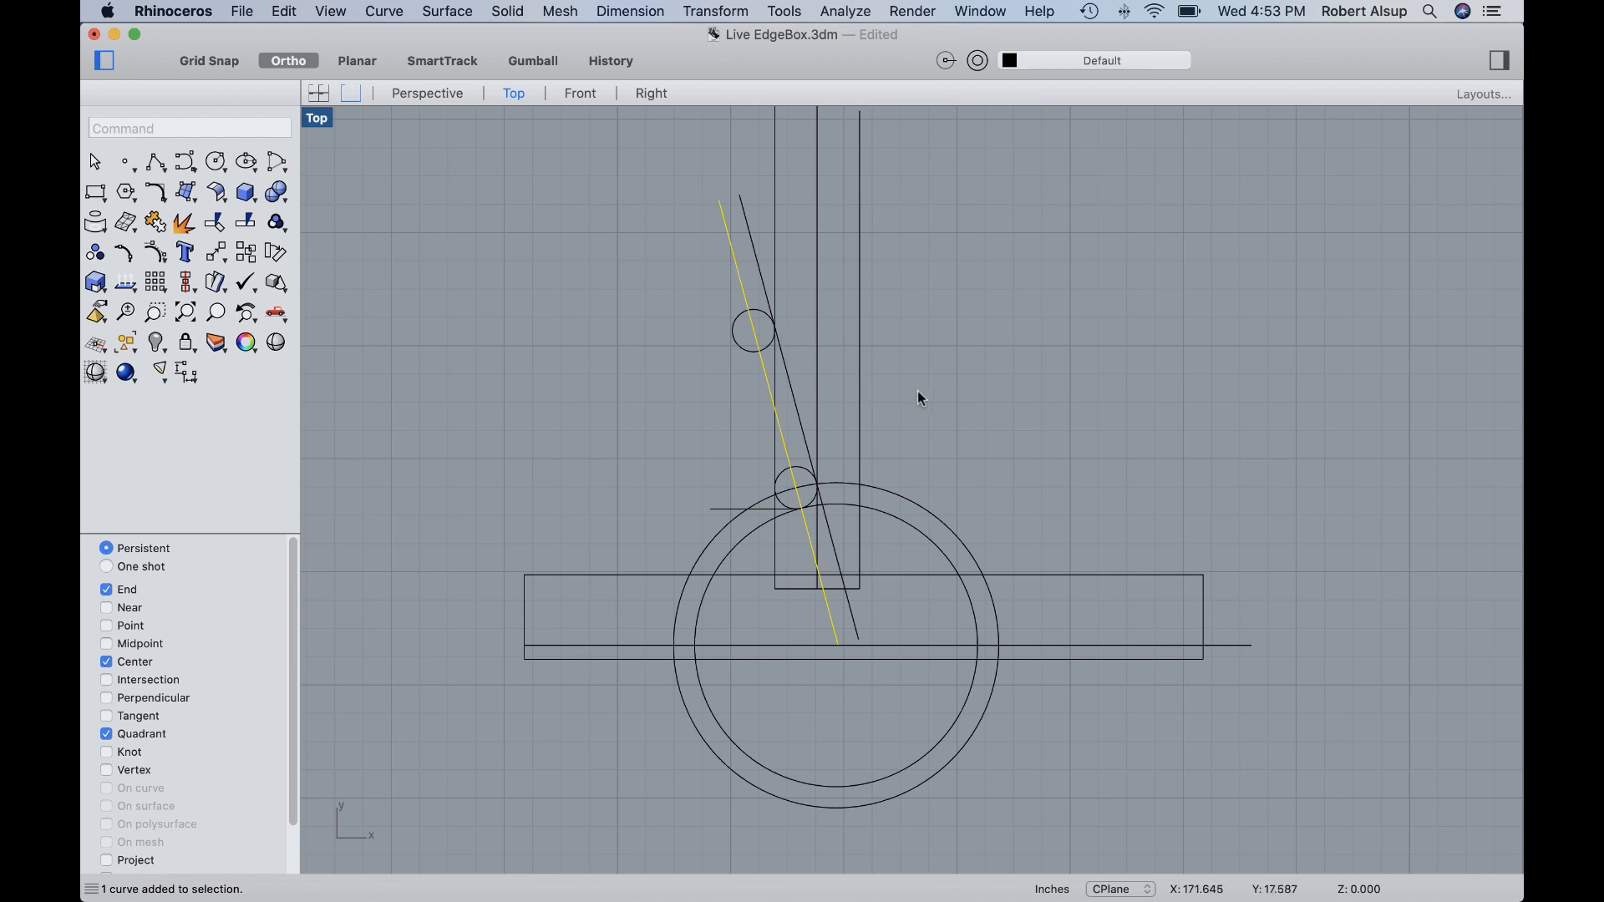
right_click(888, 373)
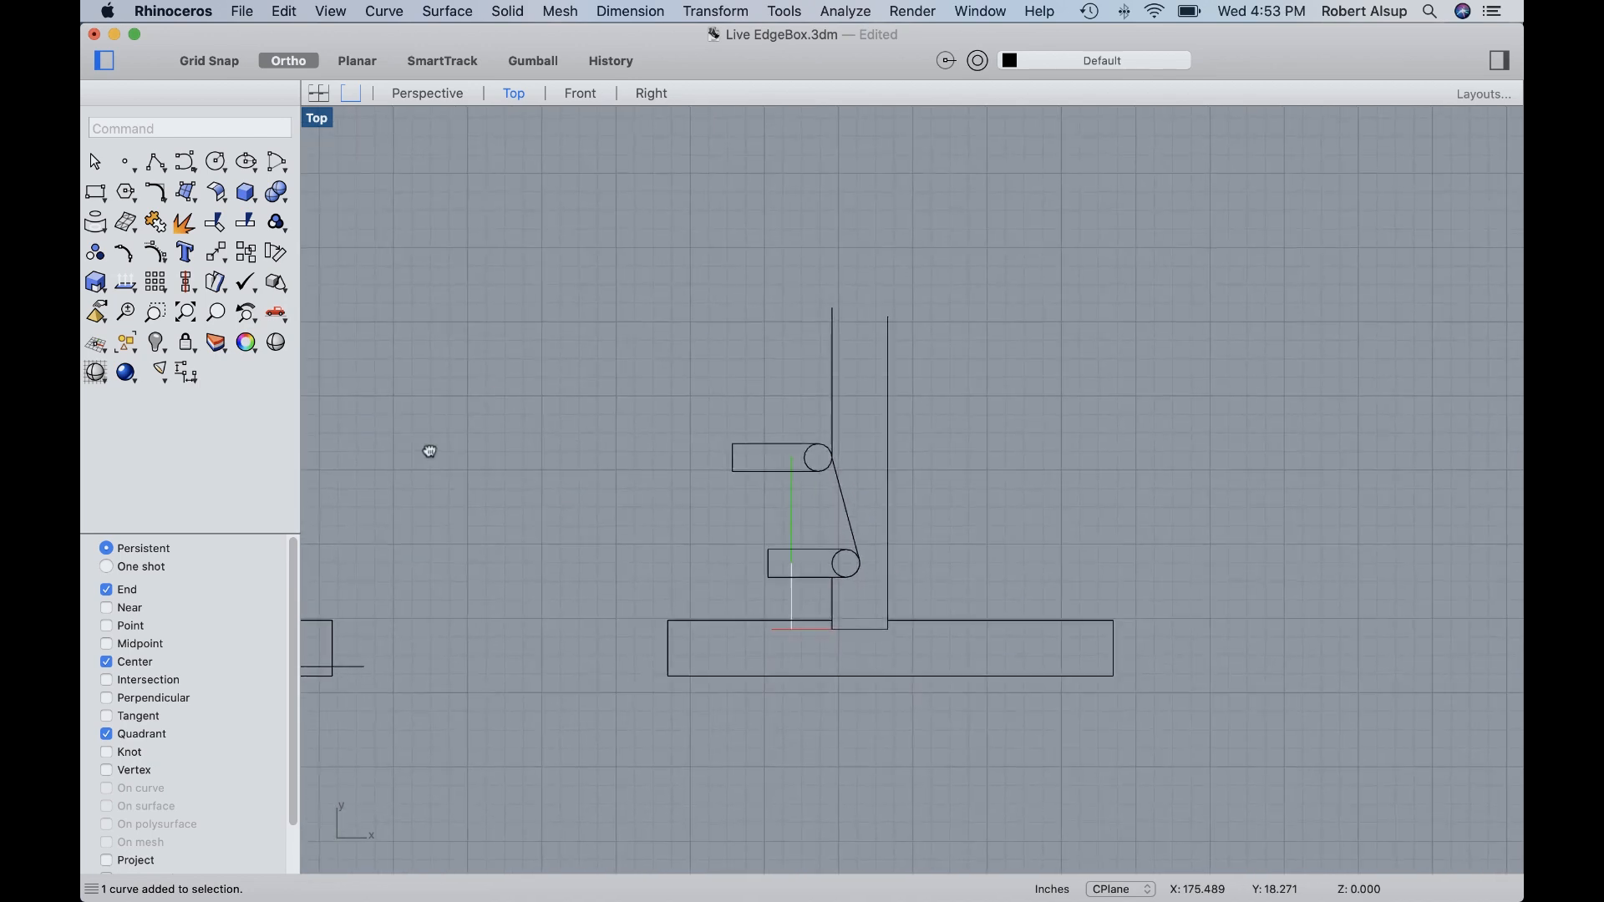
left_click_drag(429, 451, 717, 543)
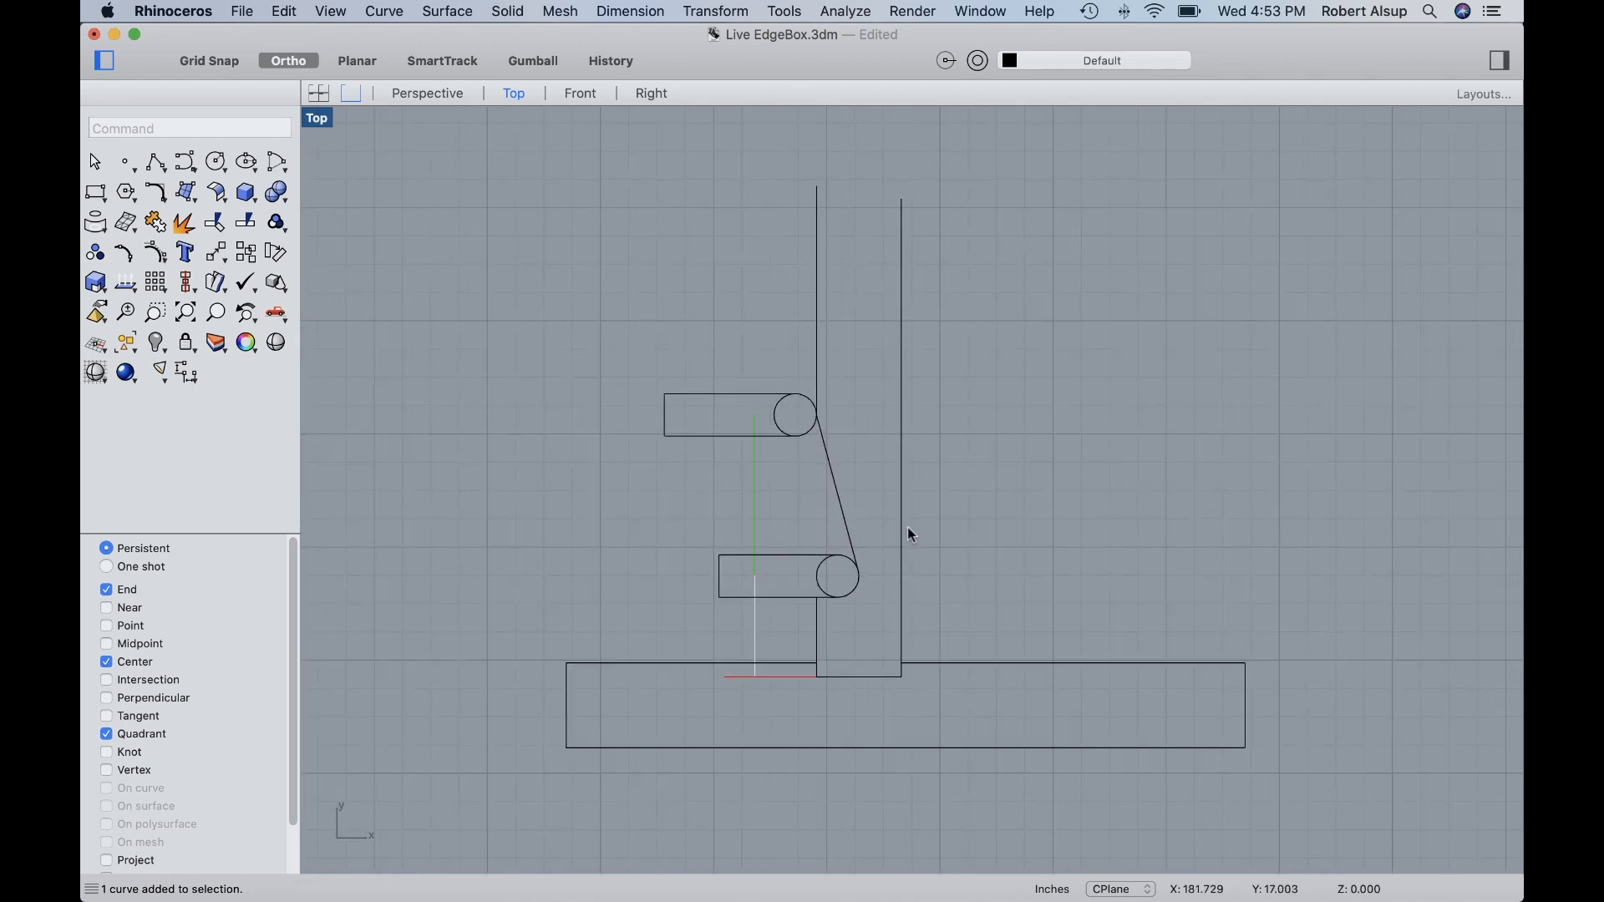
mouse_move(695, 389)
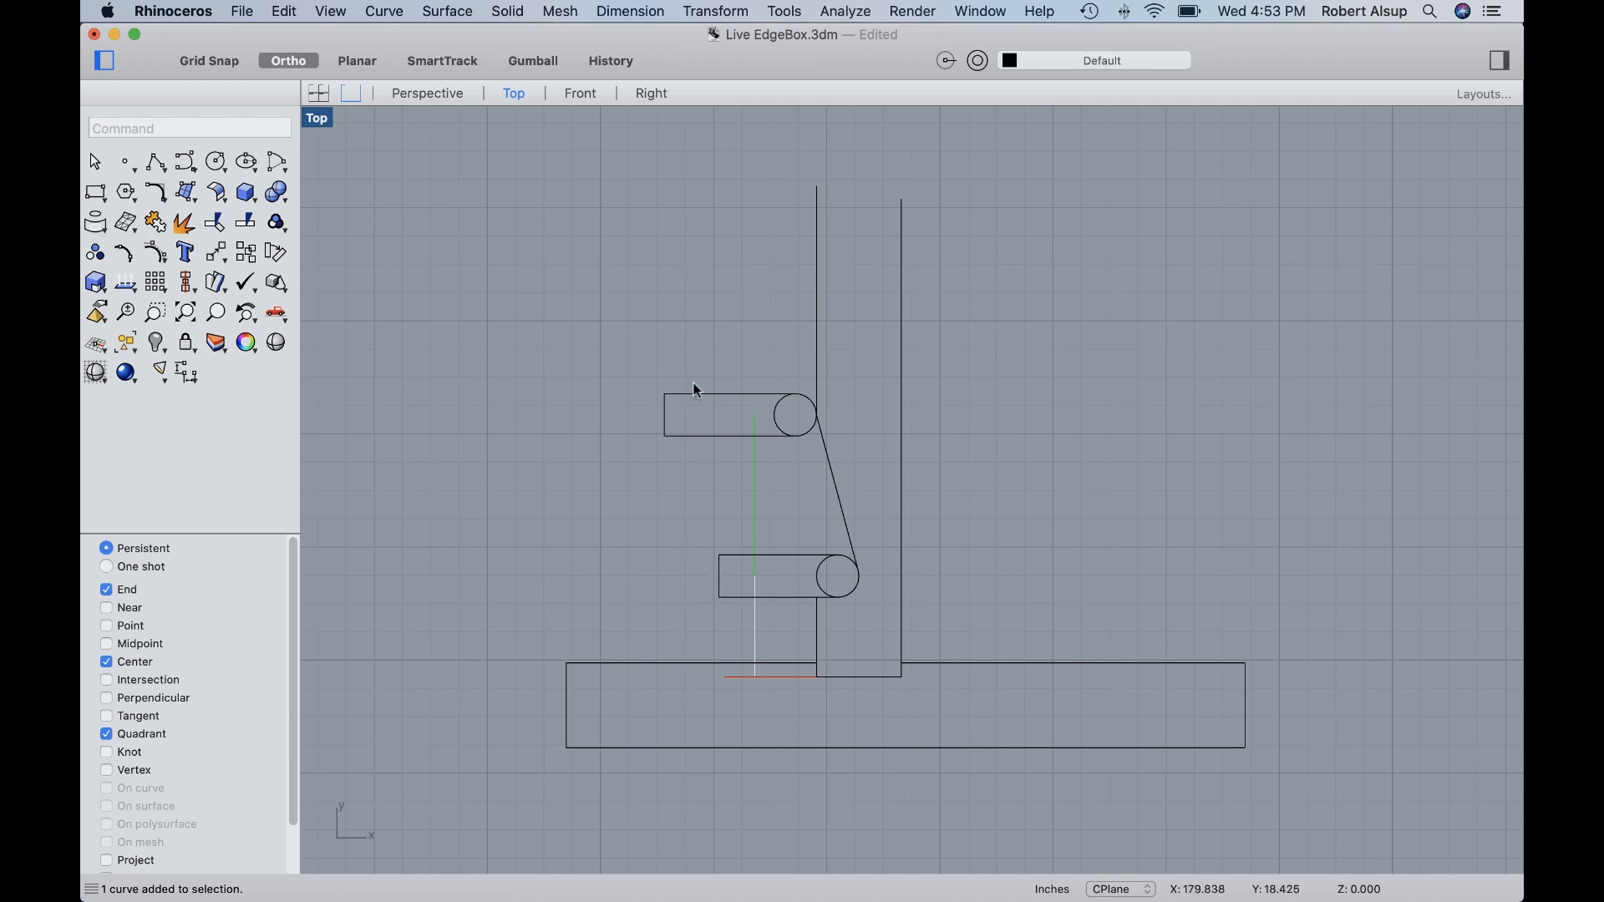
mouse_move(820, 417)
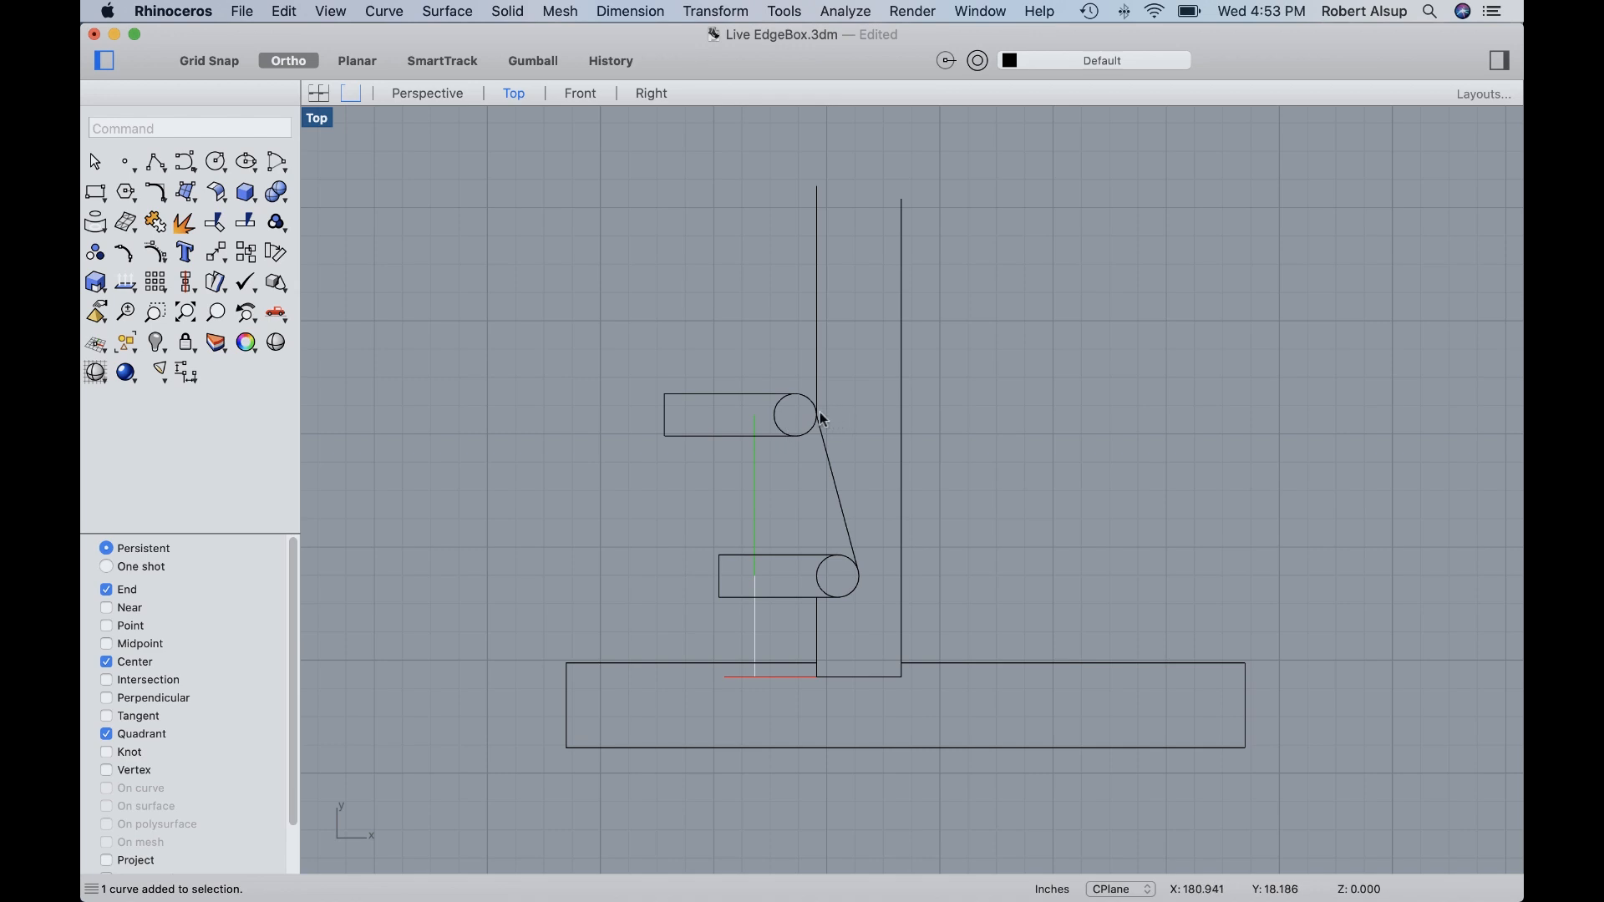
mouse_move(756, 430)
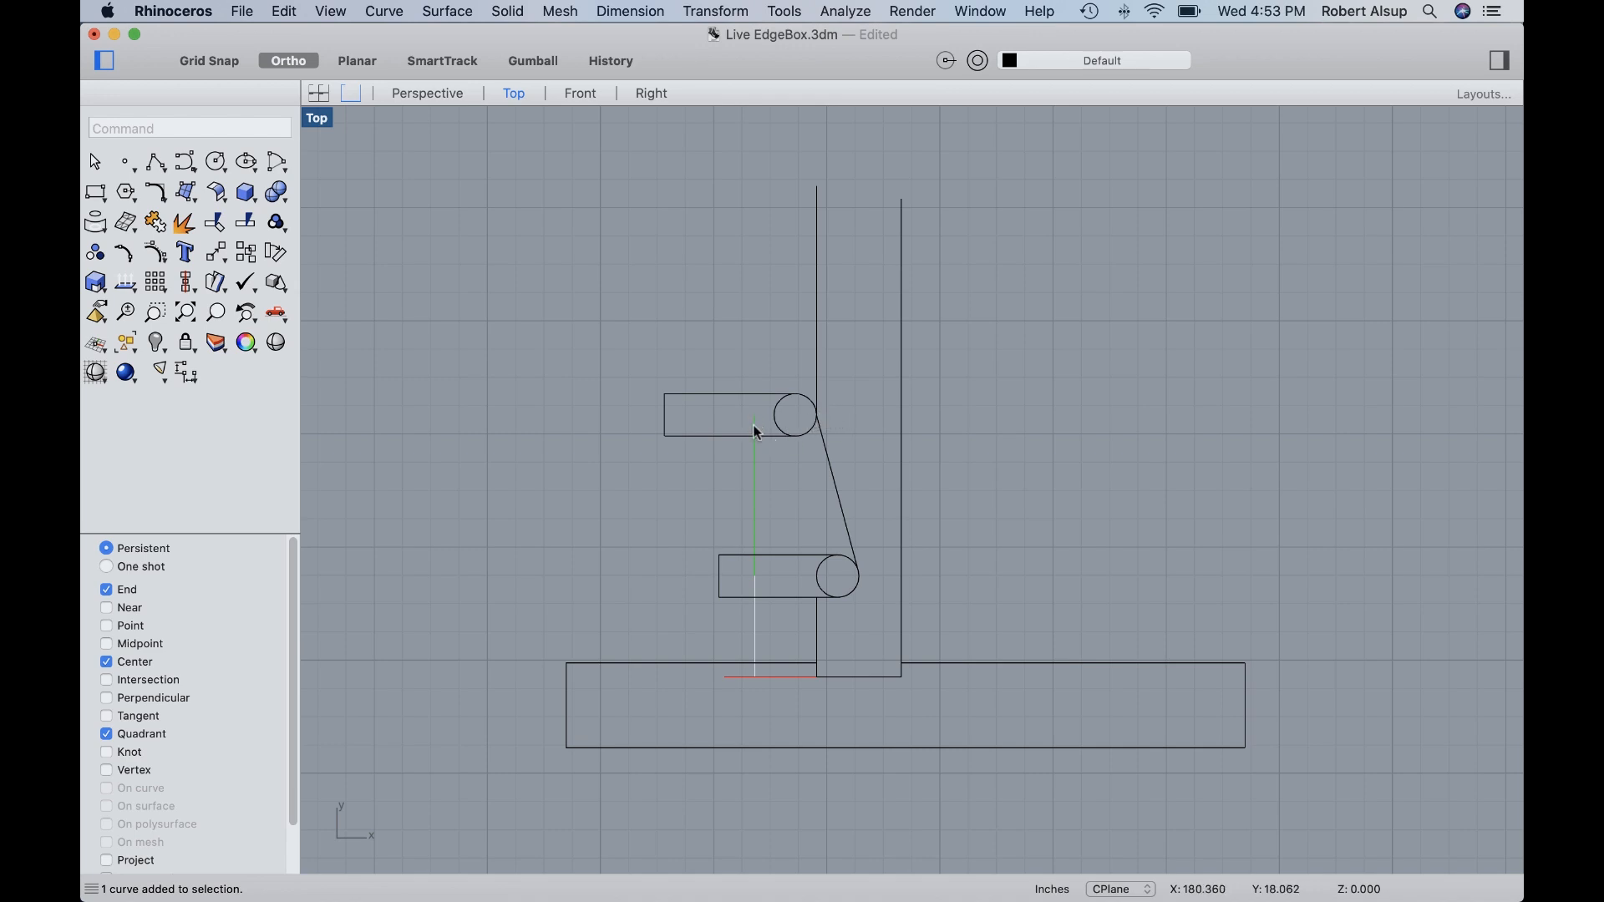
mouse_move(830, 479)
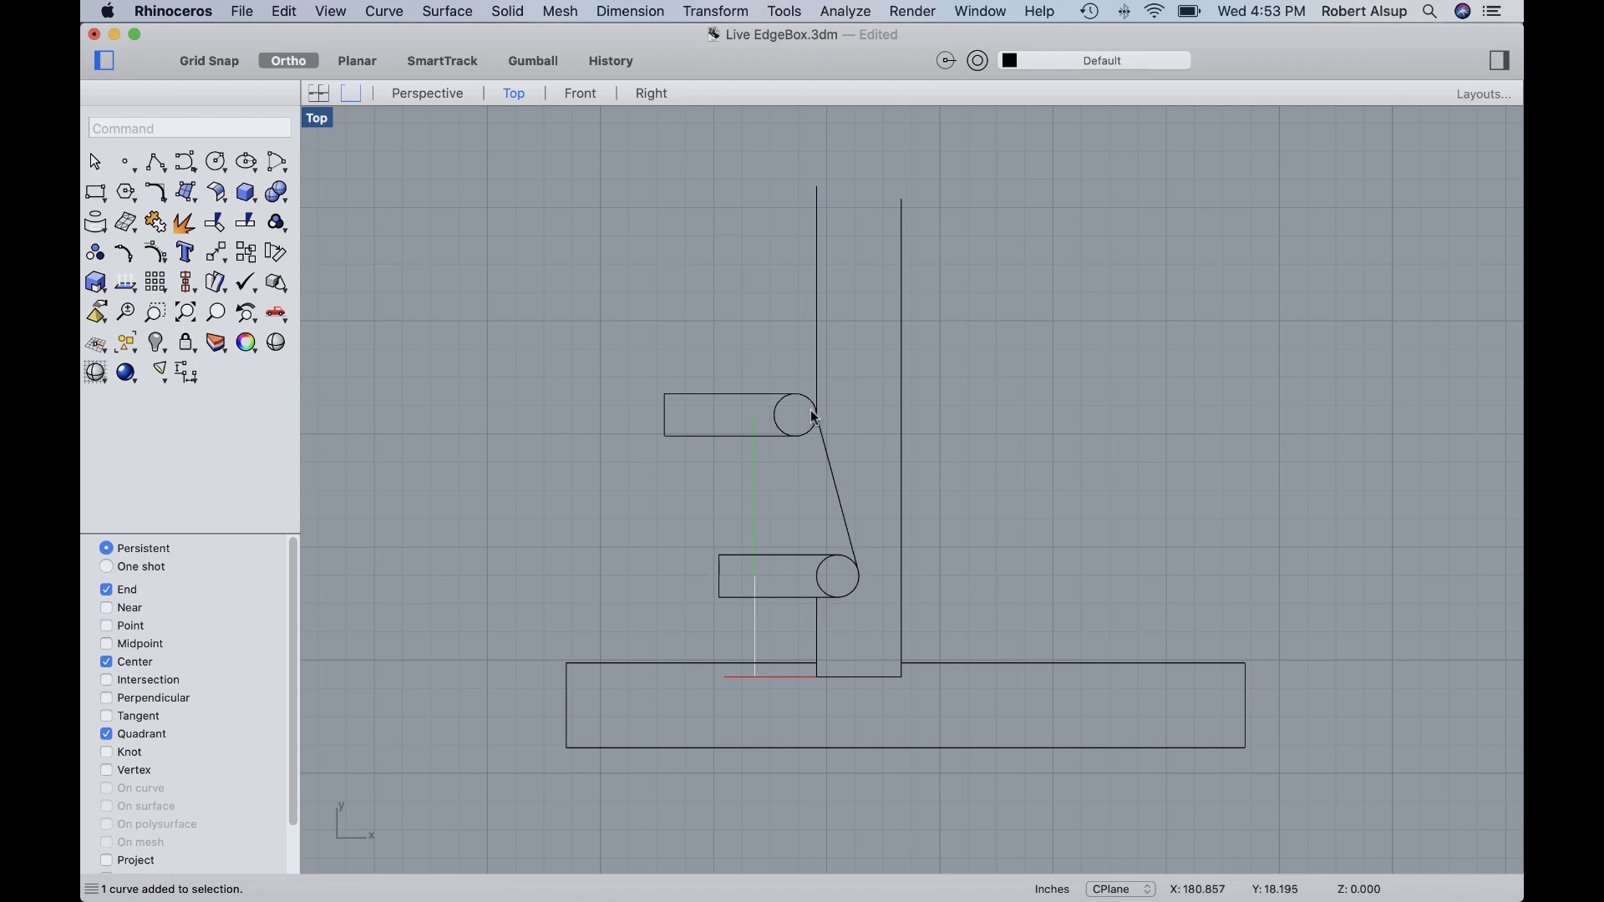
mouse_move(817, 421)
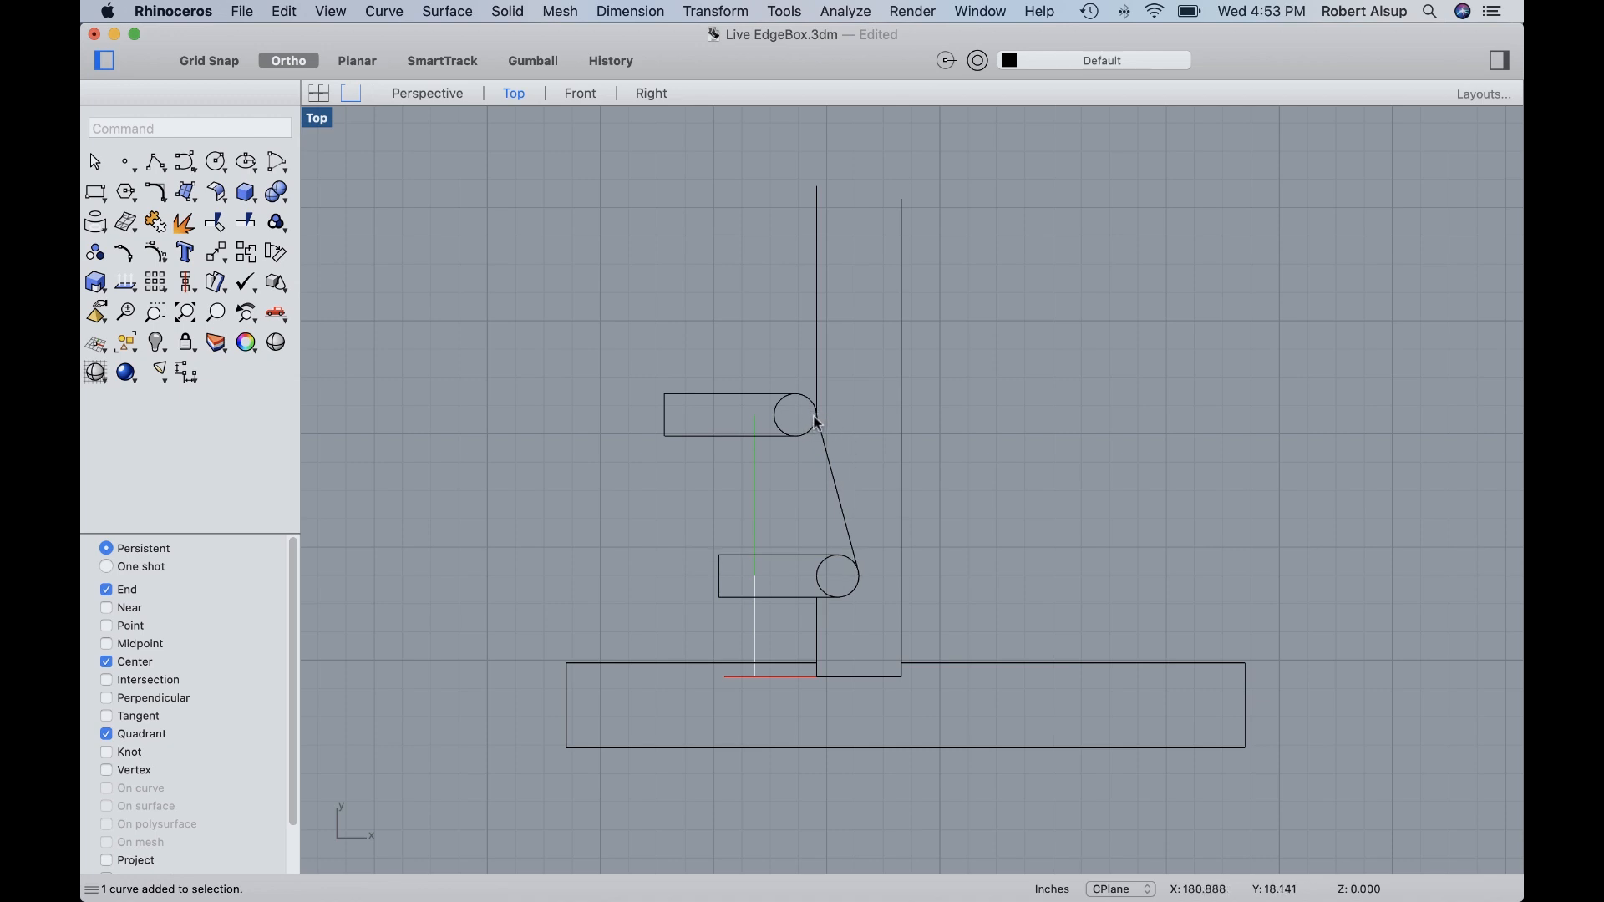
mouse_move(861, 586)
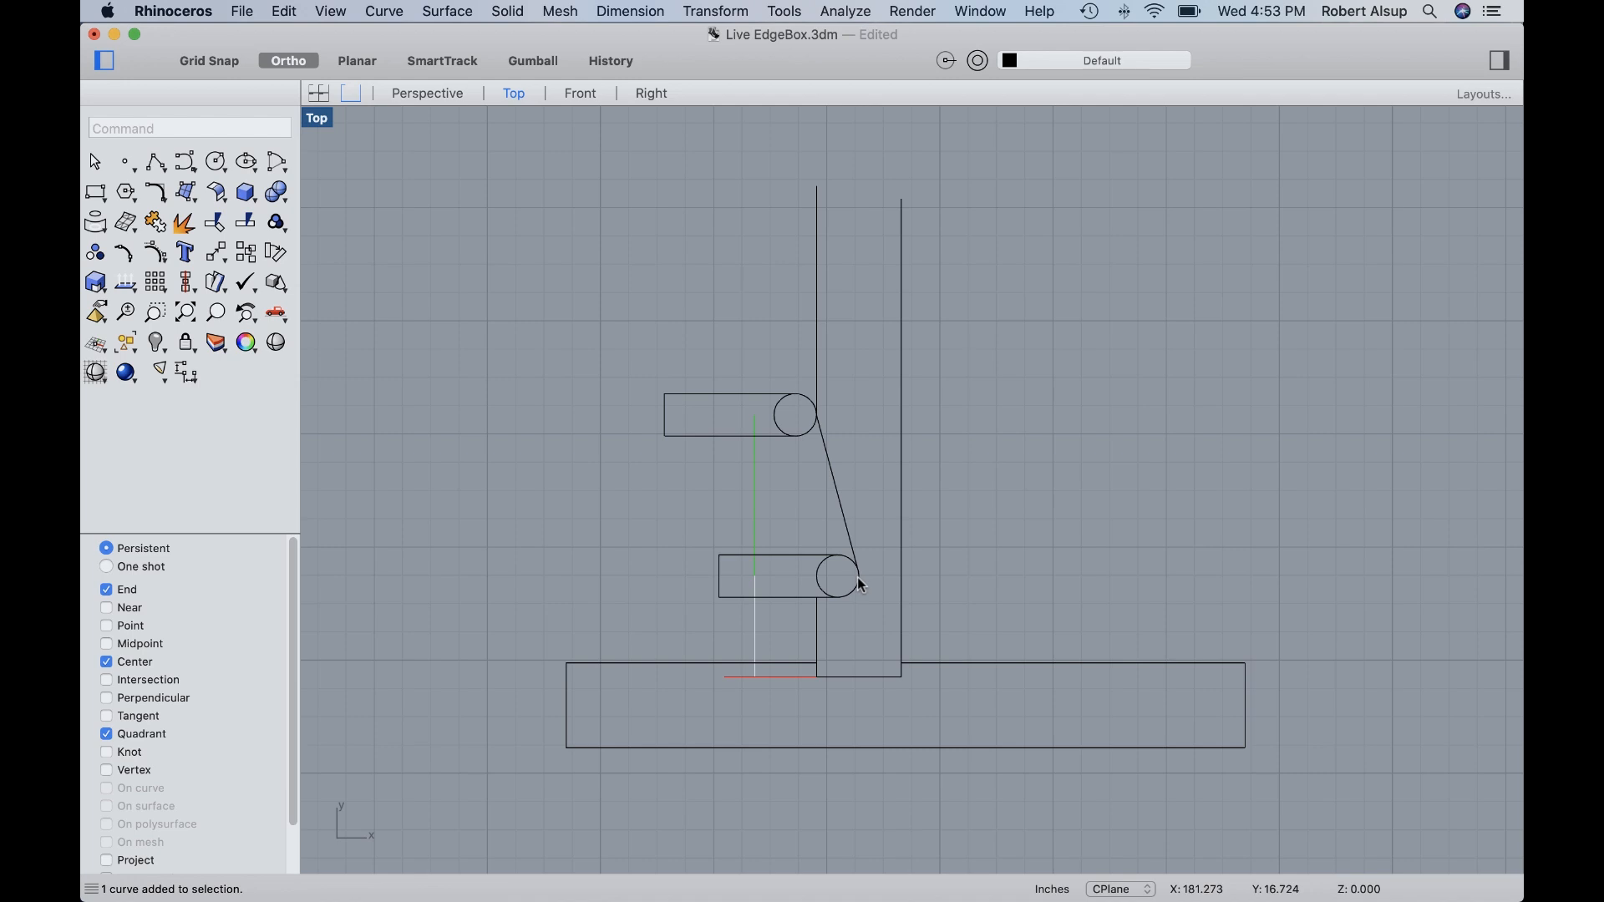
mouse_move(790, 521)
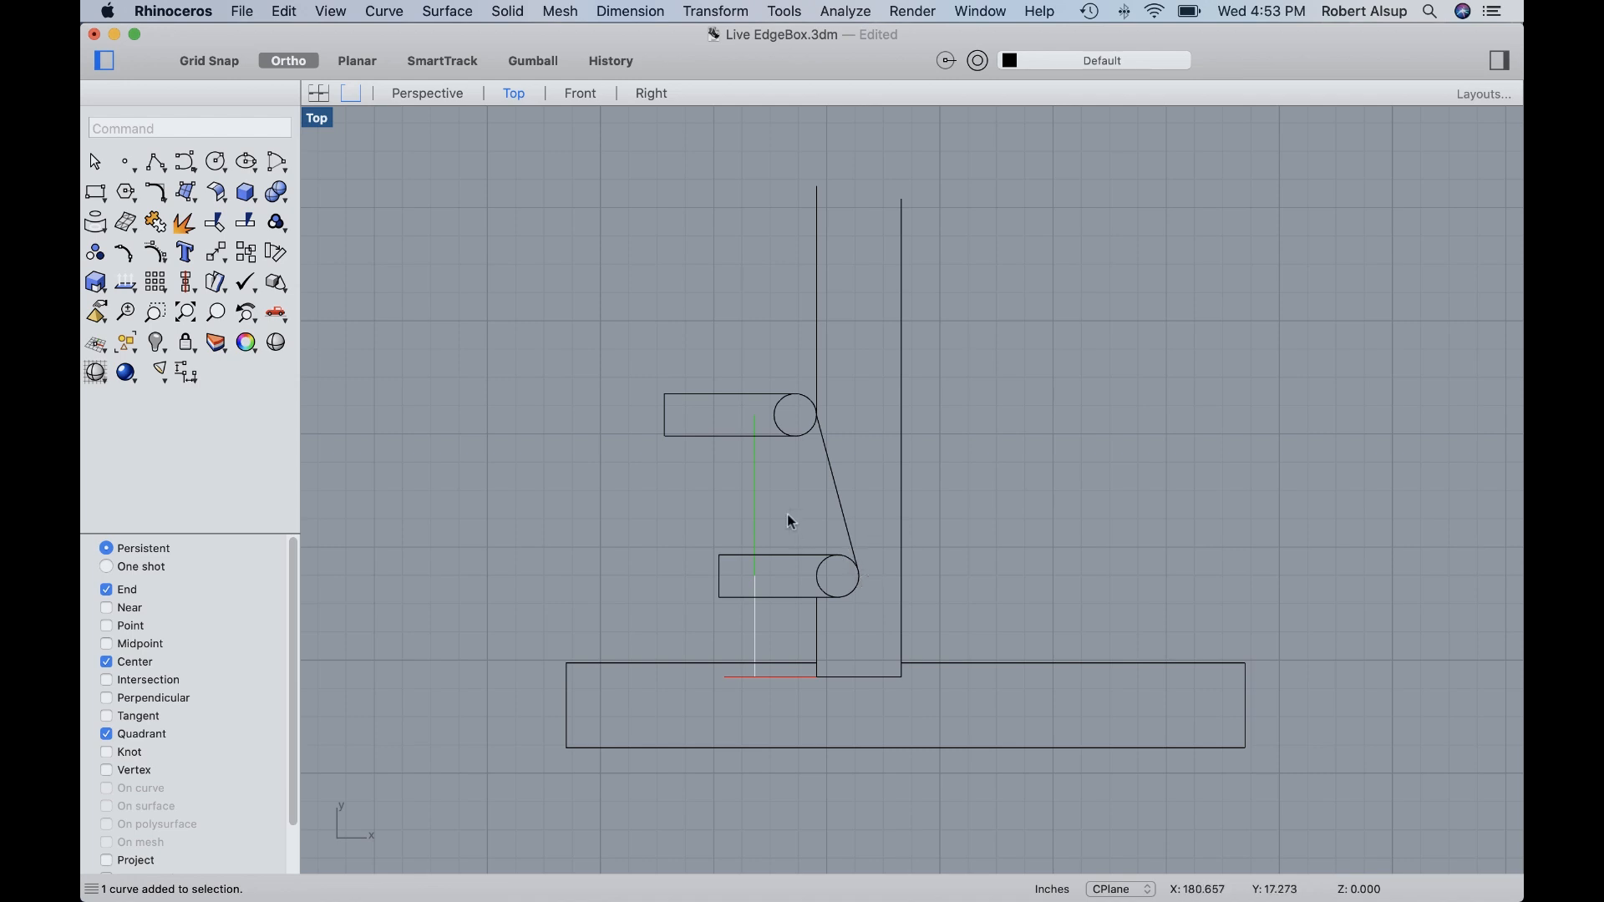
mouse_move(743, 501)
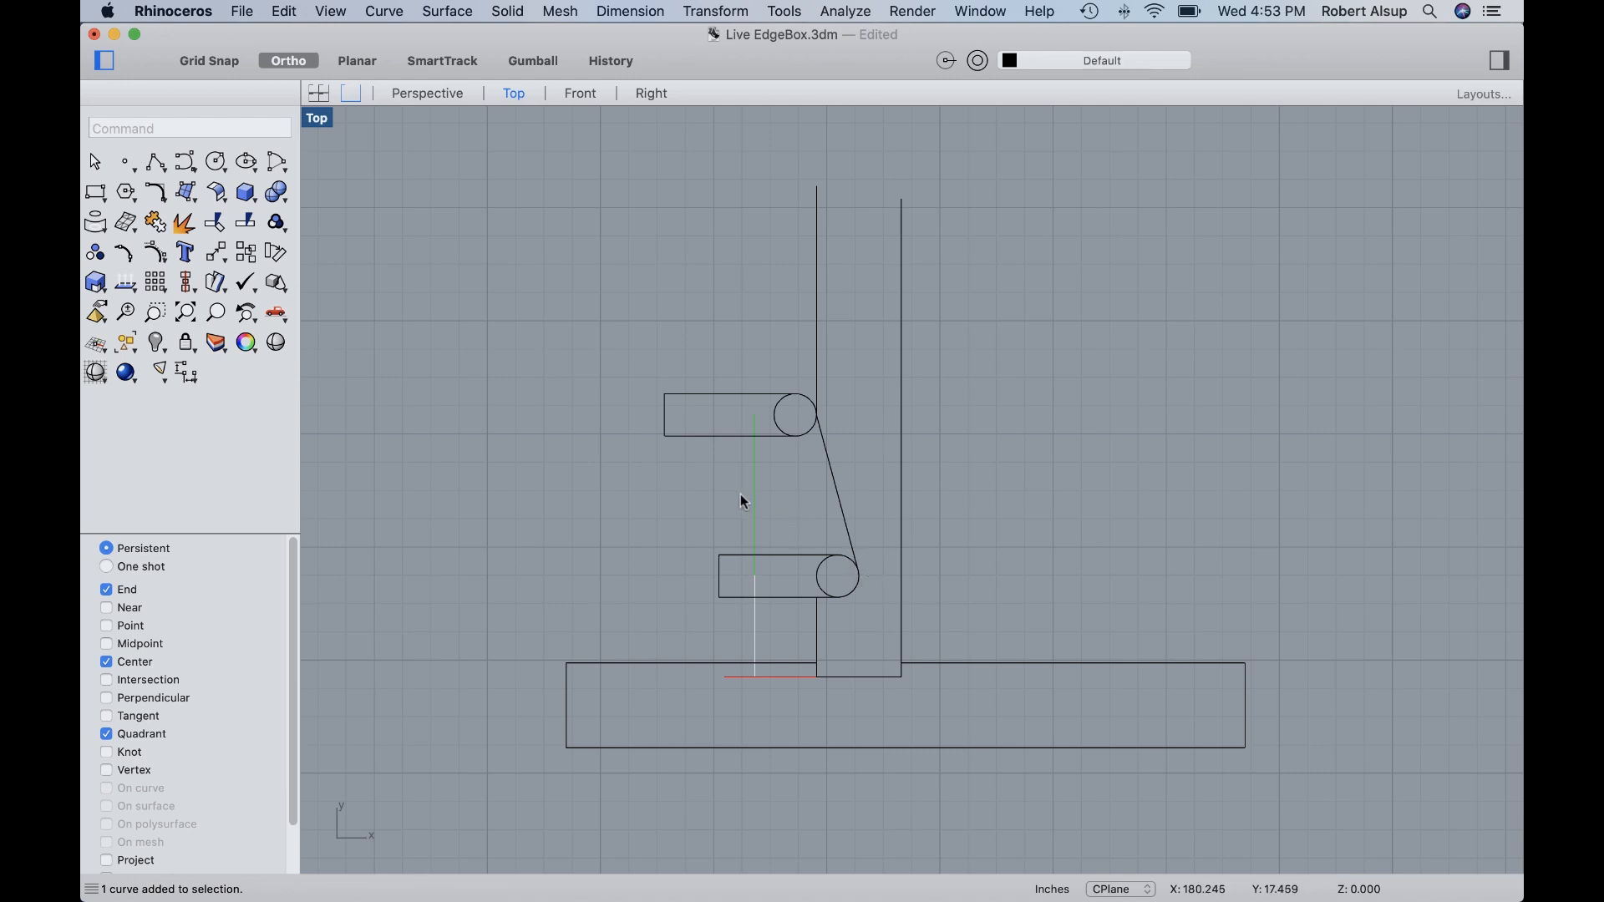
mouse_move(733, 603)
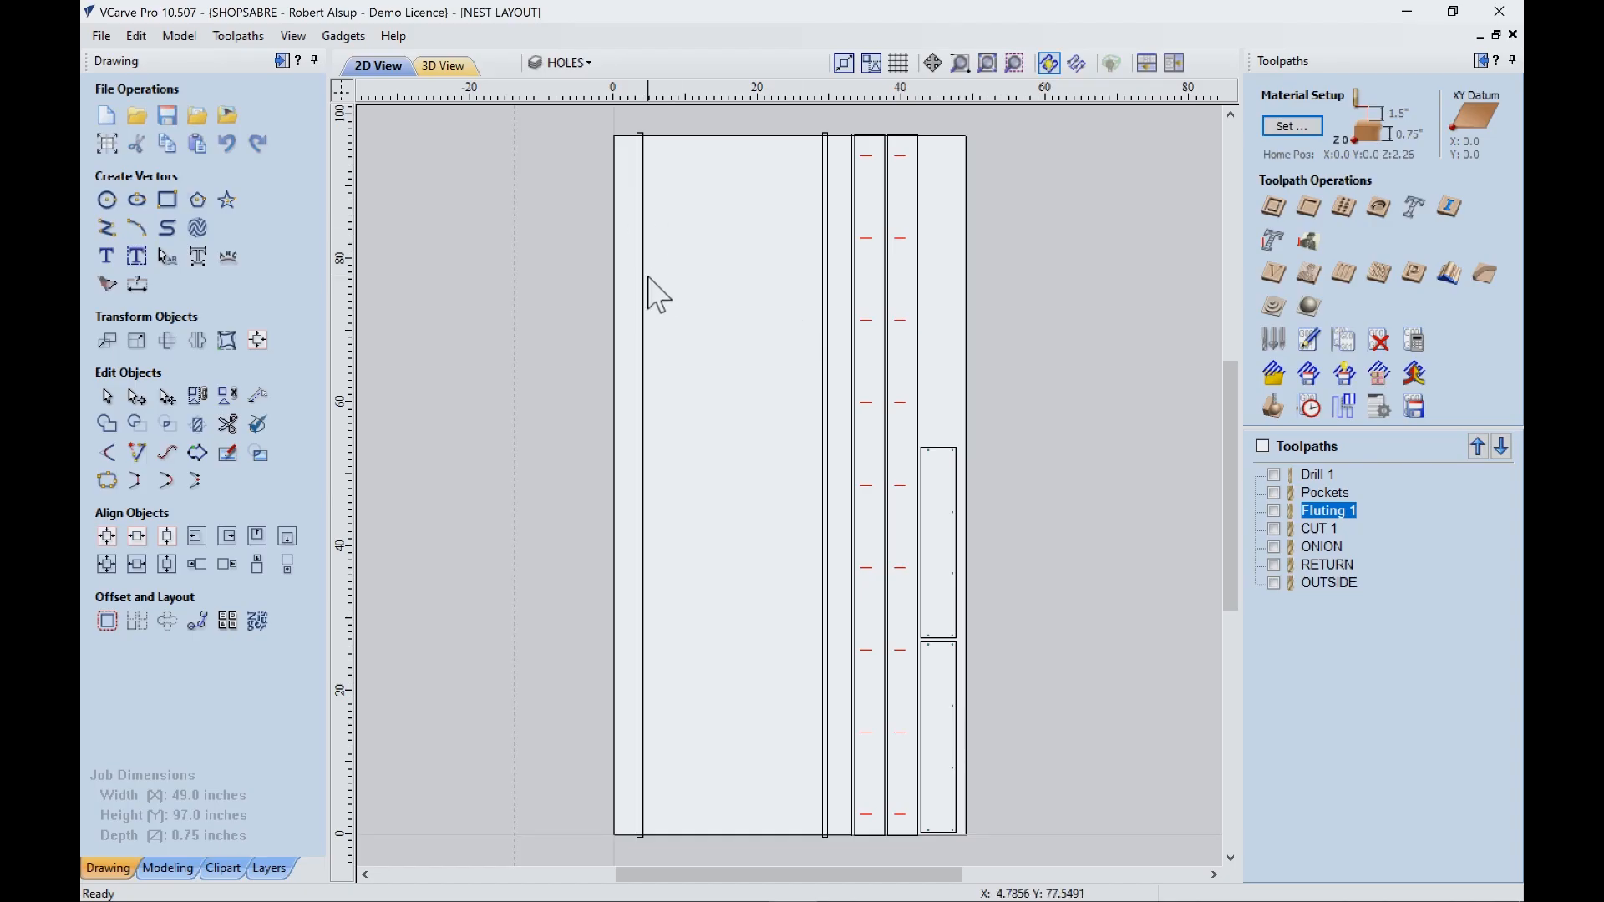
mouse_move(671, 314)
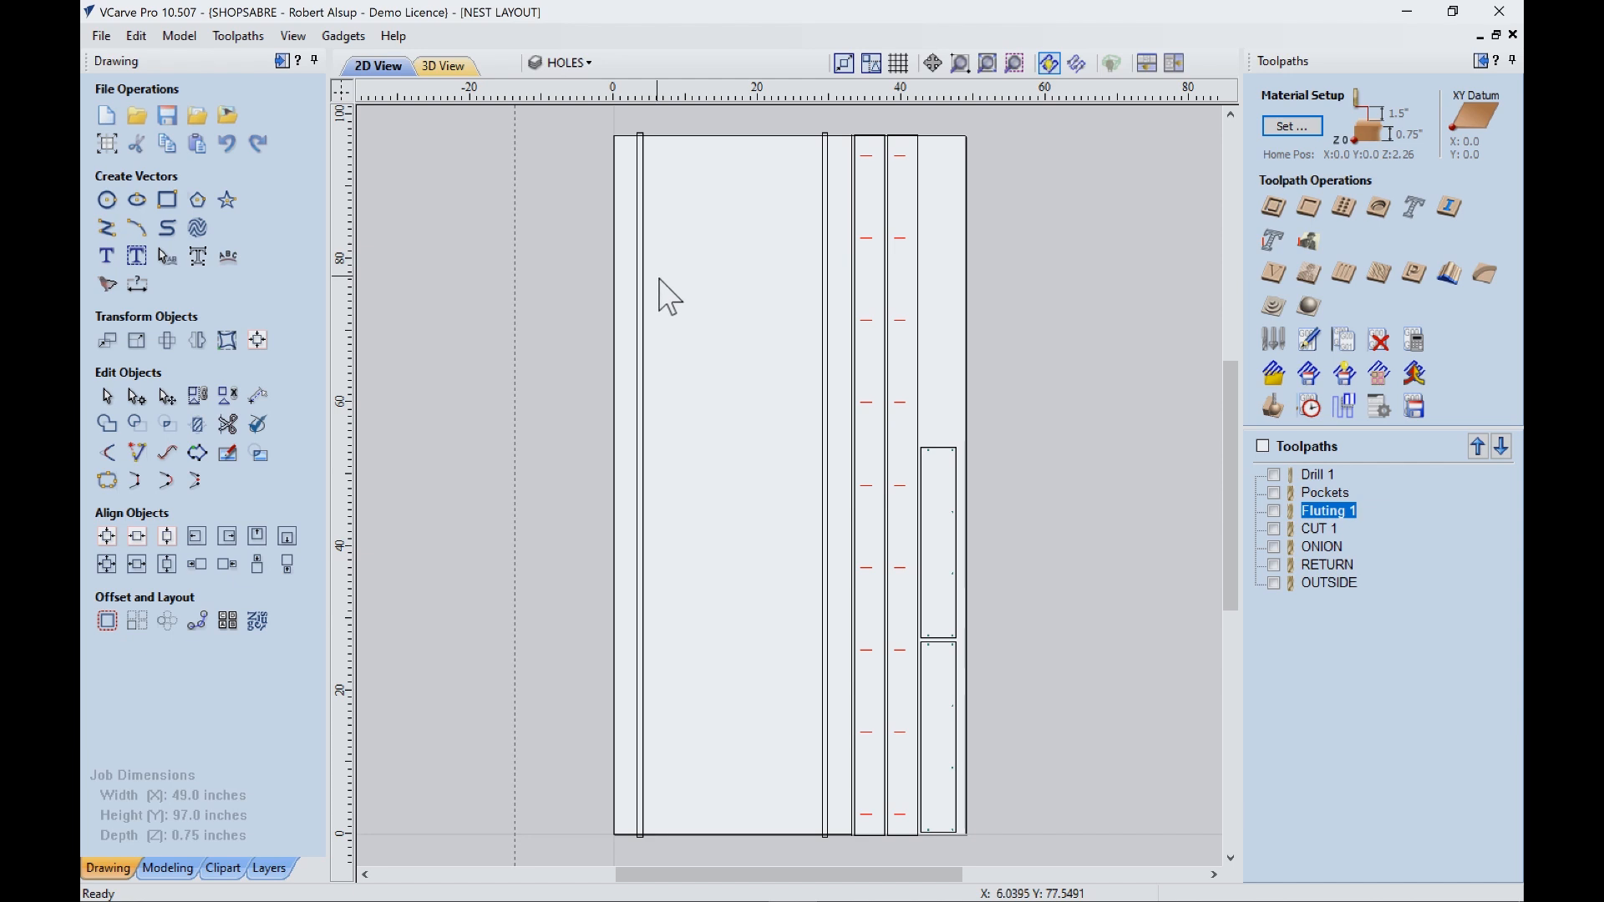
mouse_move(875, 408)
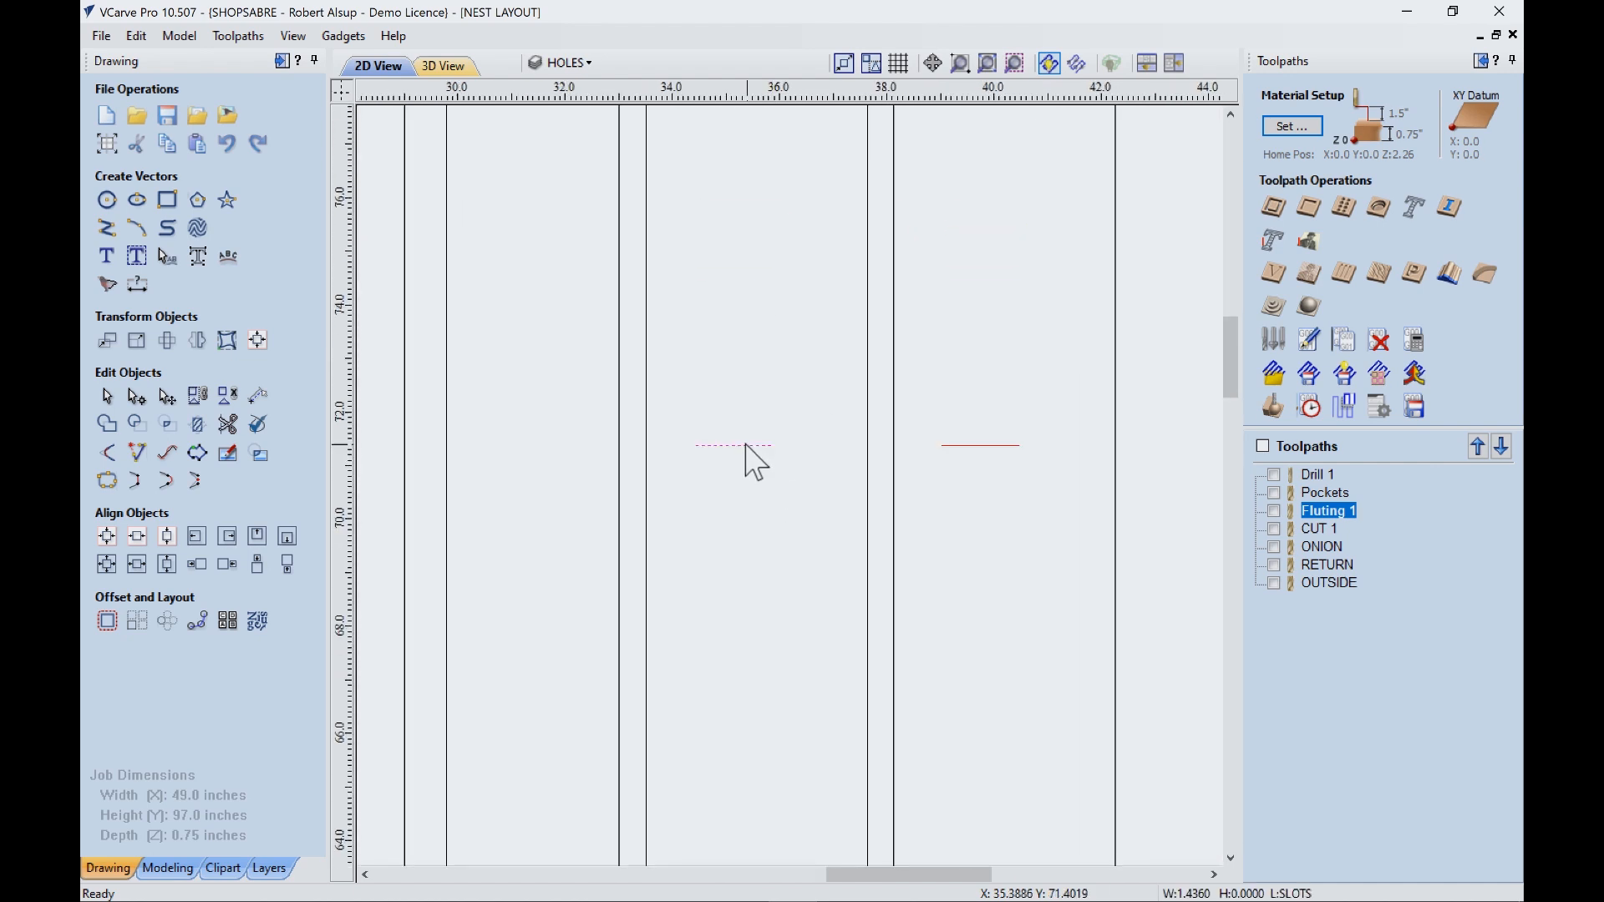
mouse_move(776, 482)
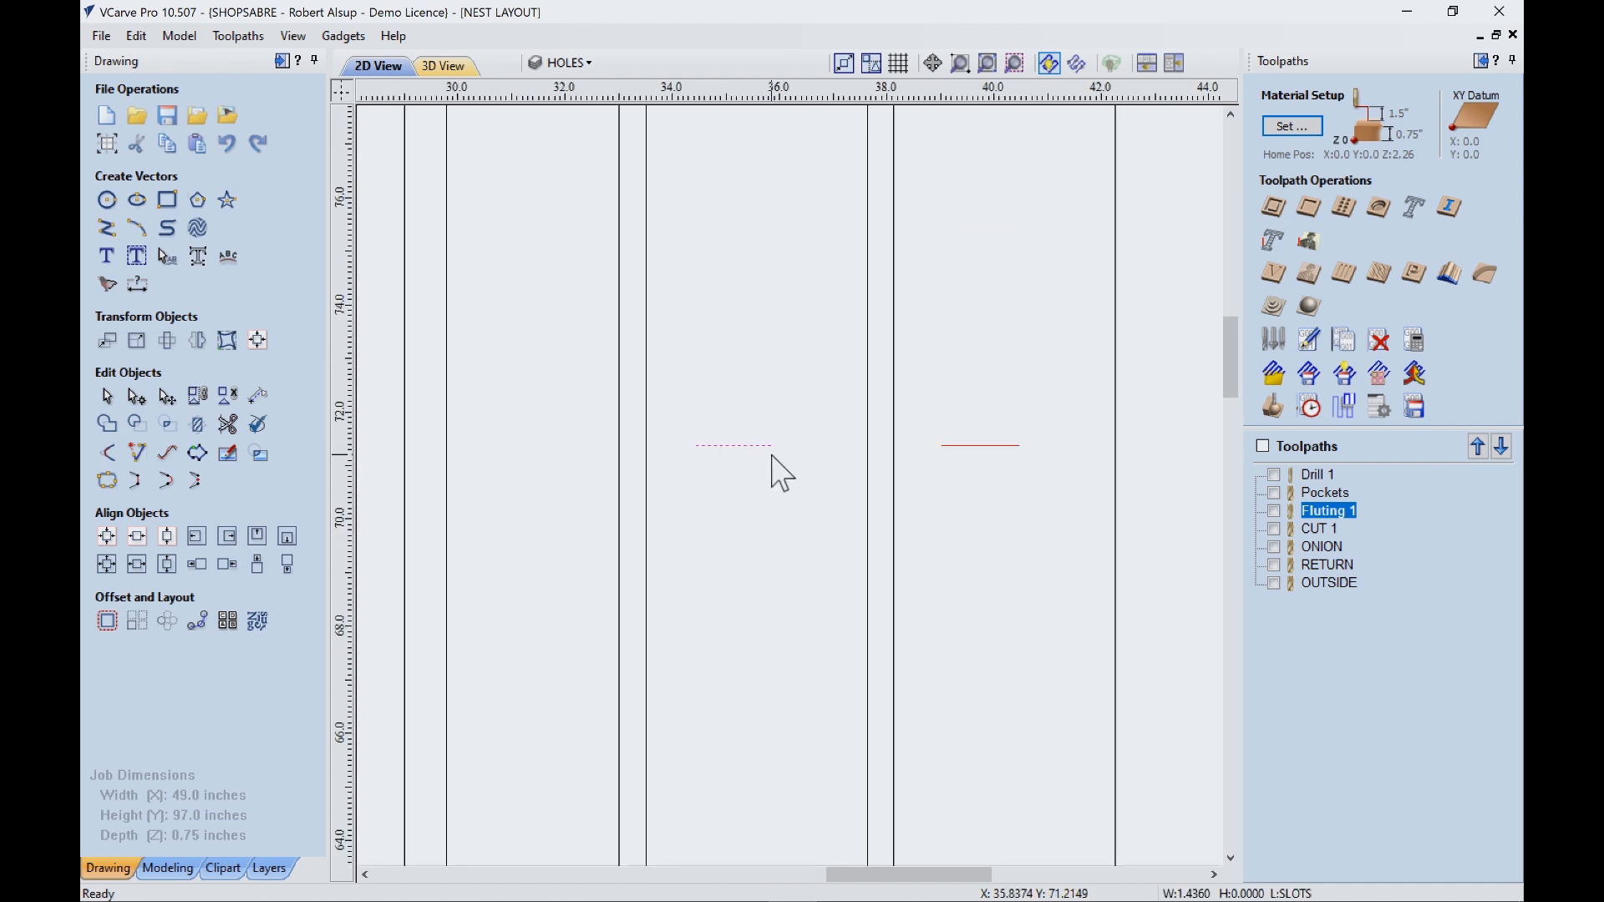
mouse_move(696, 456)
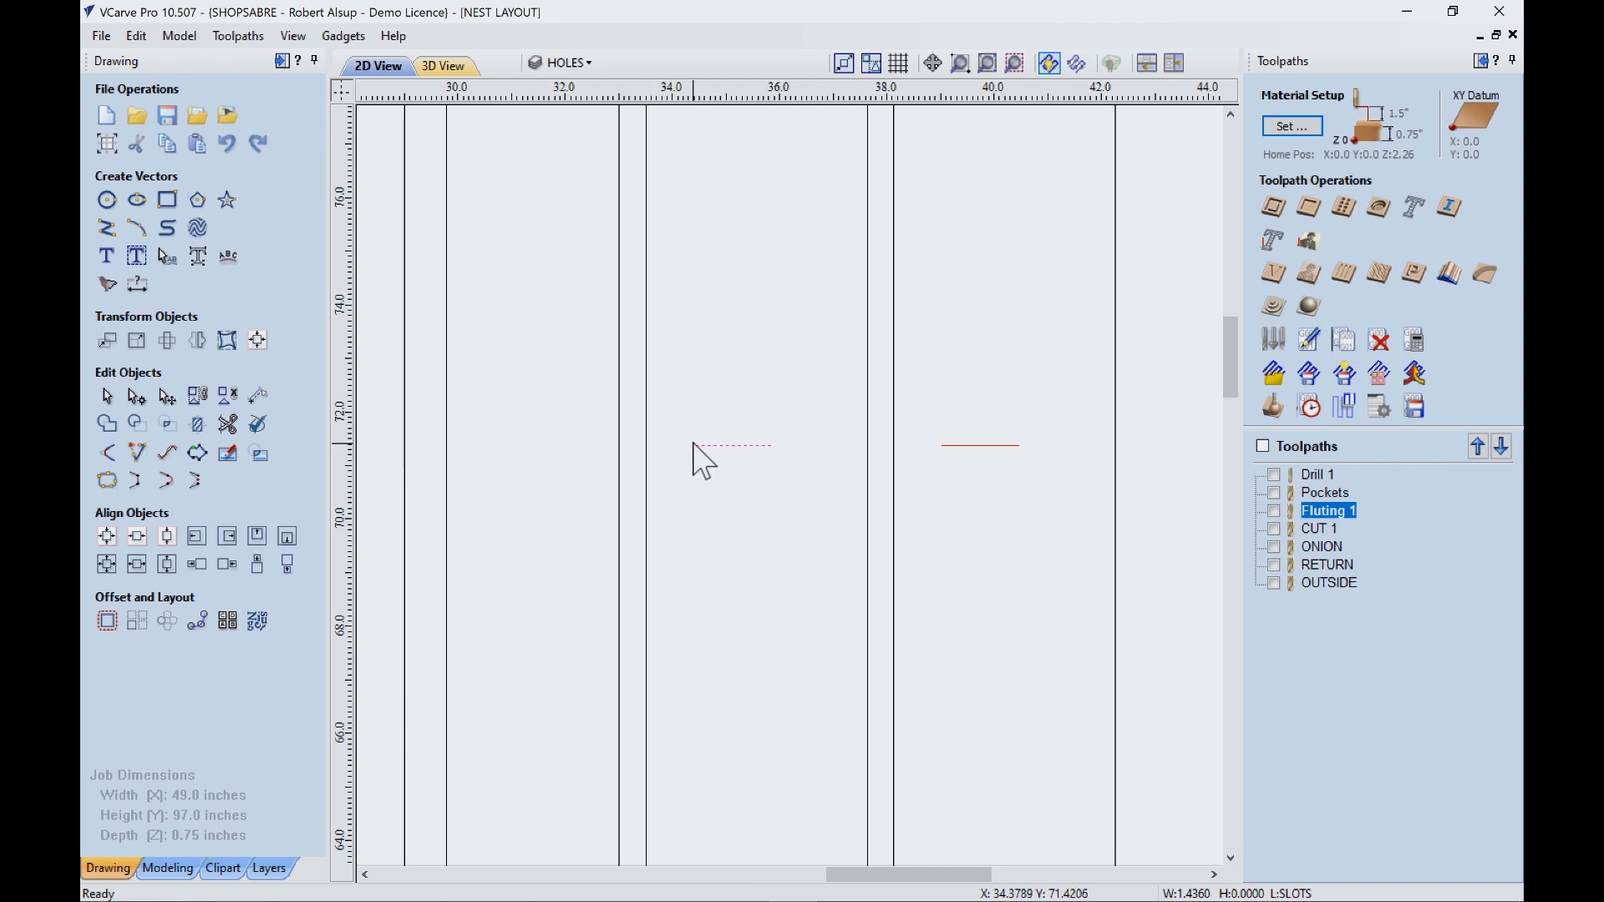
mouse_move(1236, 505)
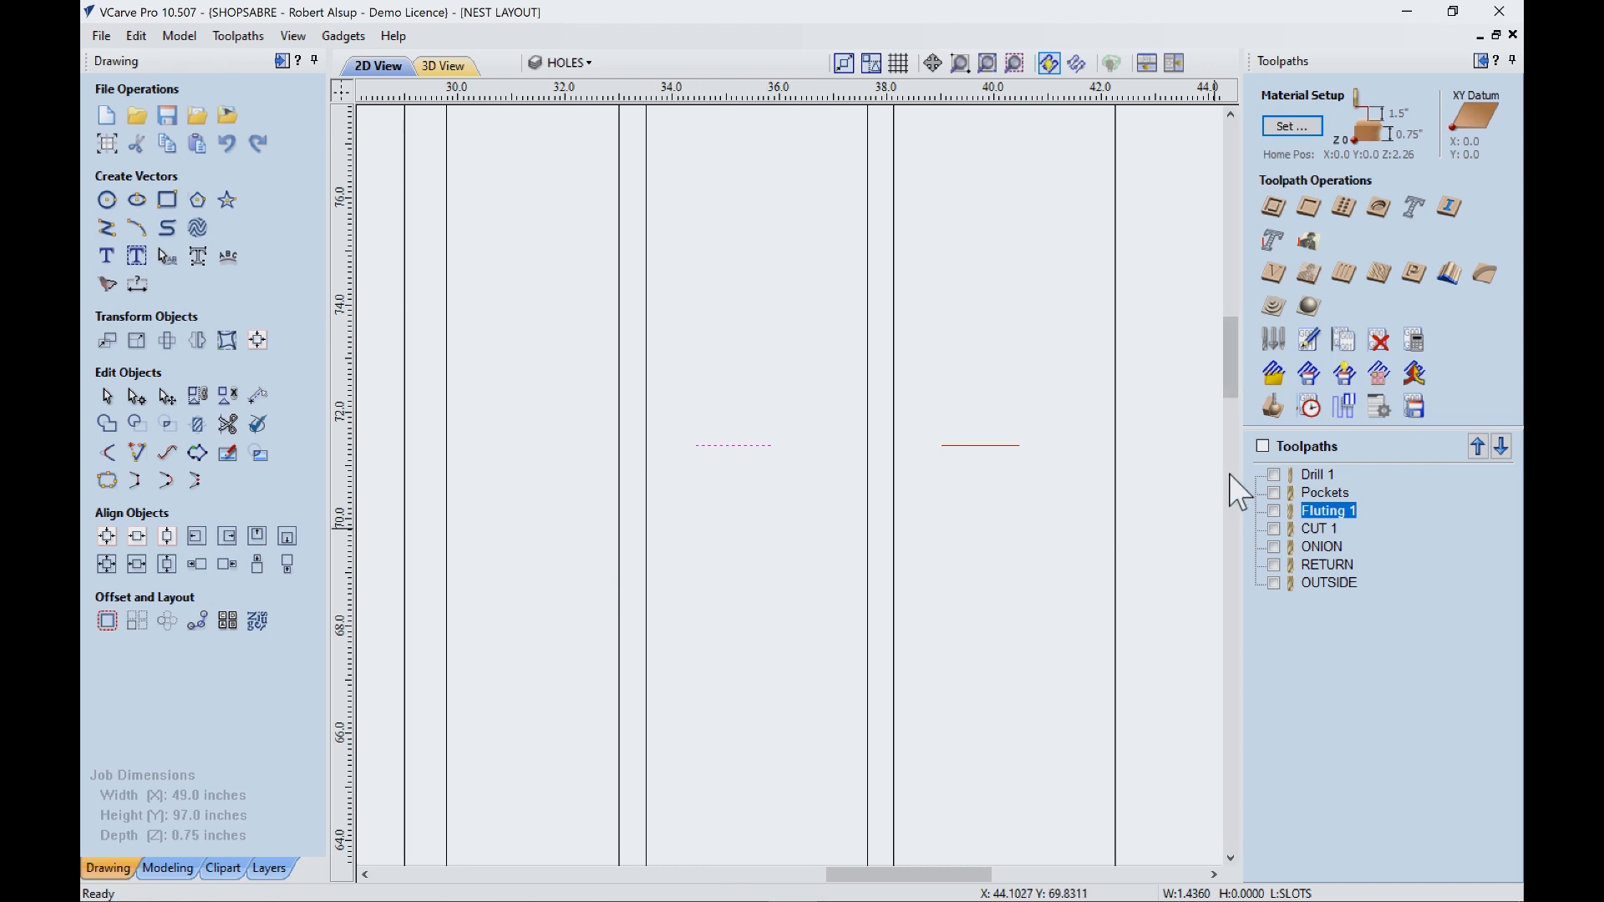
- Bring up the Fluting 1 toolpath form with its 0.375 ball nose and flute lines
double_click(1329, 511)
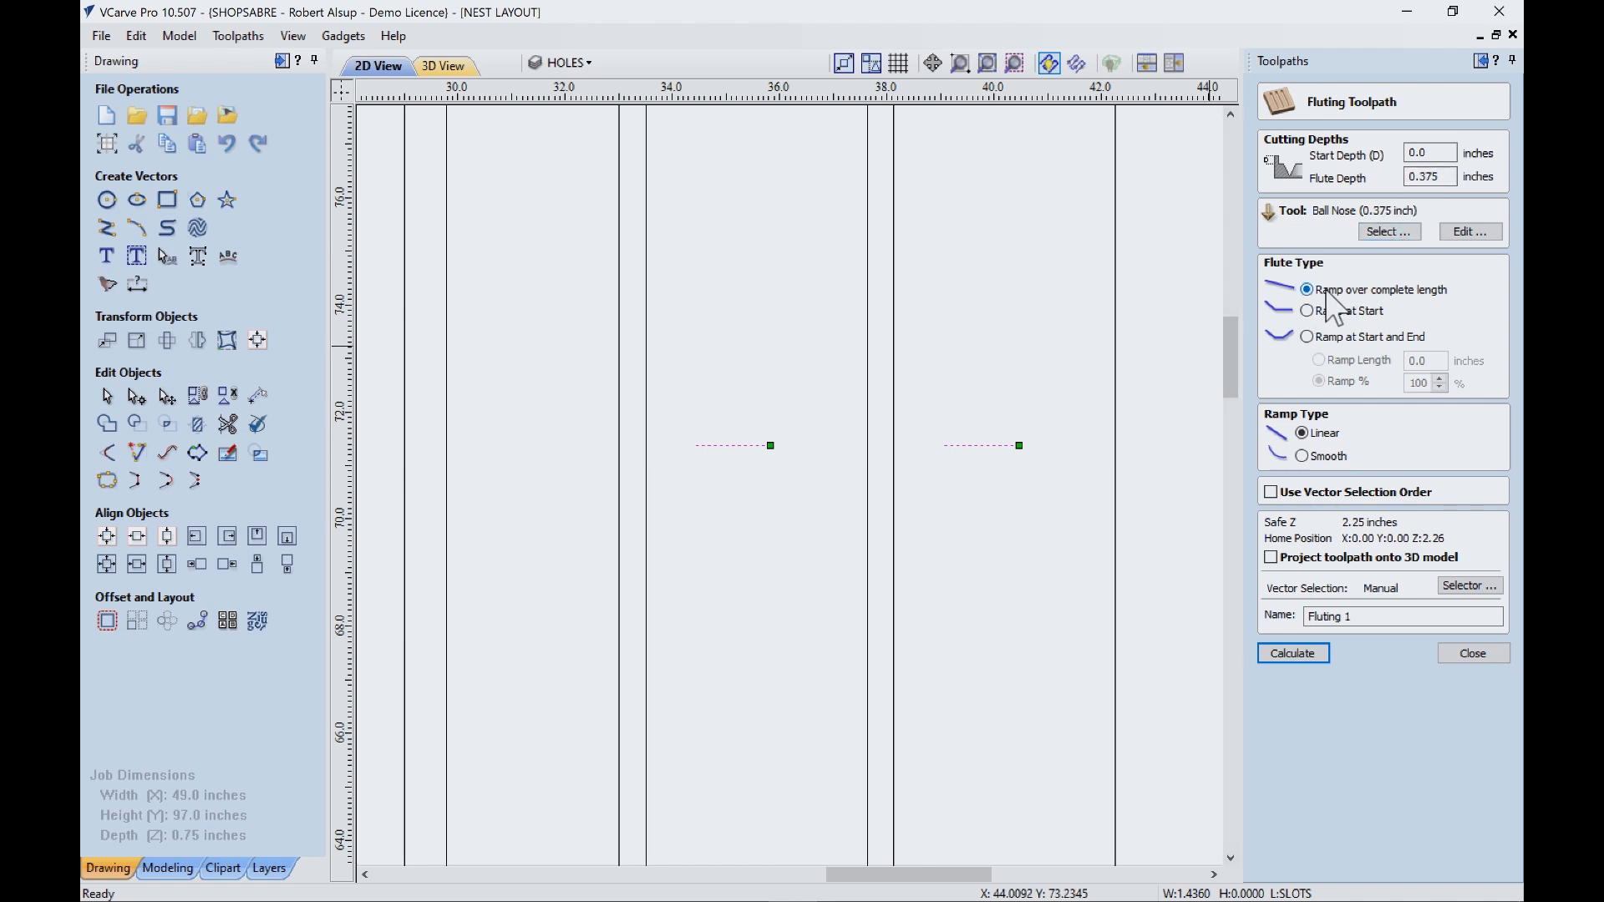
mouse_move(1368, 379)
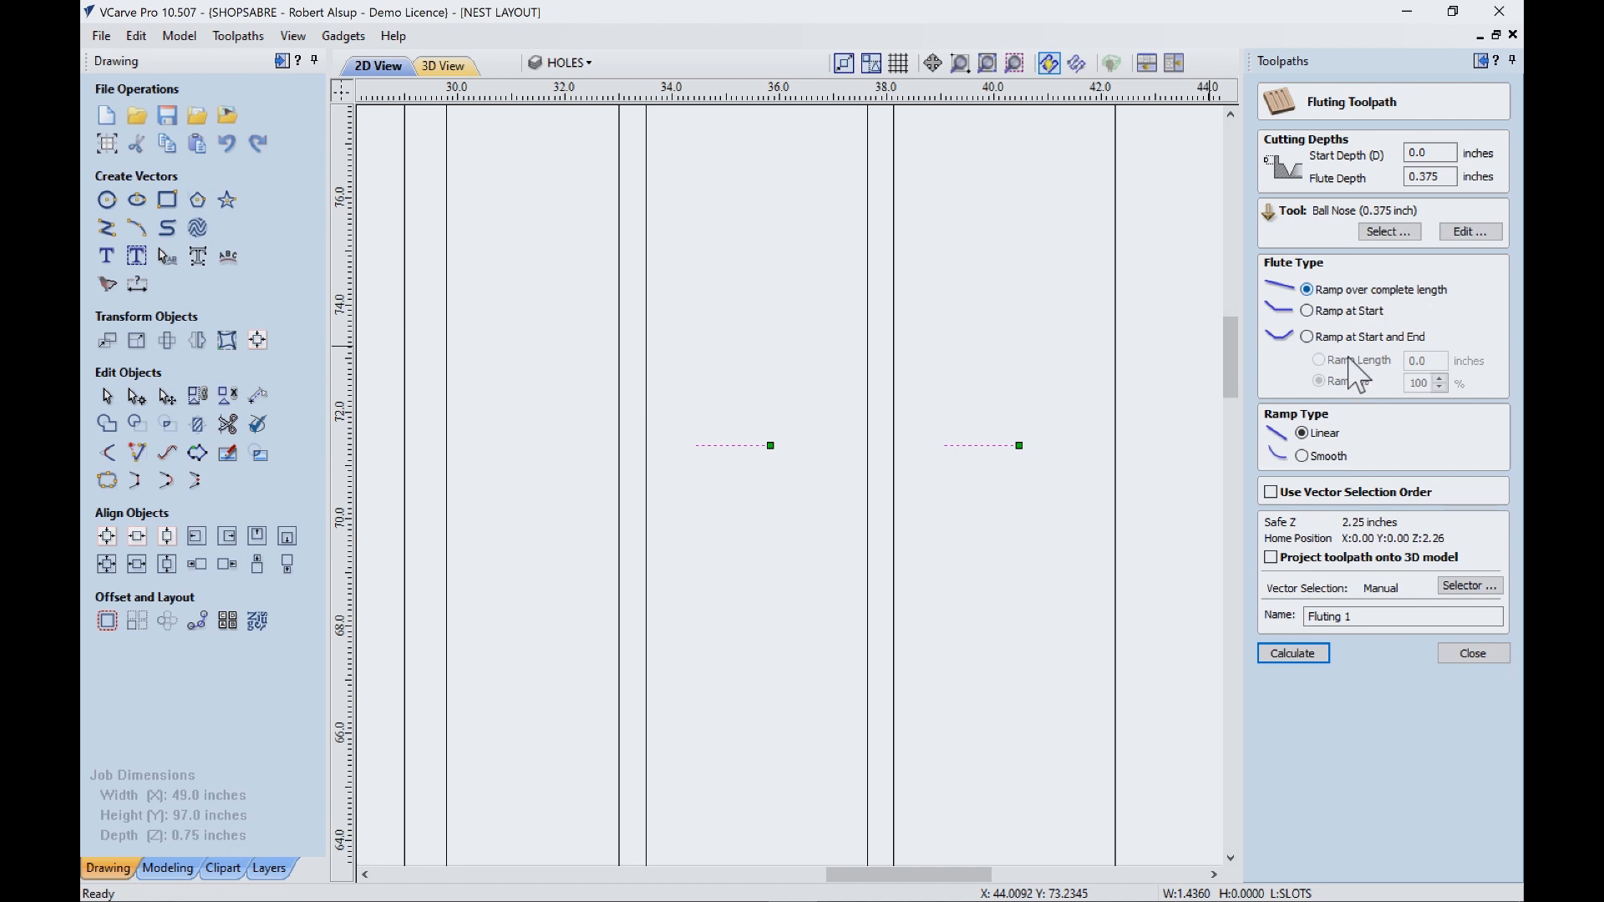
mouse_move(1039, 462)
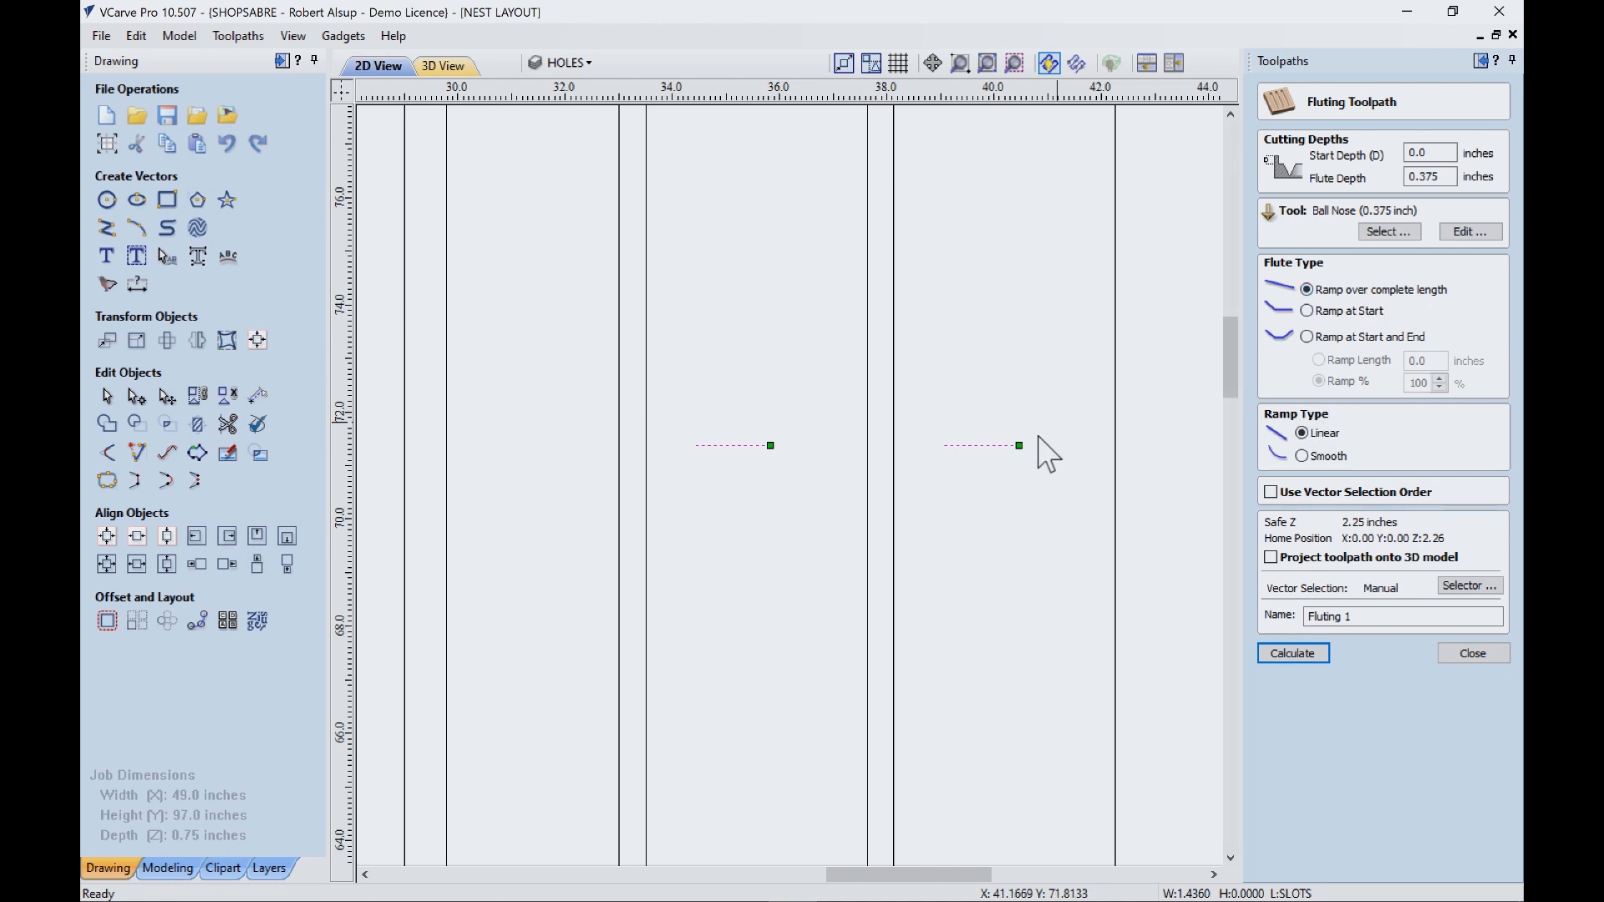
mouse_move(991, 475)
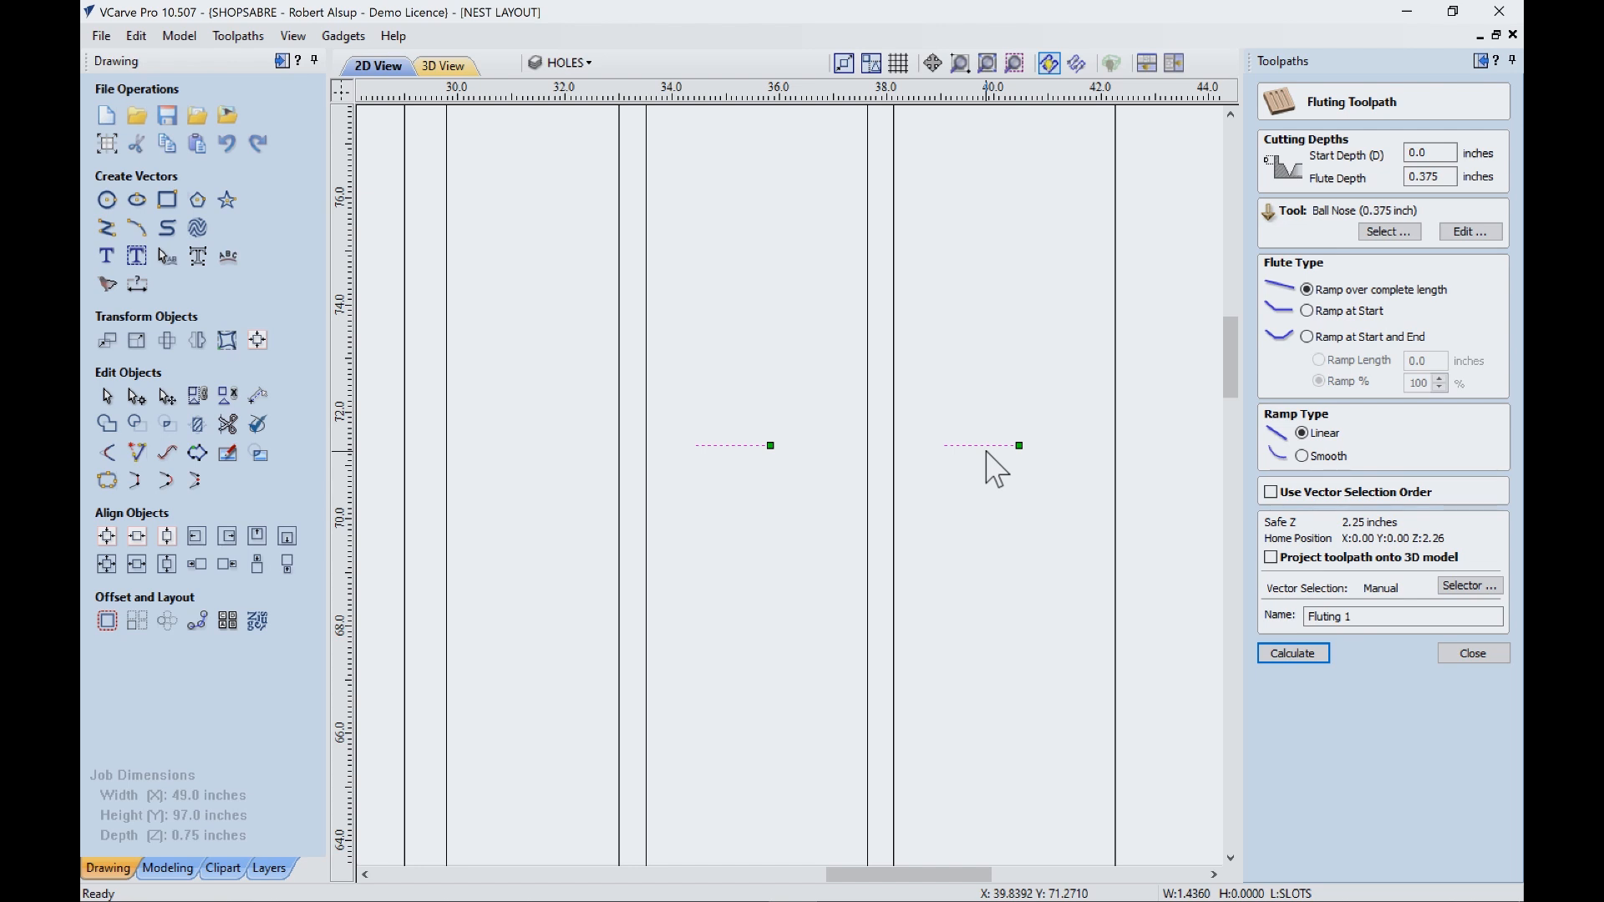
mouse_move(996, 504)
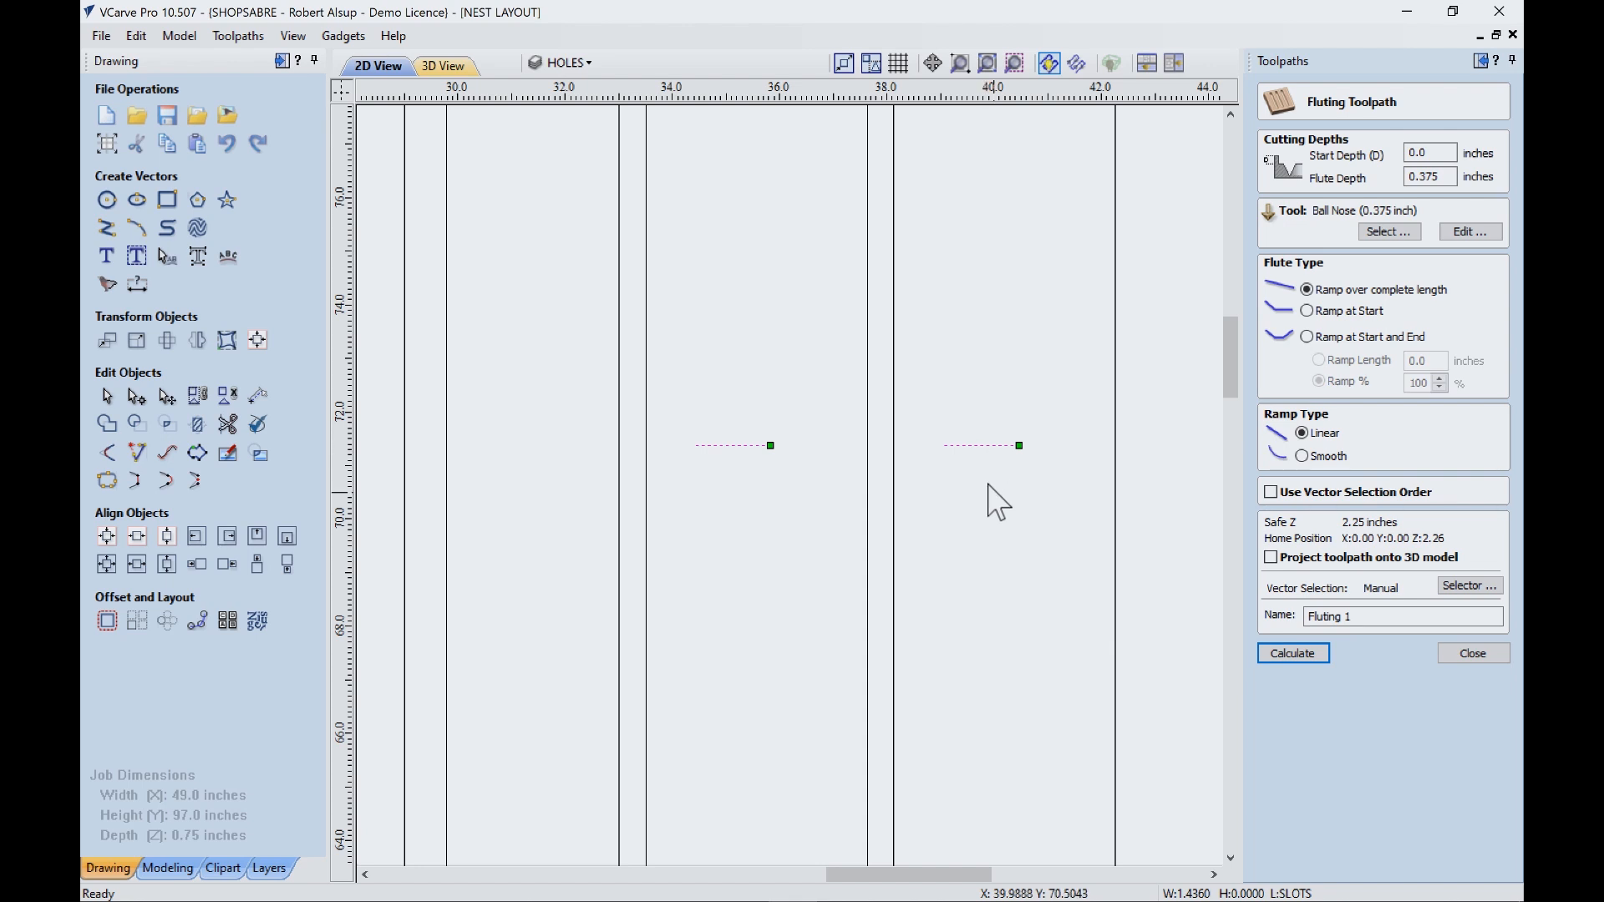
left_click(1473, 653)
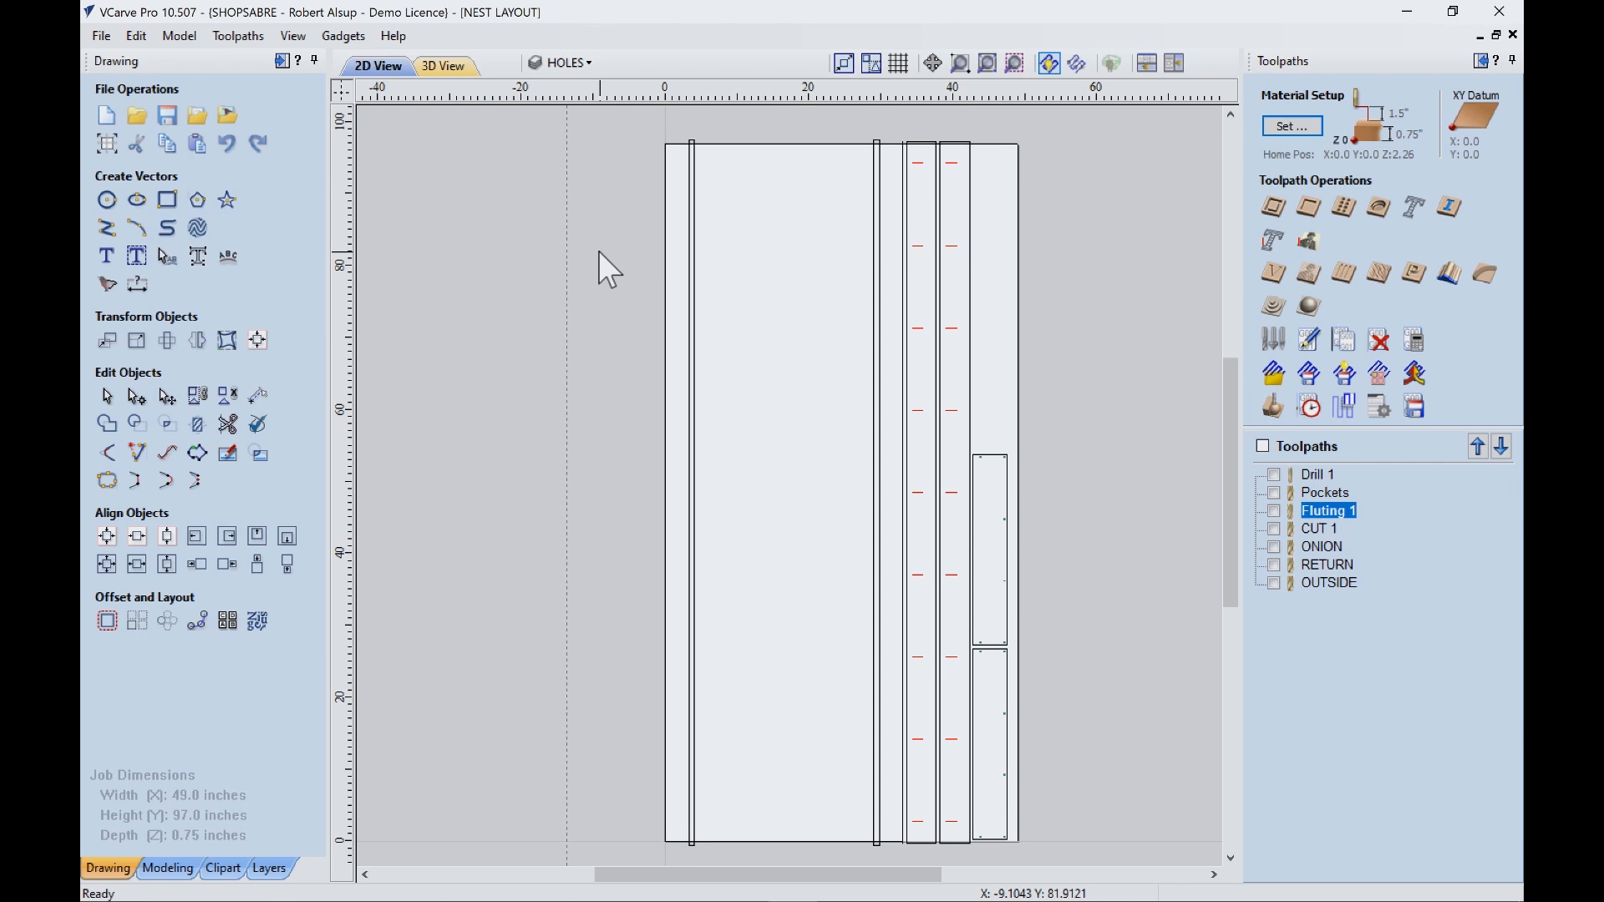
left_click(692, 300)
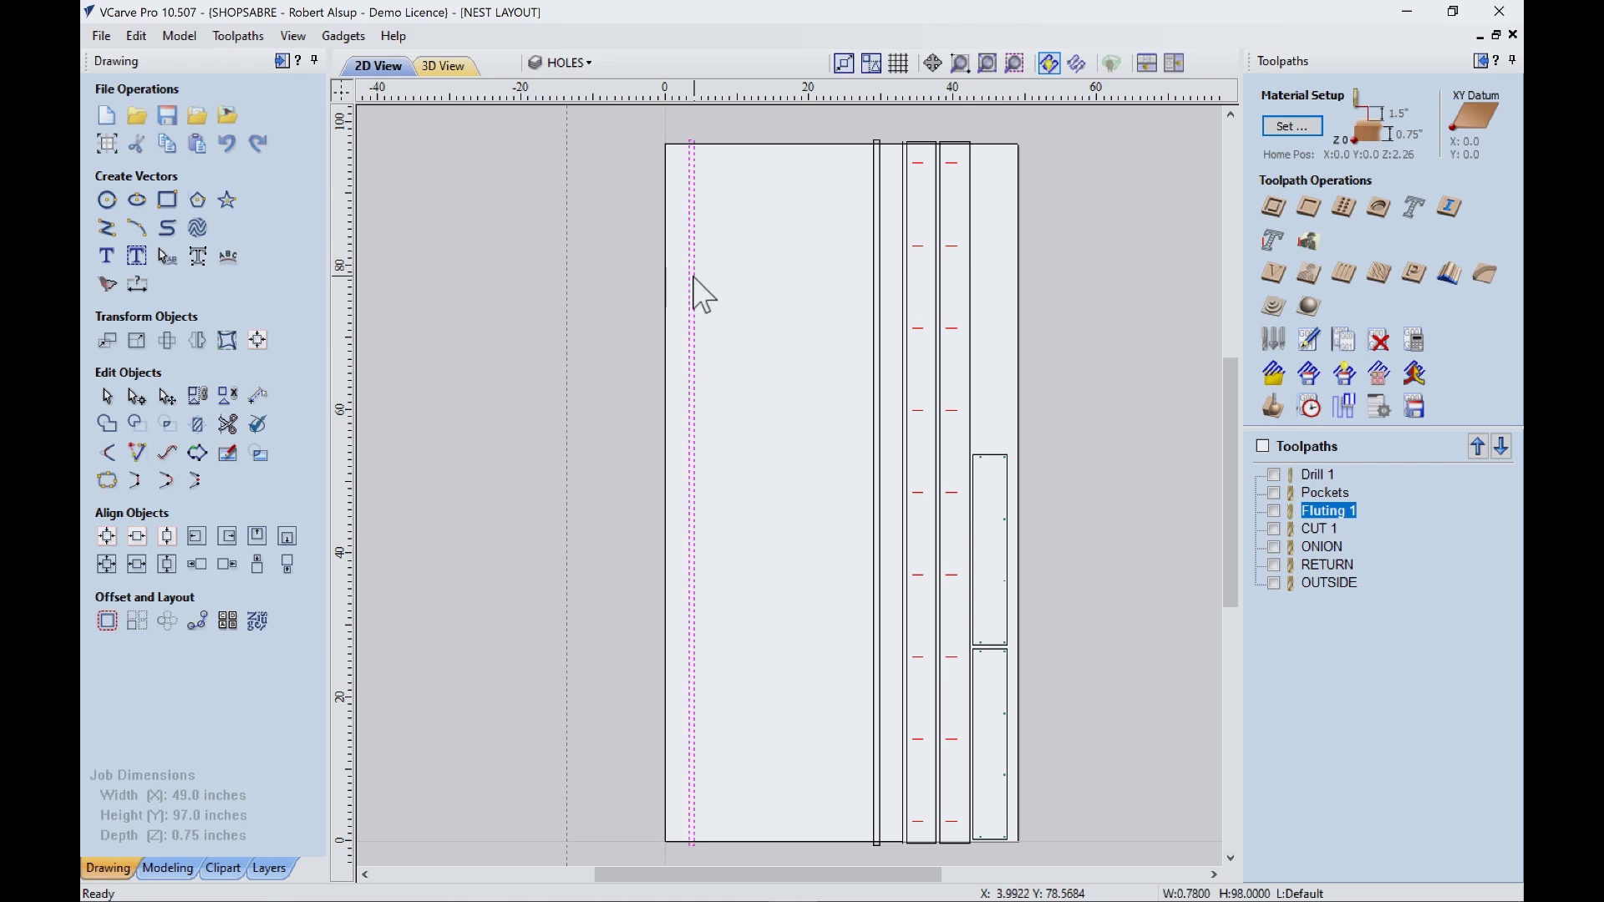
mouse_move(874, 291)
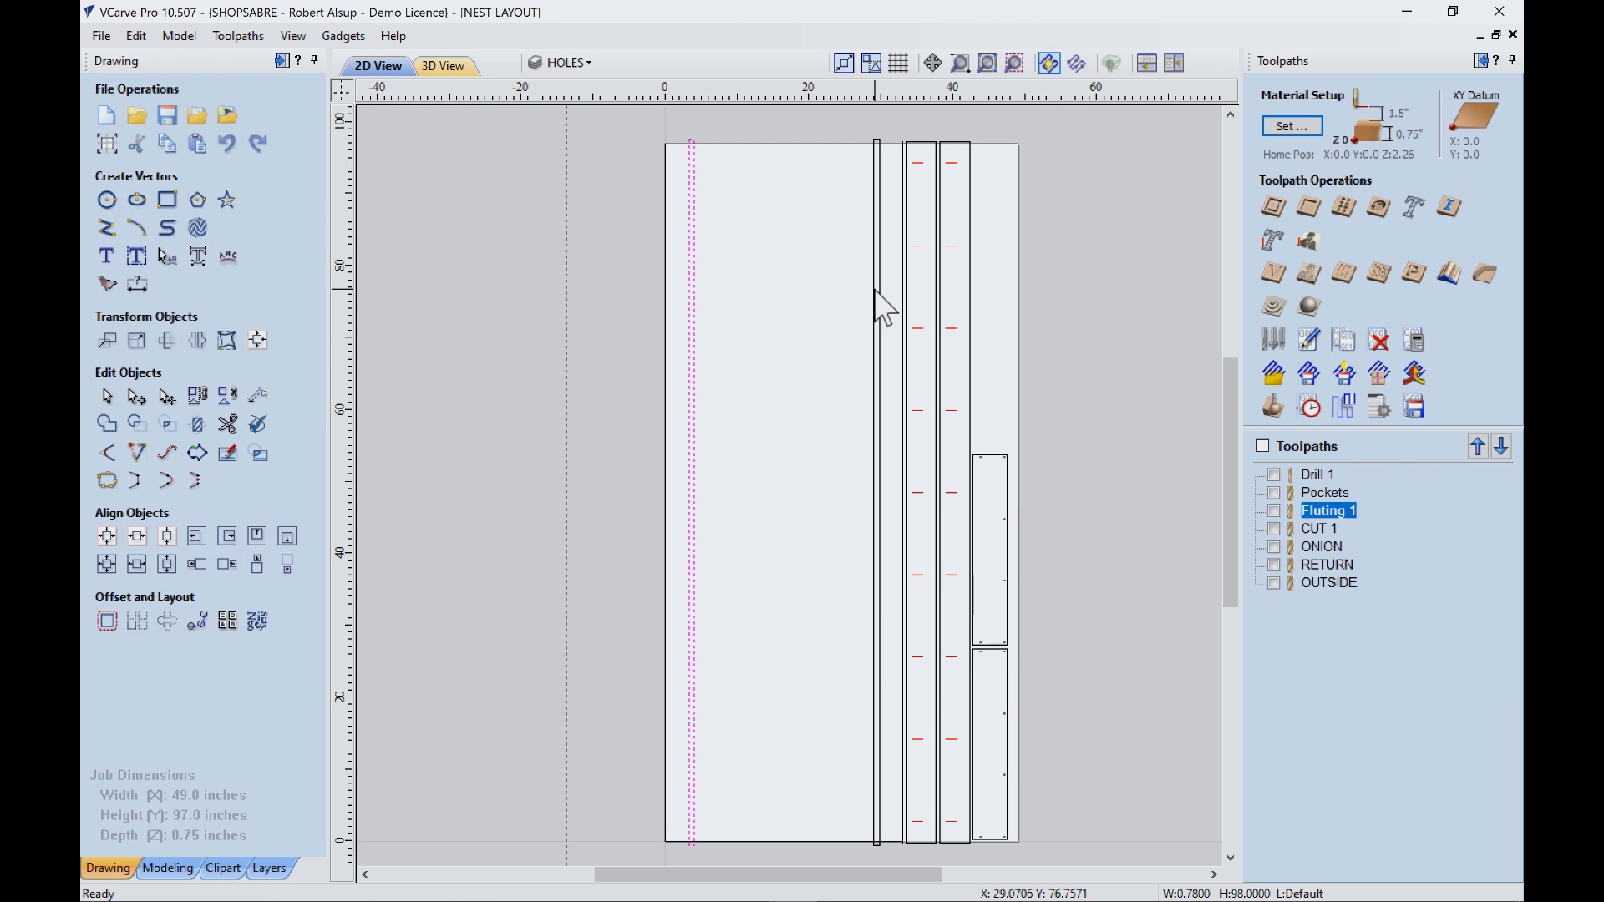
mouse_move(938, 294)
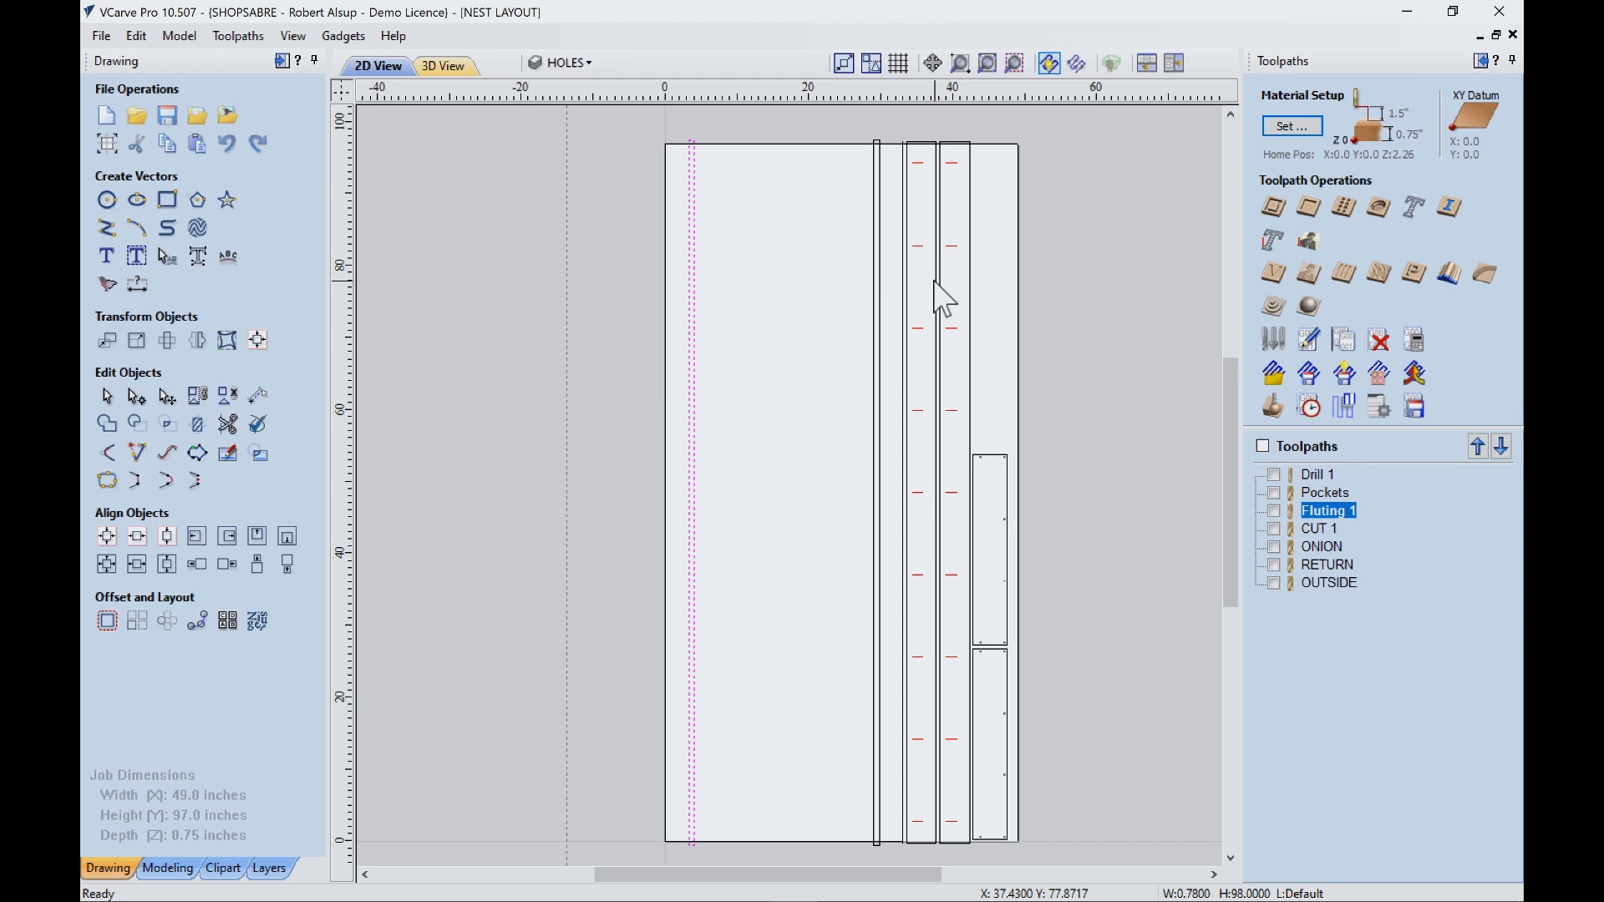
mouse_move(898, 274)
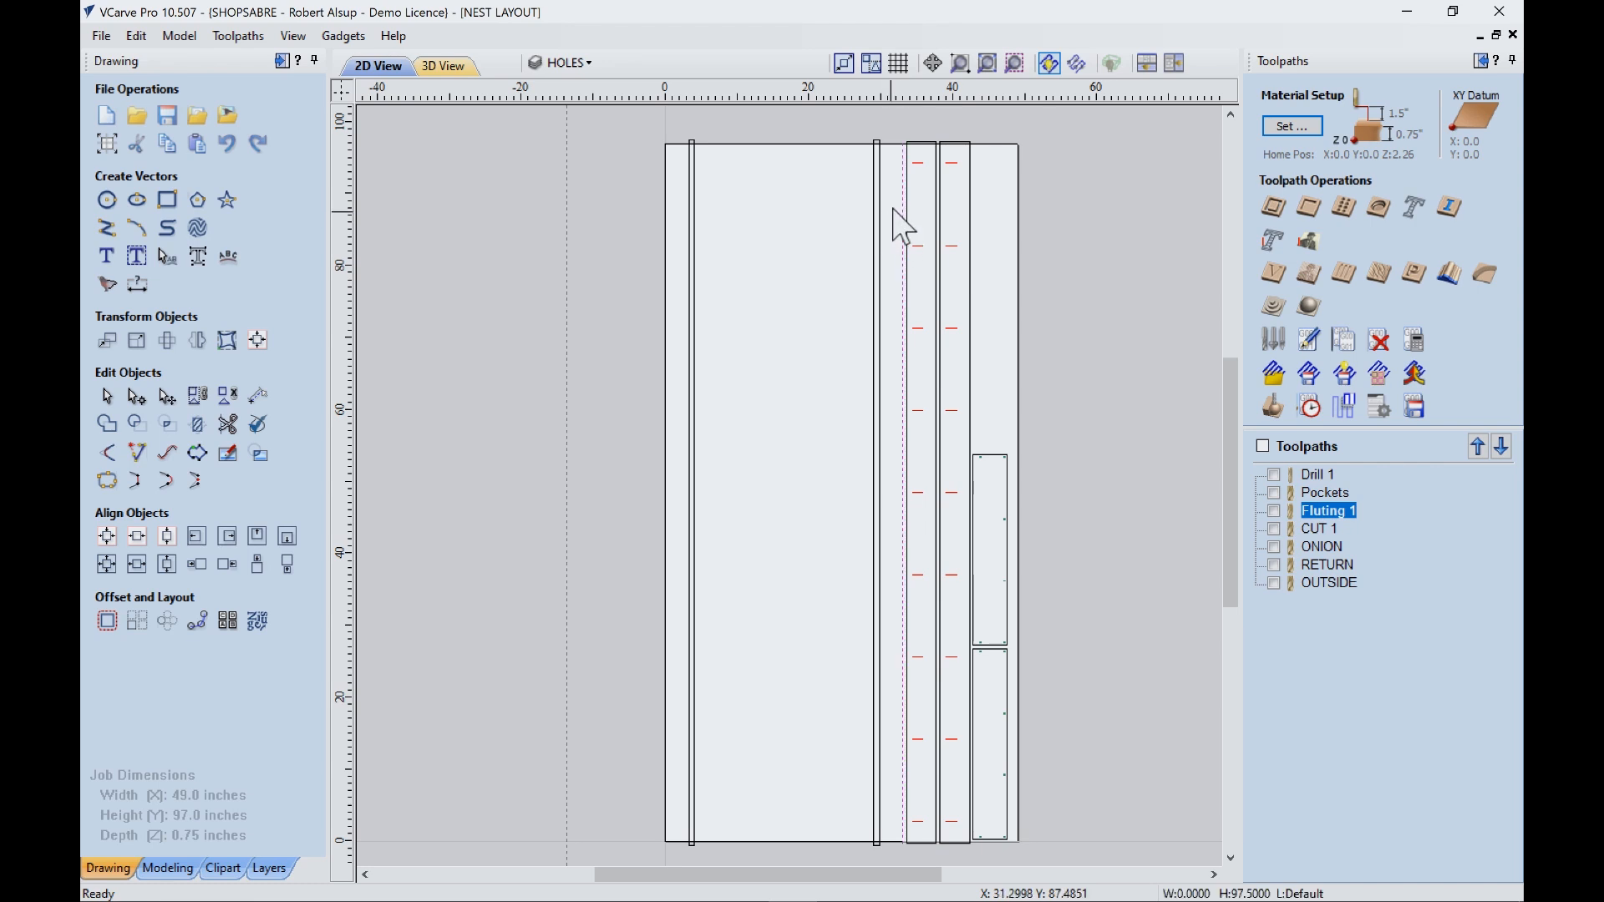
mouse_move(799, 503)
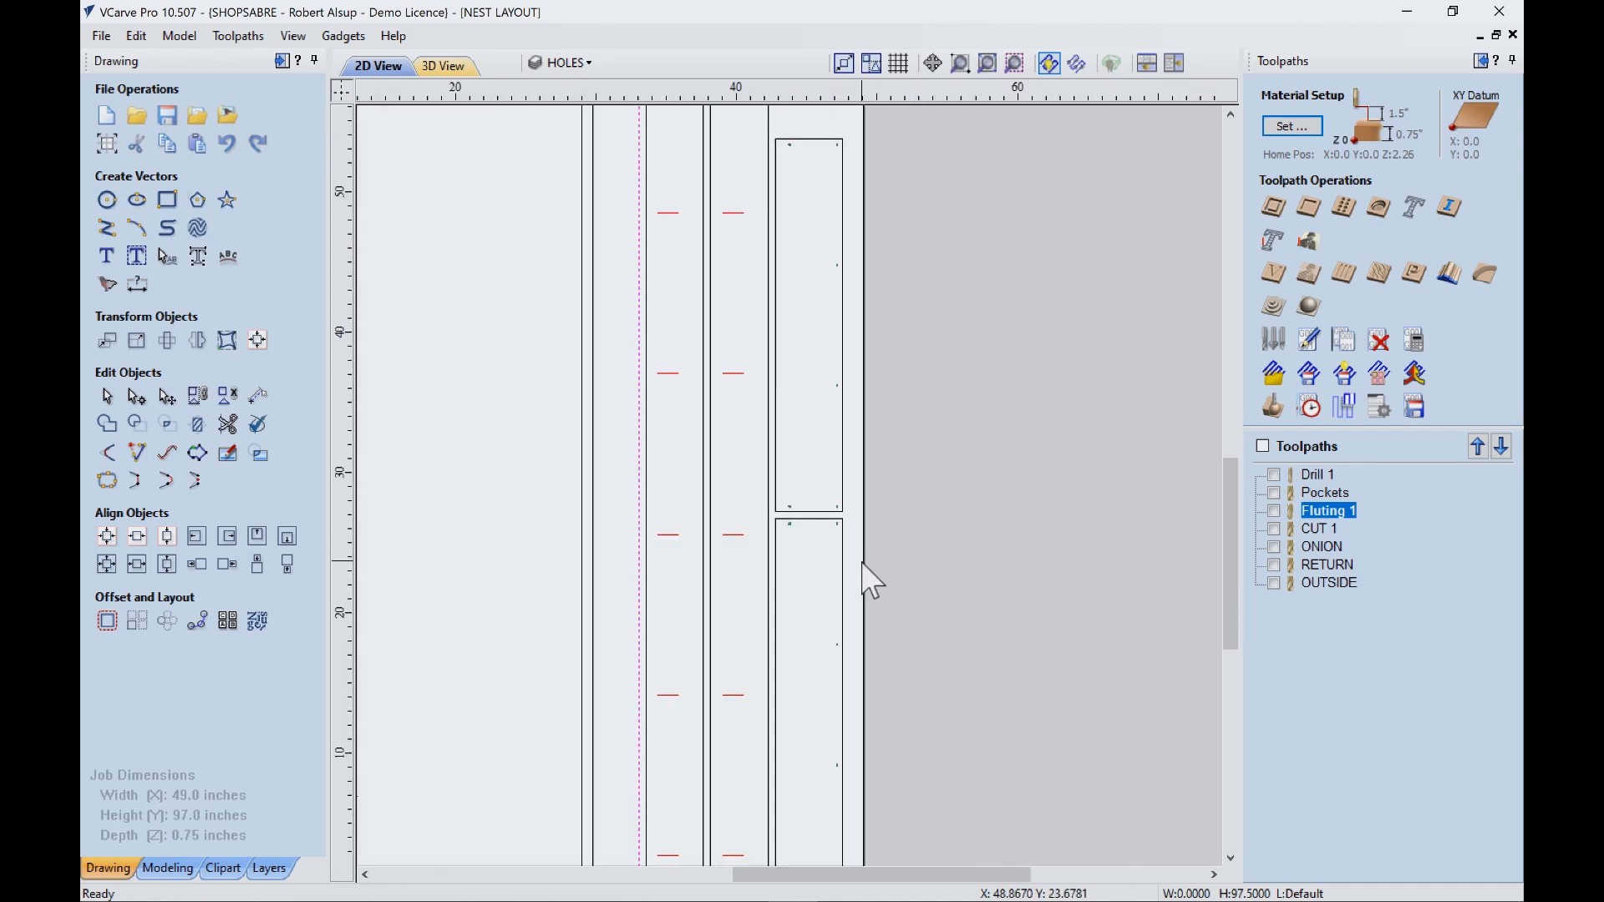
mouse_move(853, 616)
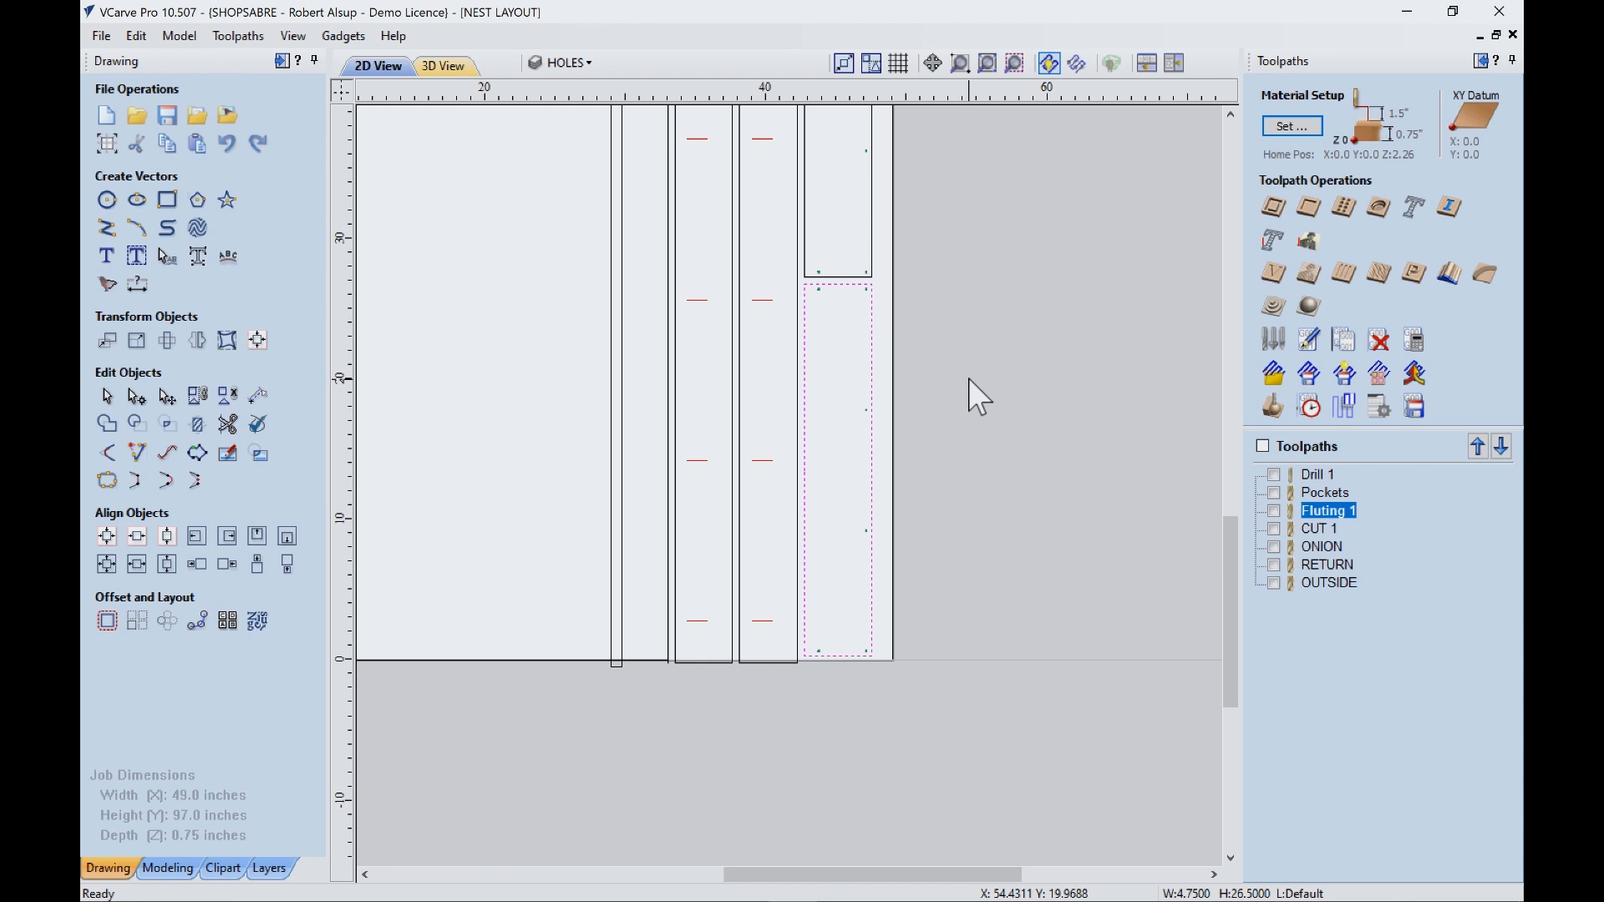
mouse_move(694, 430)
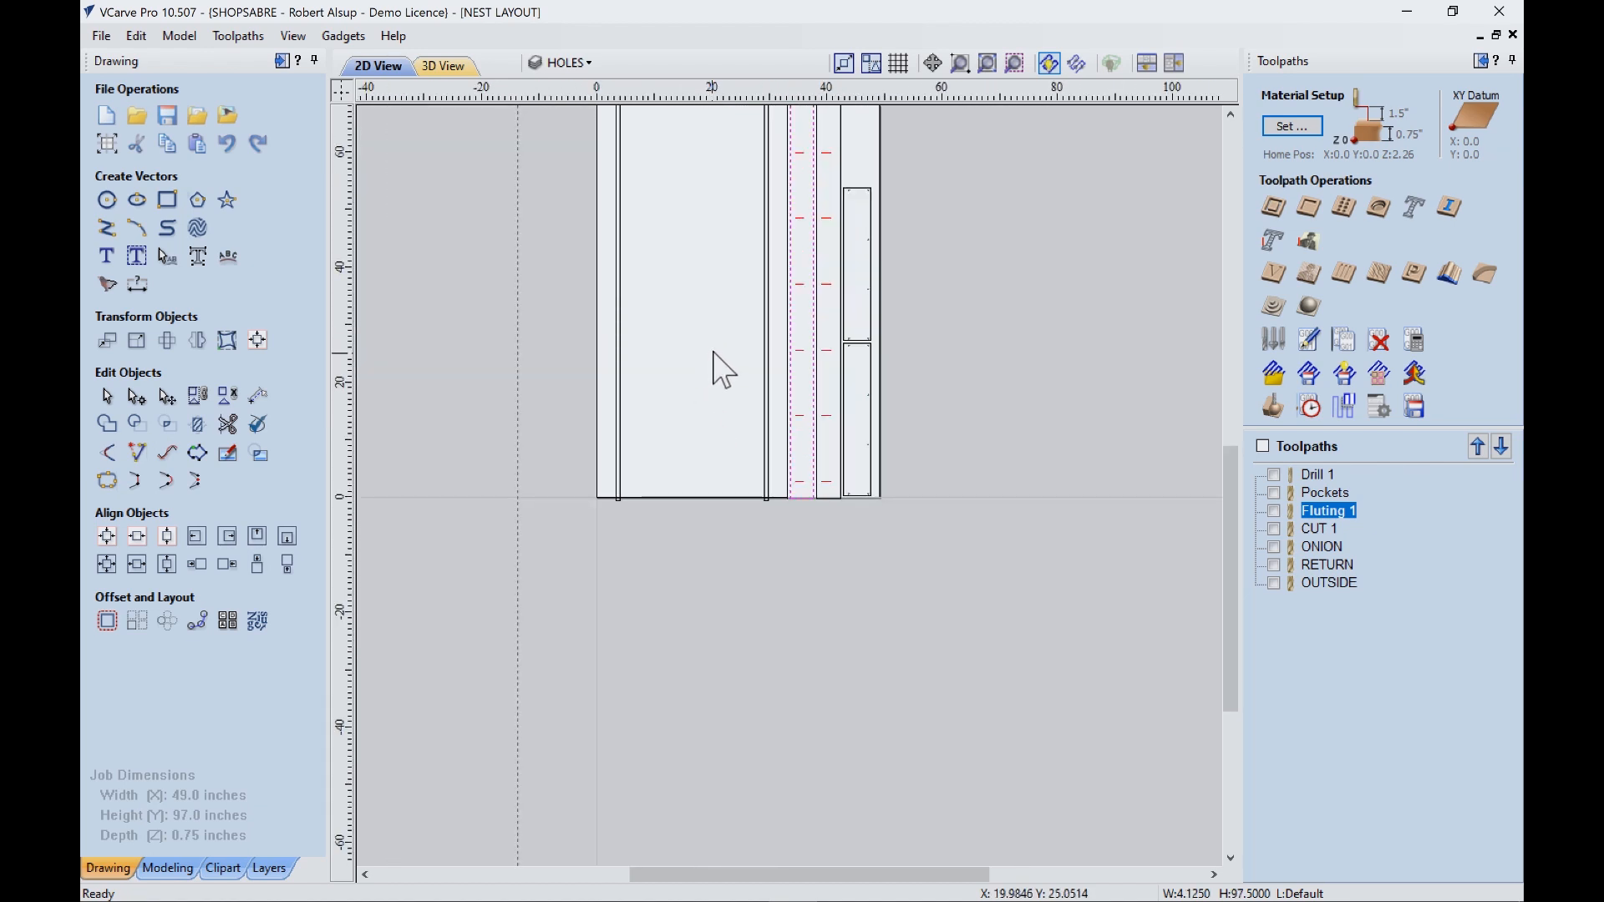
scroll("down", 3)
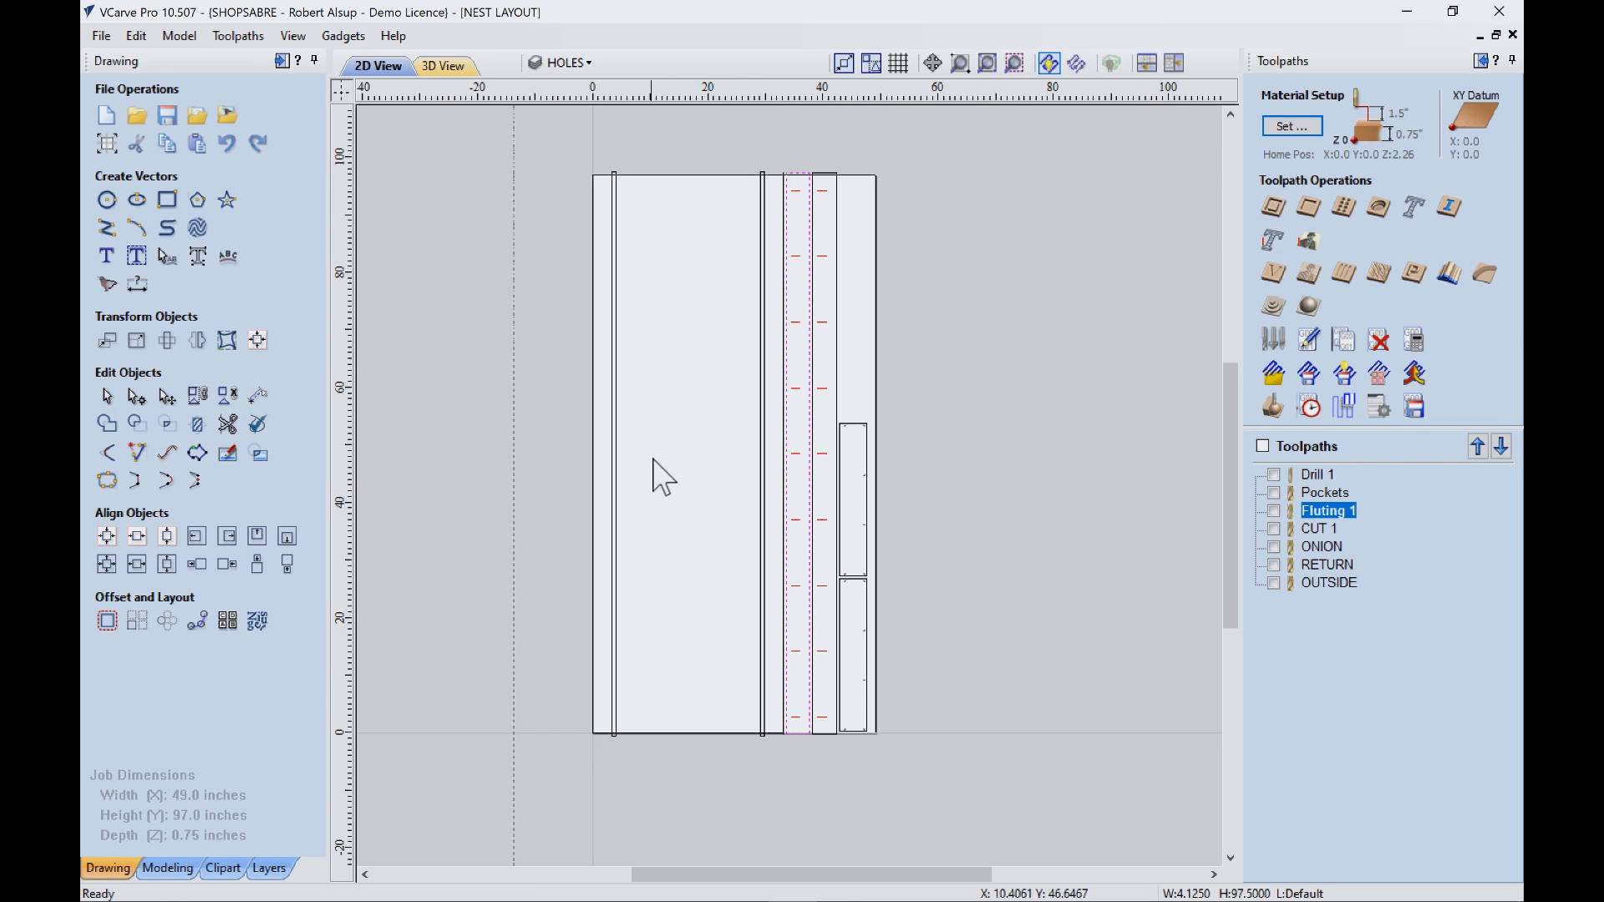
mouse_move(643, 301)
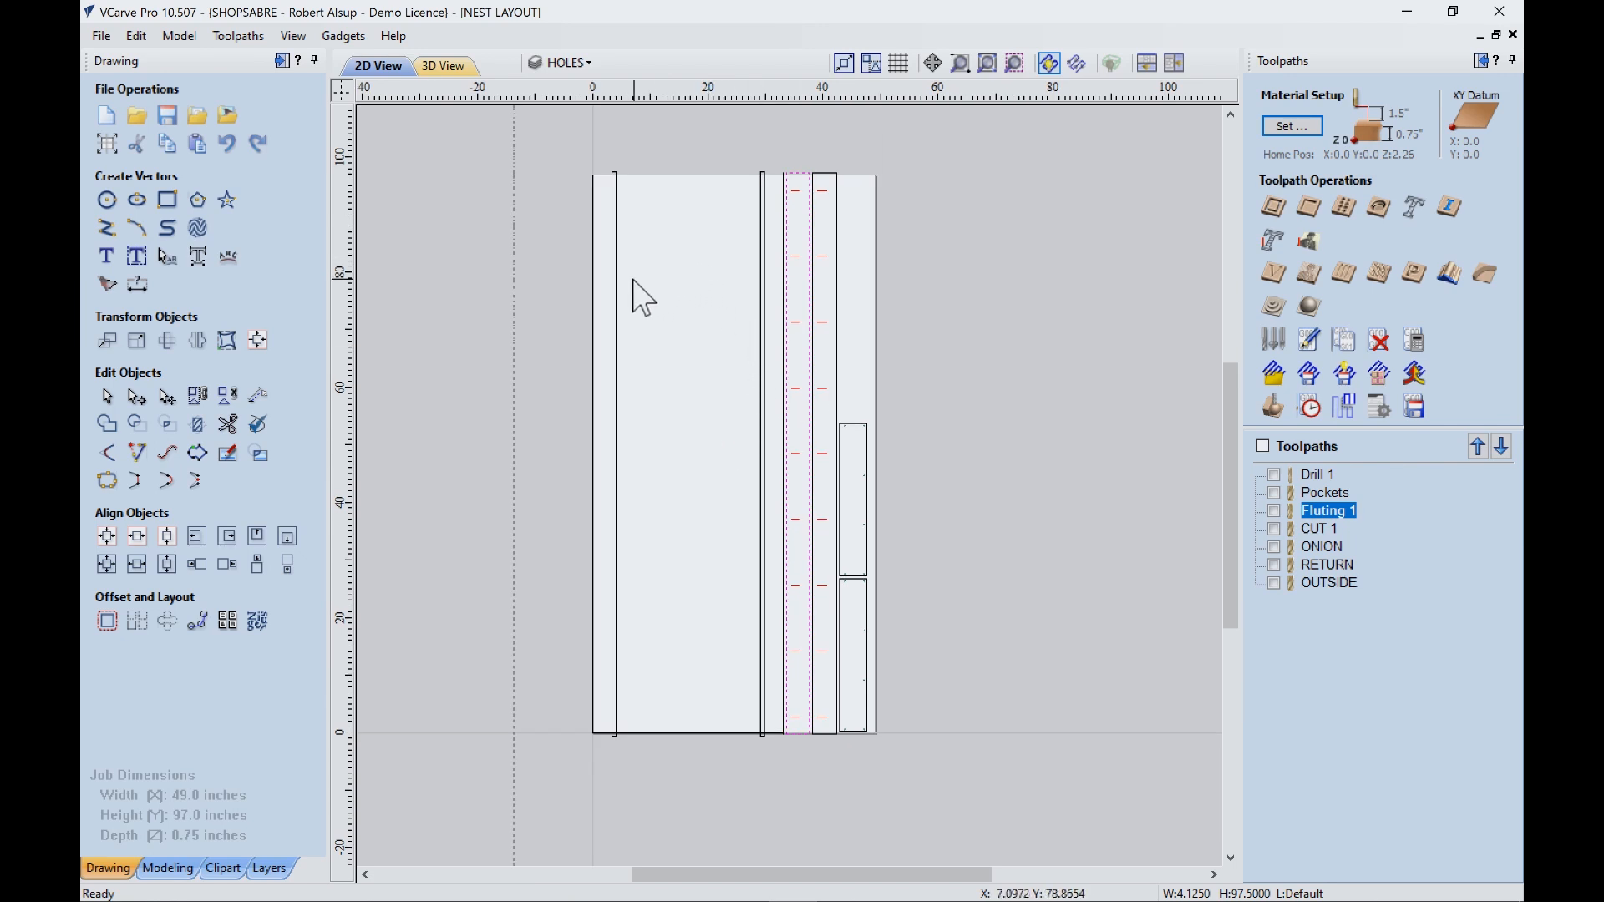
mouse_move(778, 250)
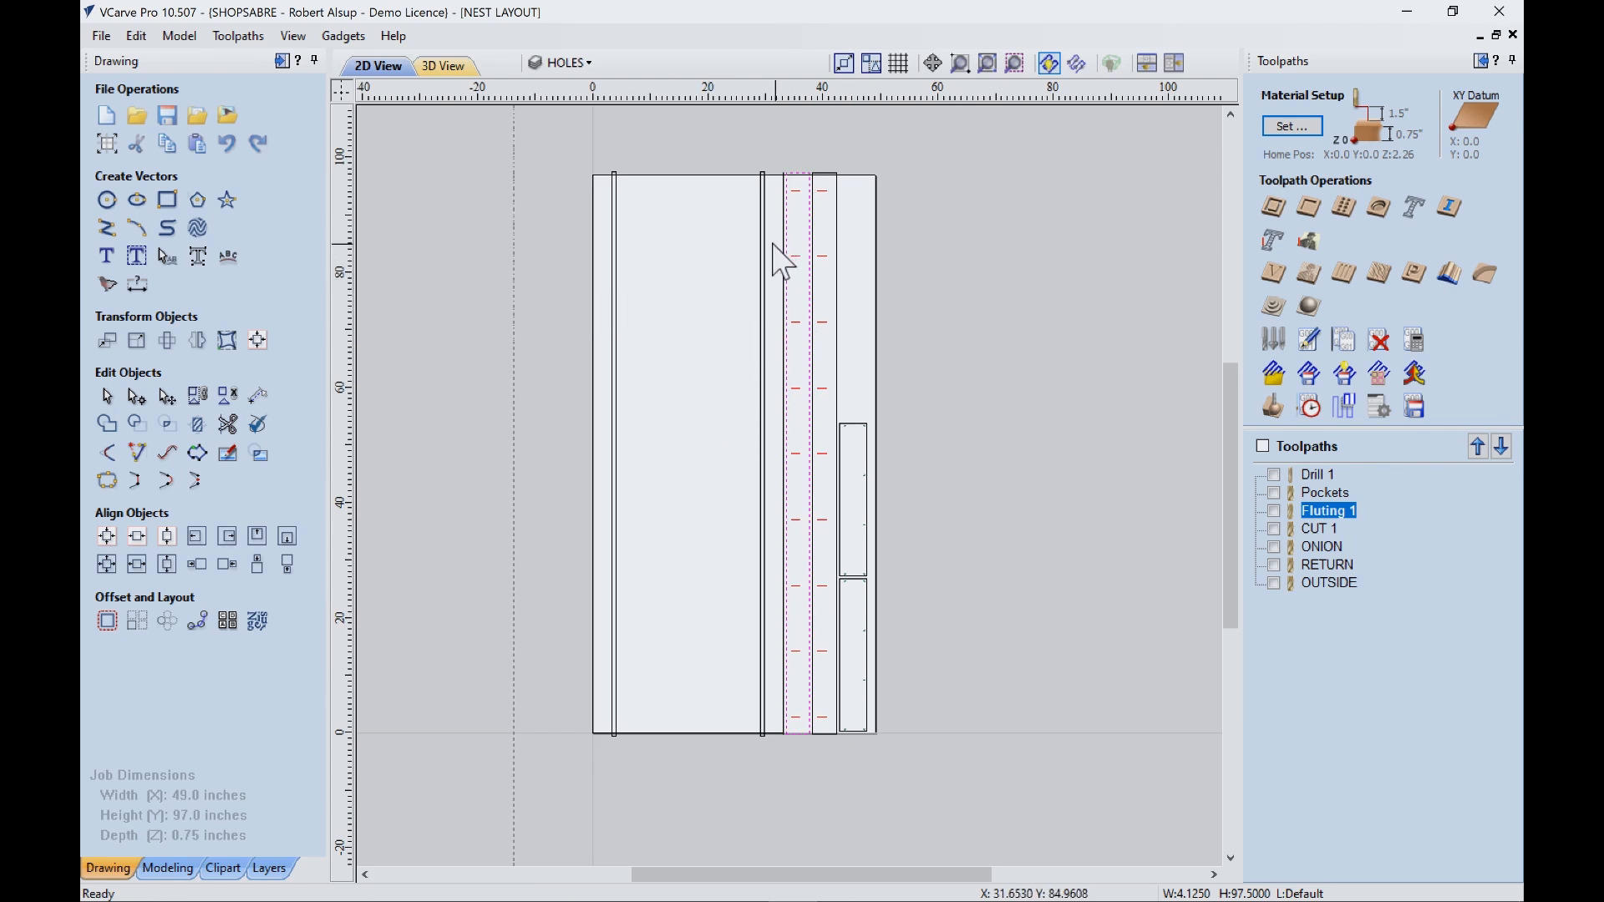
mouse_move(871, 569)
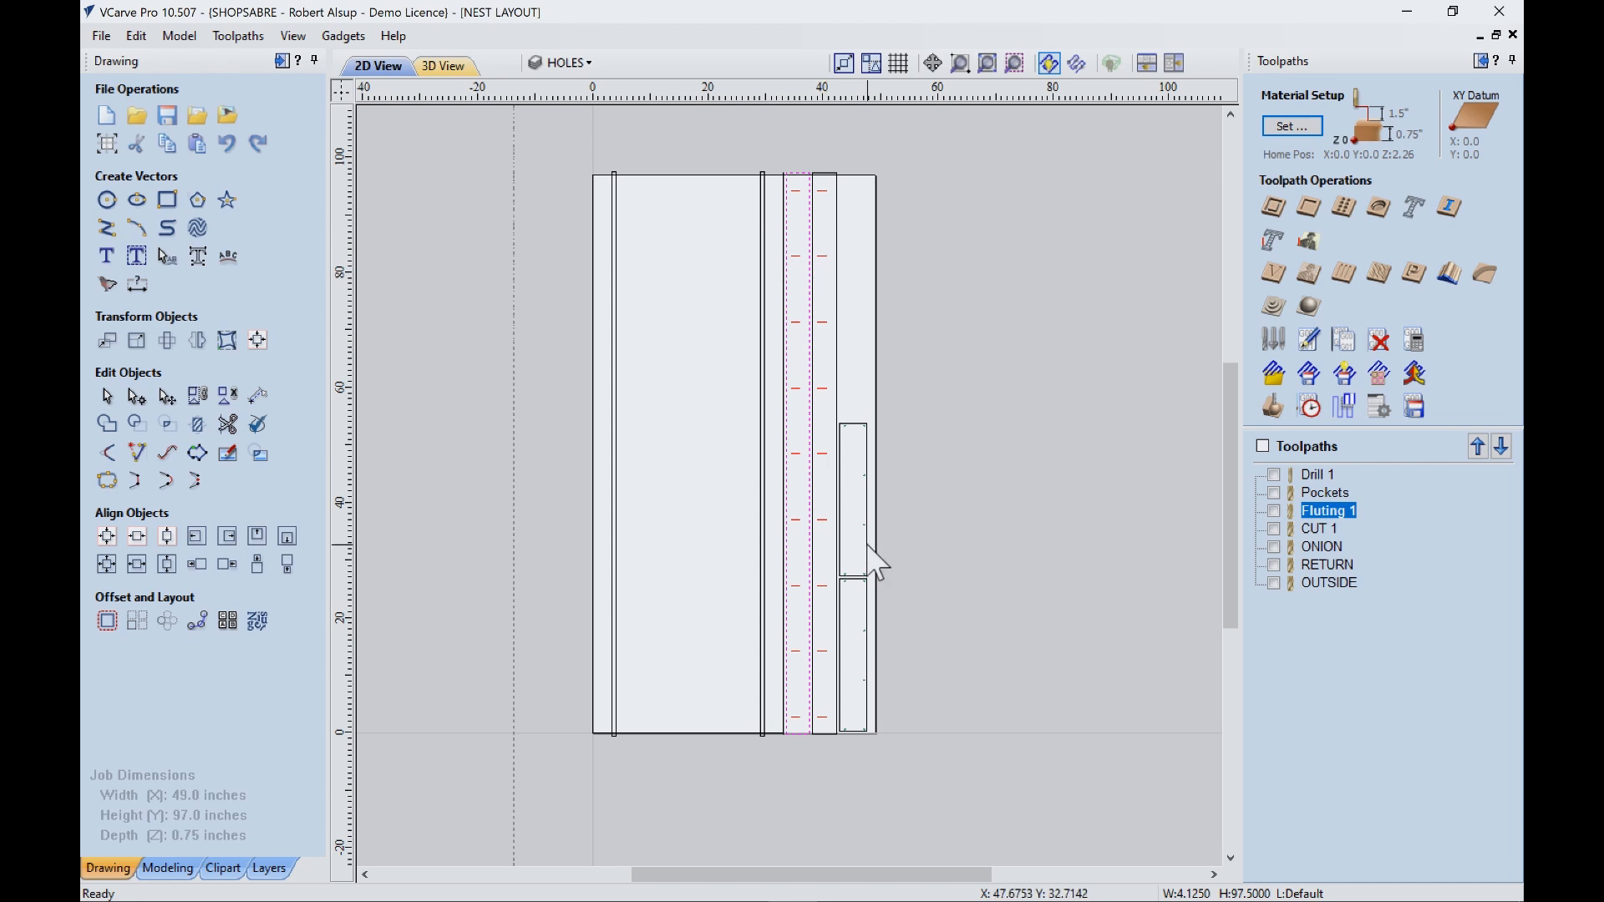
mouse_move(858, 518)
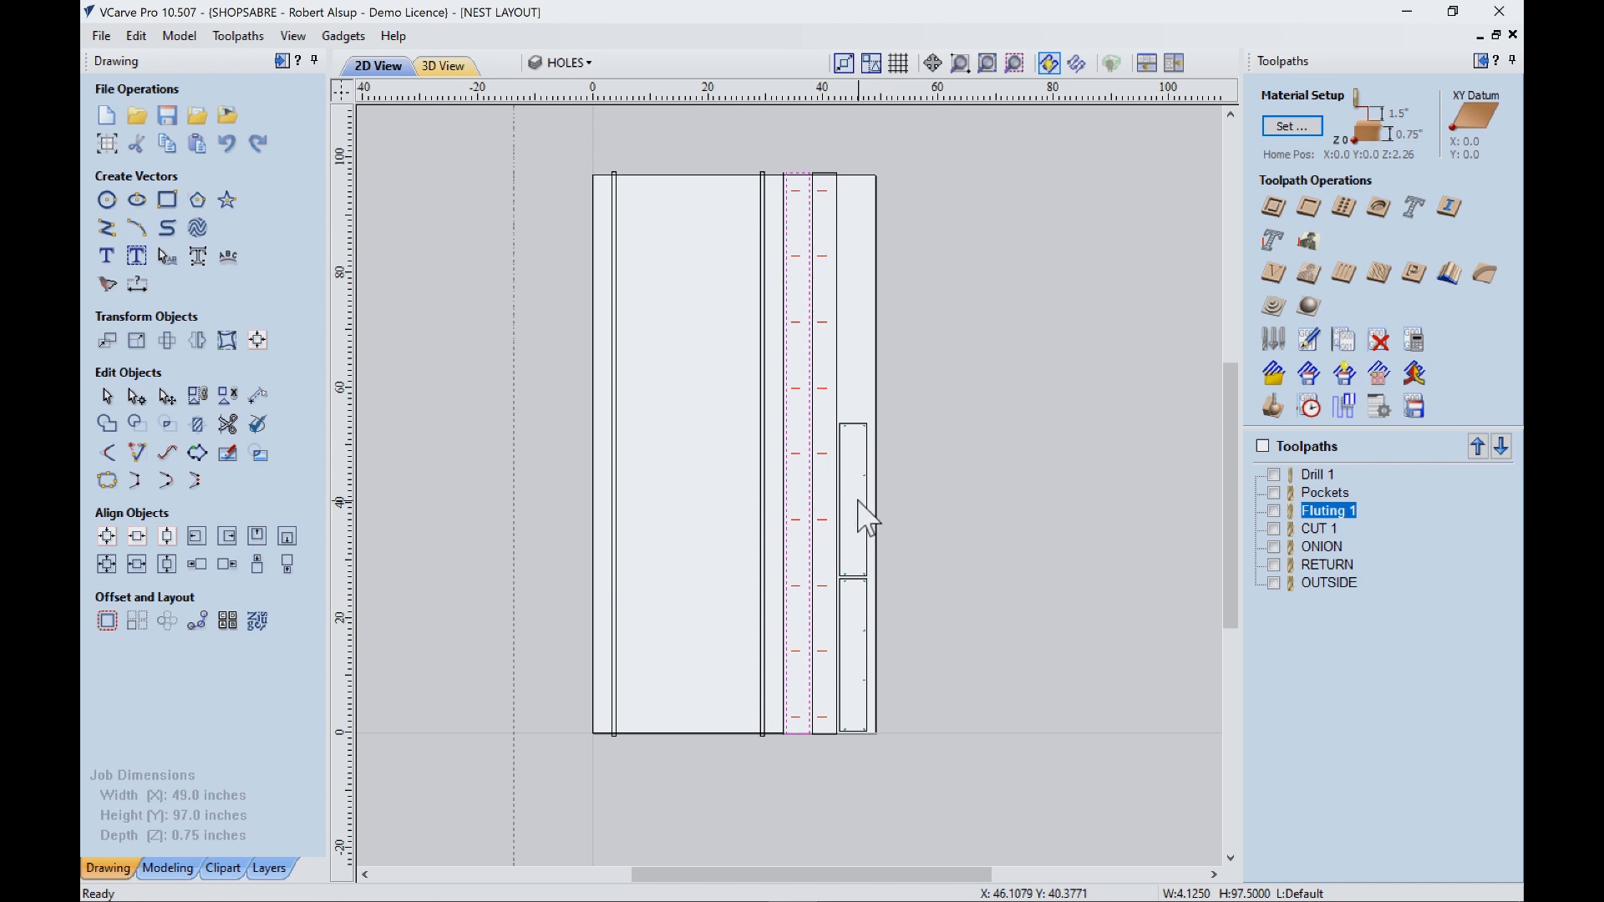
mouse_move(826, 585)
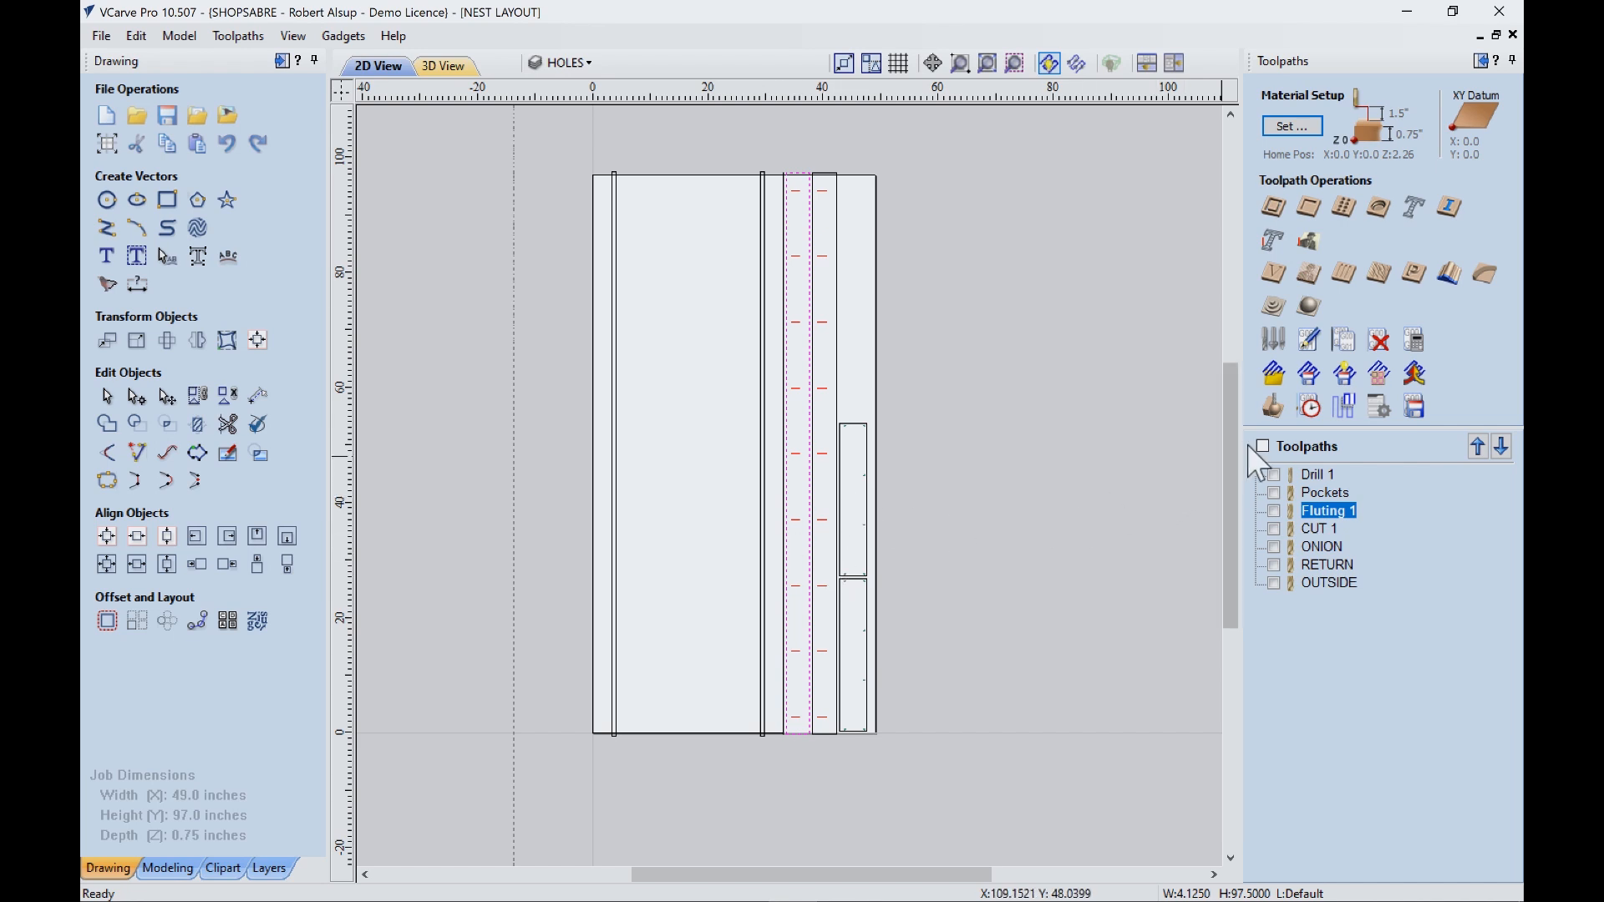
- Show Drill 1, Pockets and Fluting 1 on the sheet in the 3D toolpath preview
left_click(440, 66)
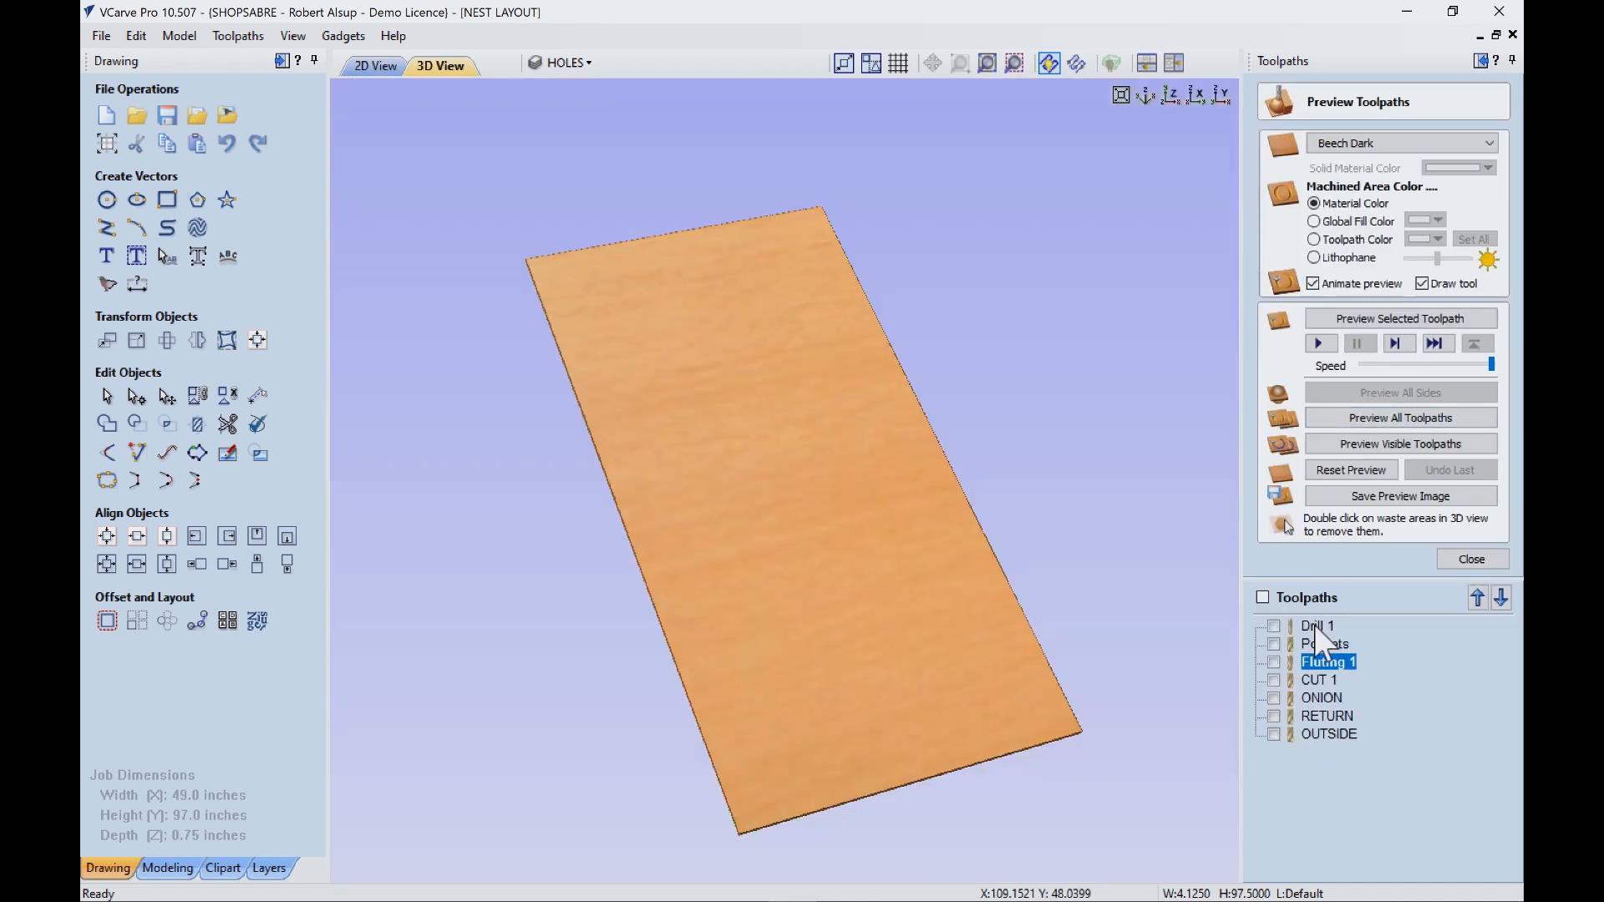
left_click(1319, 626)
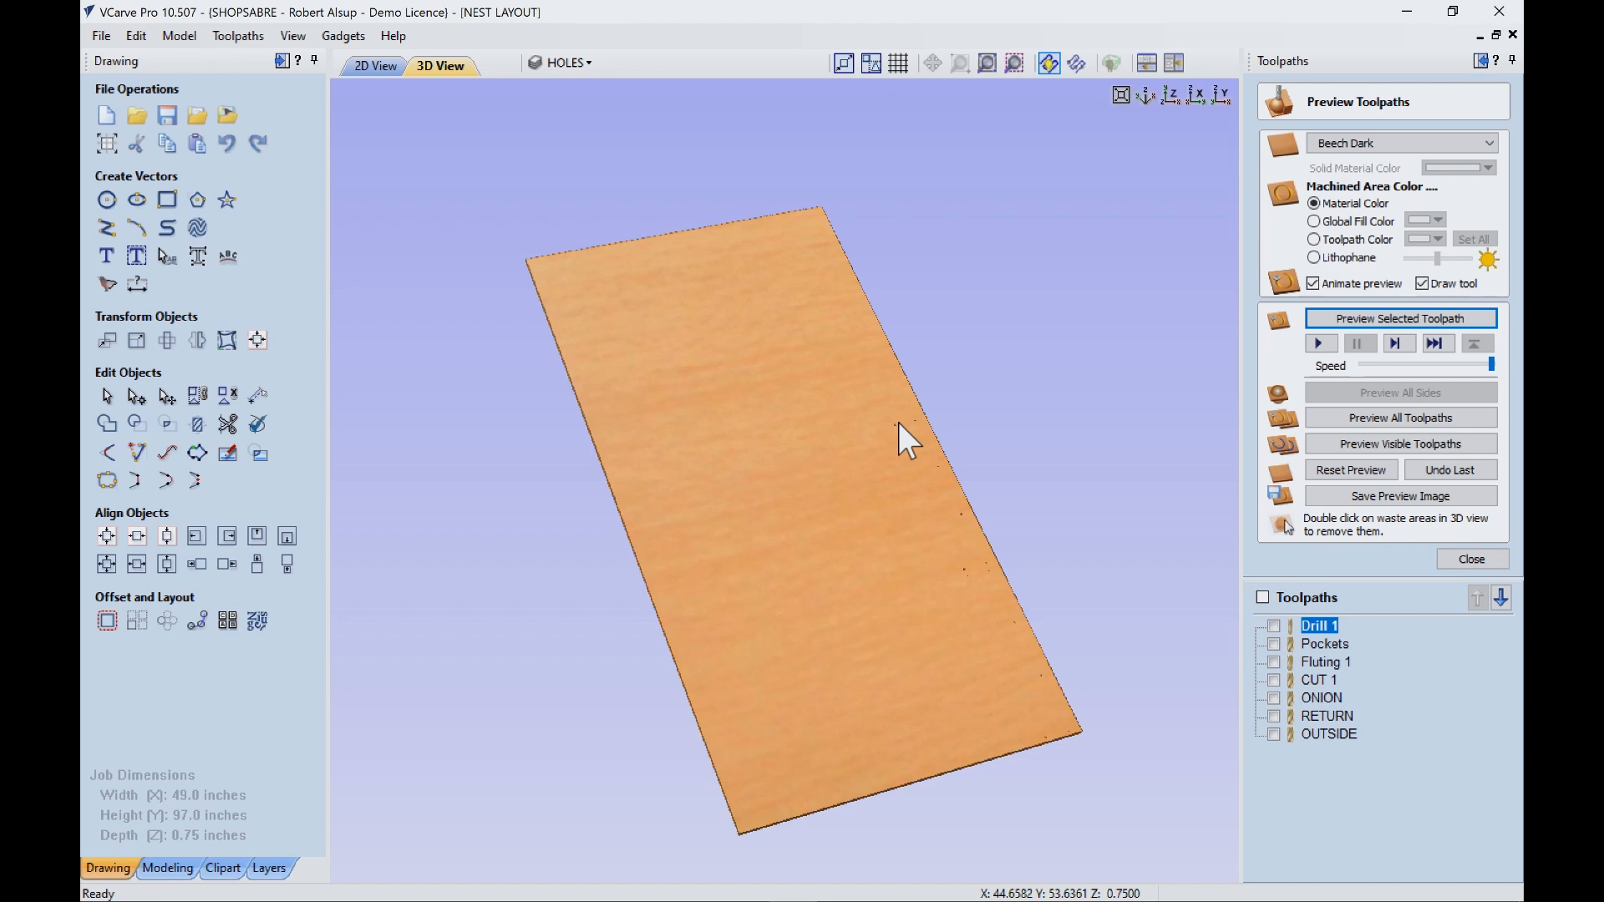
mouse_move(919, 449)
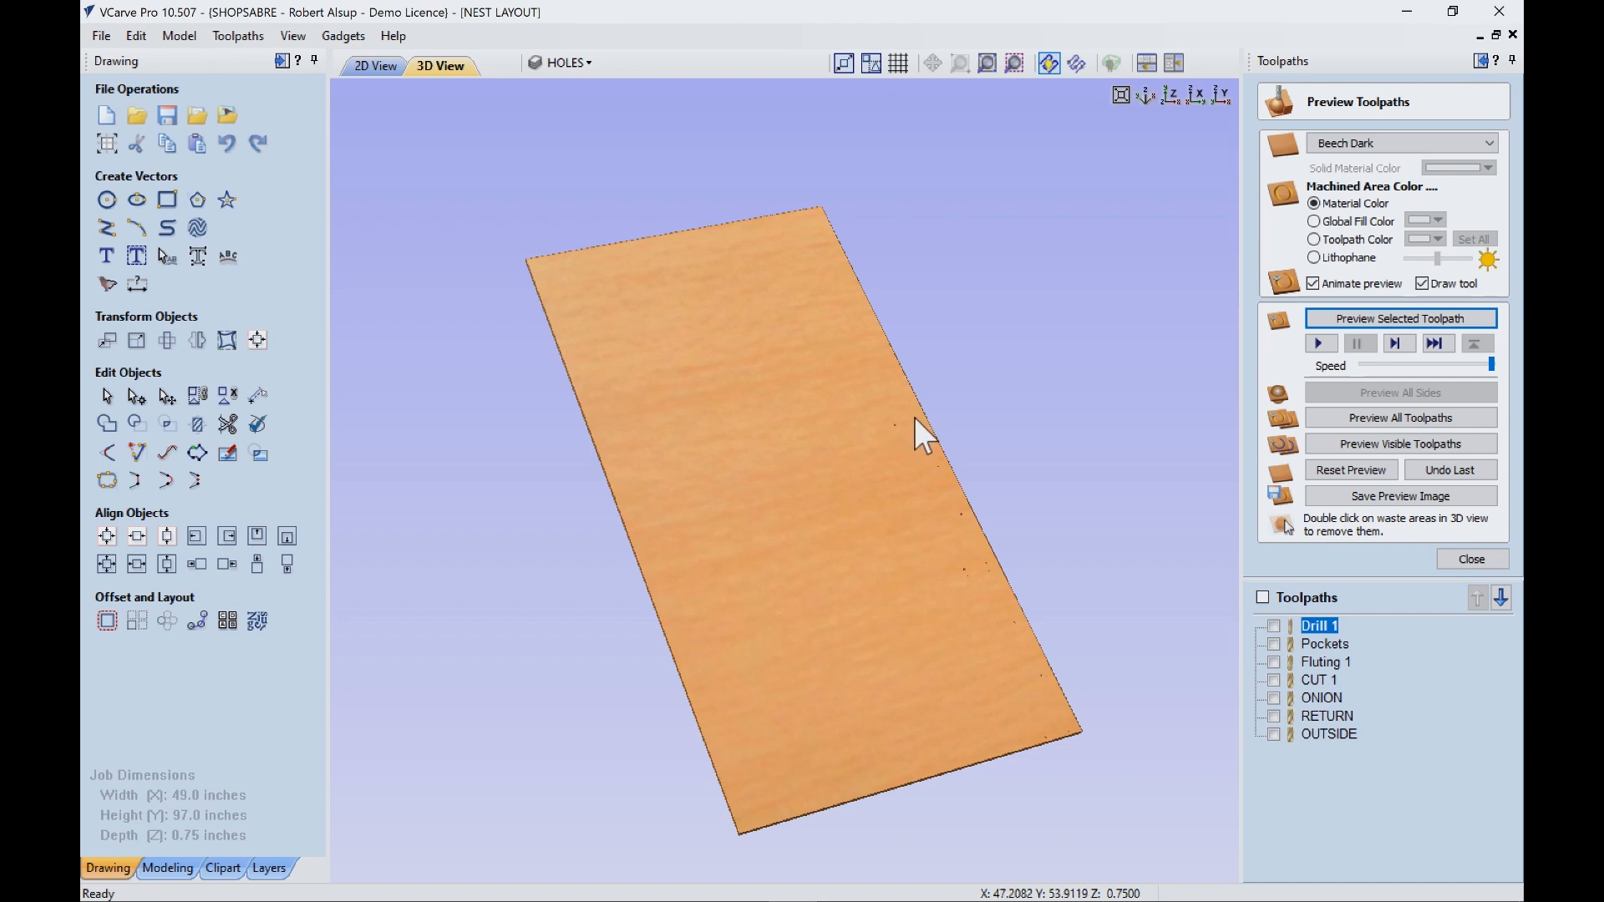
mouse_move(963, 504)
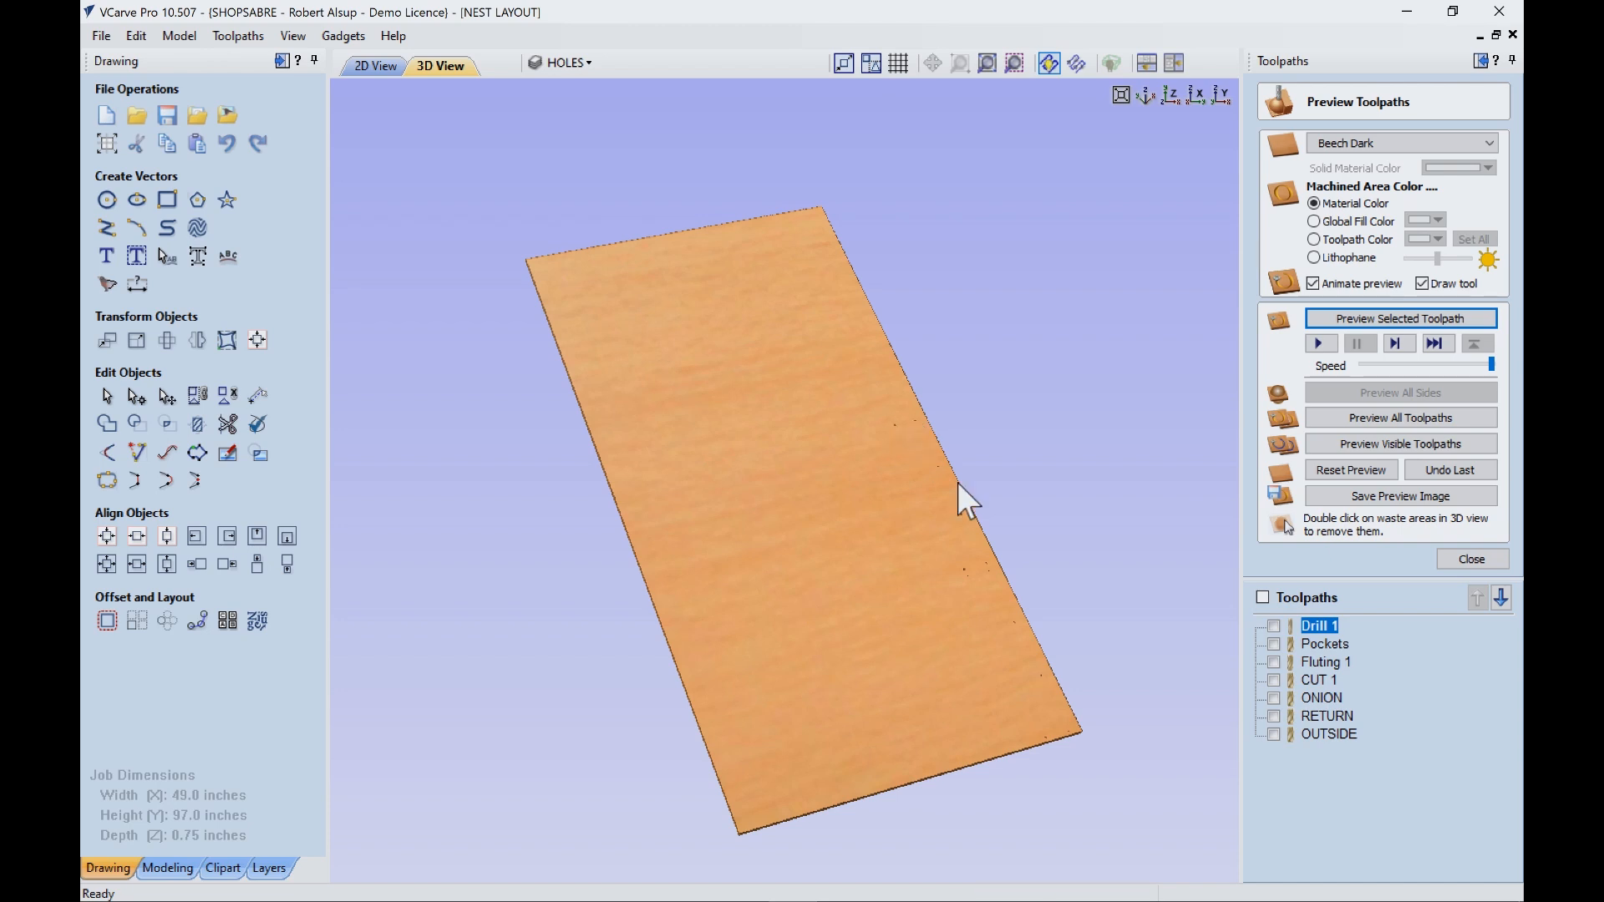
left_click(1325, 644)
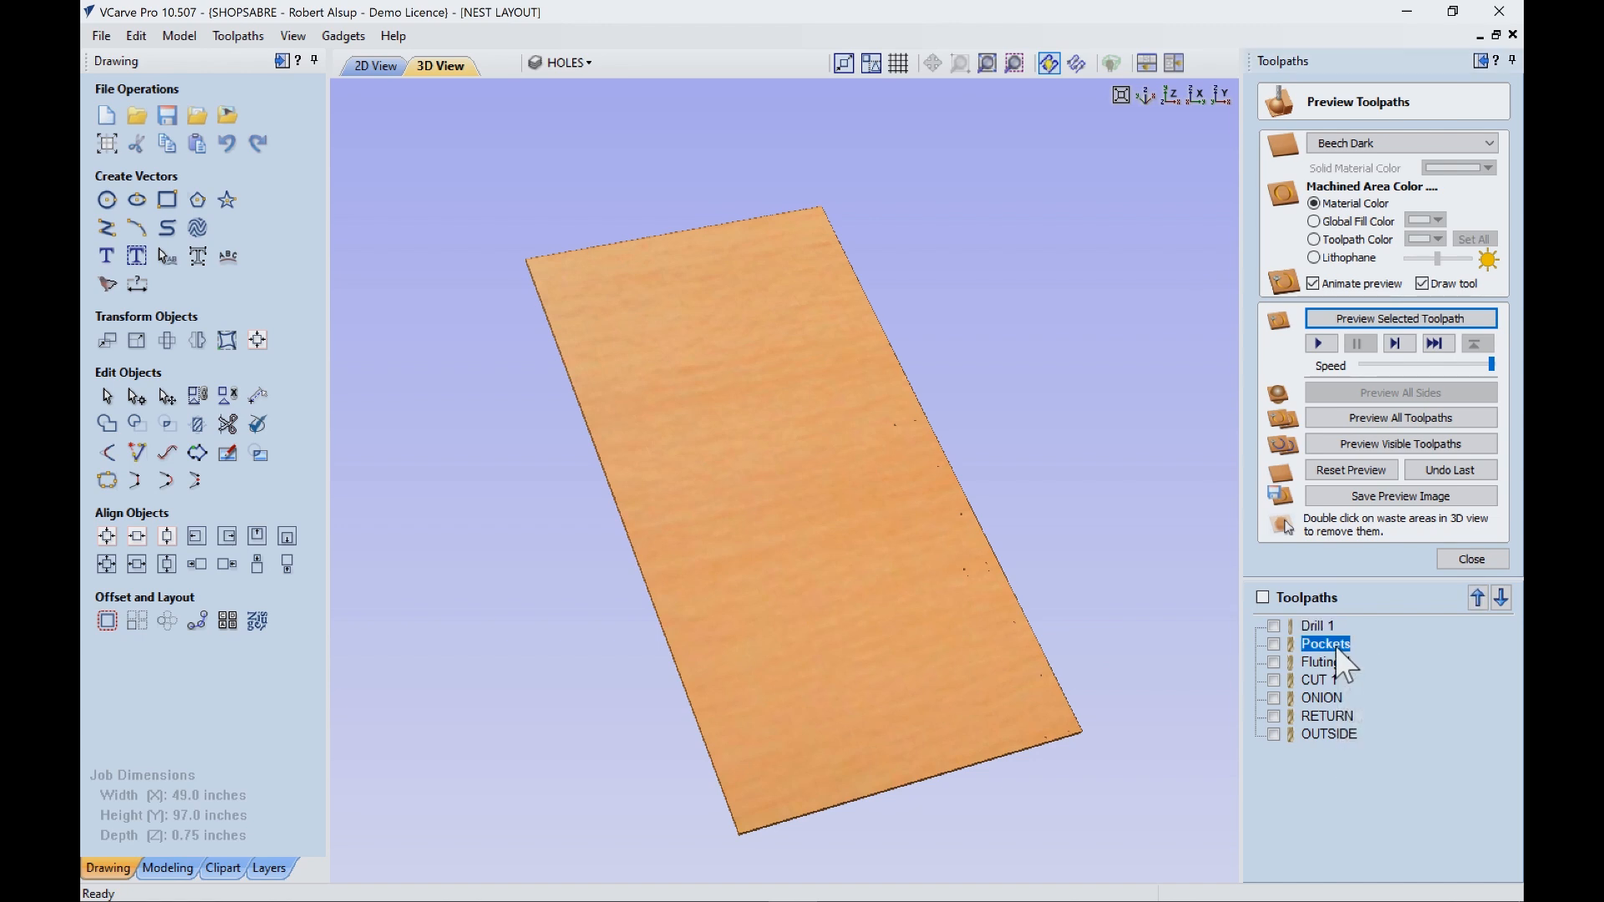
left_click(1274, 644)
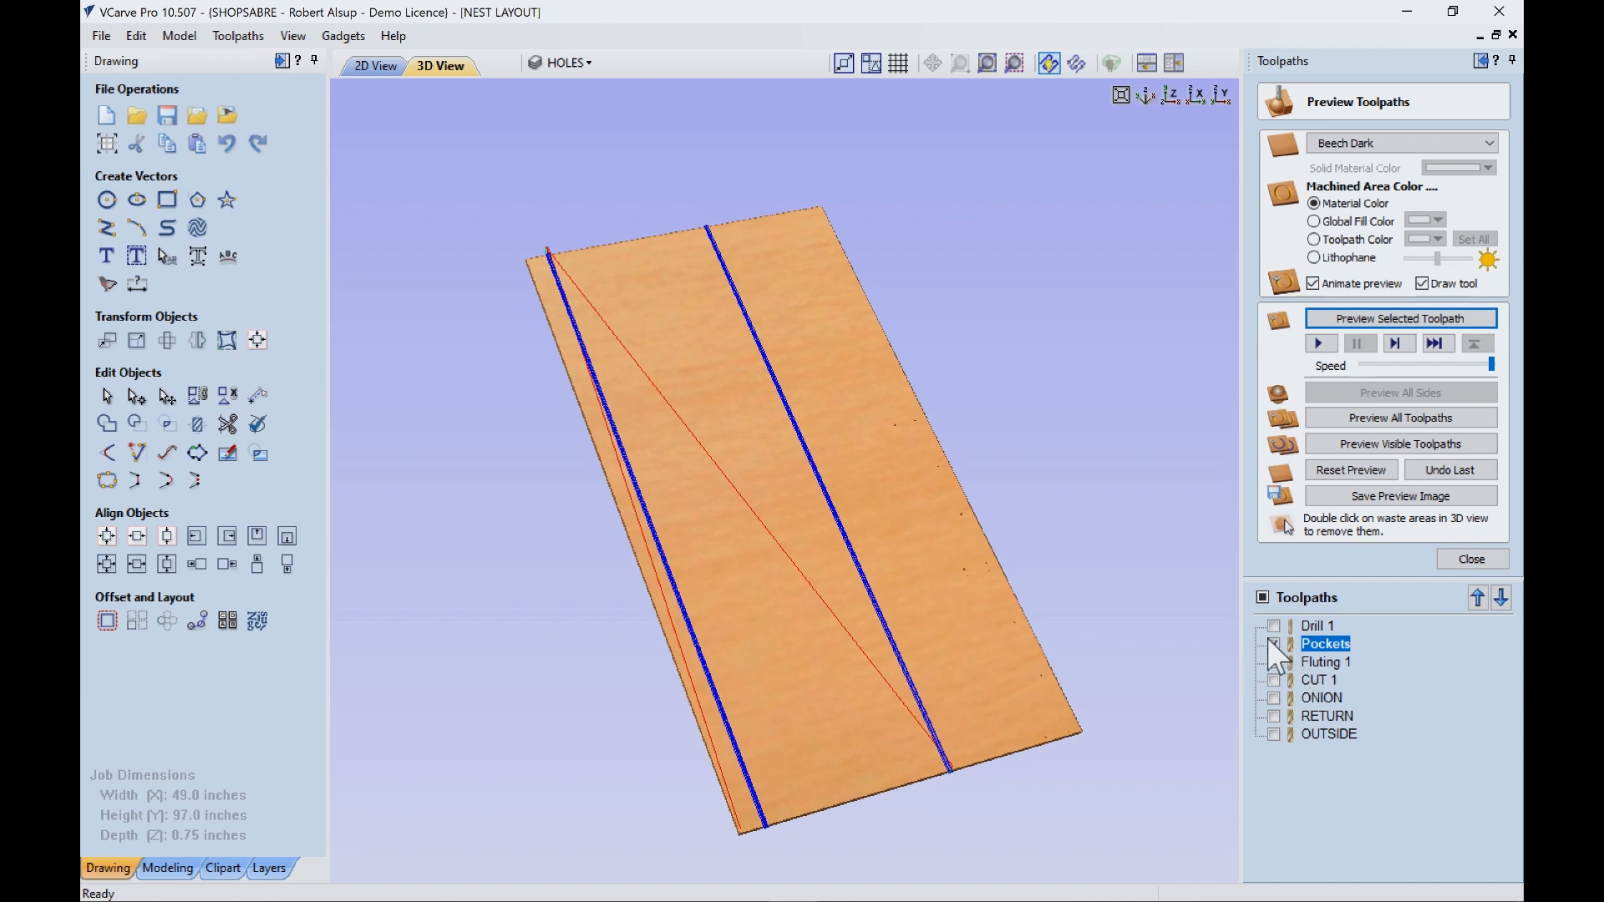
left_click(1274, 661)
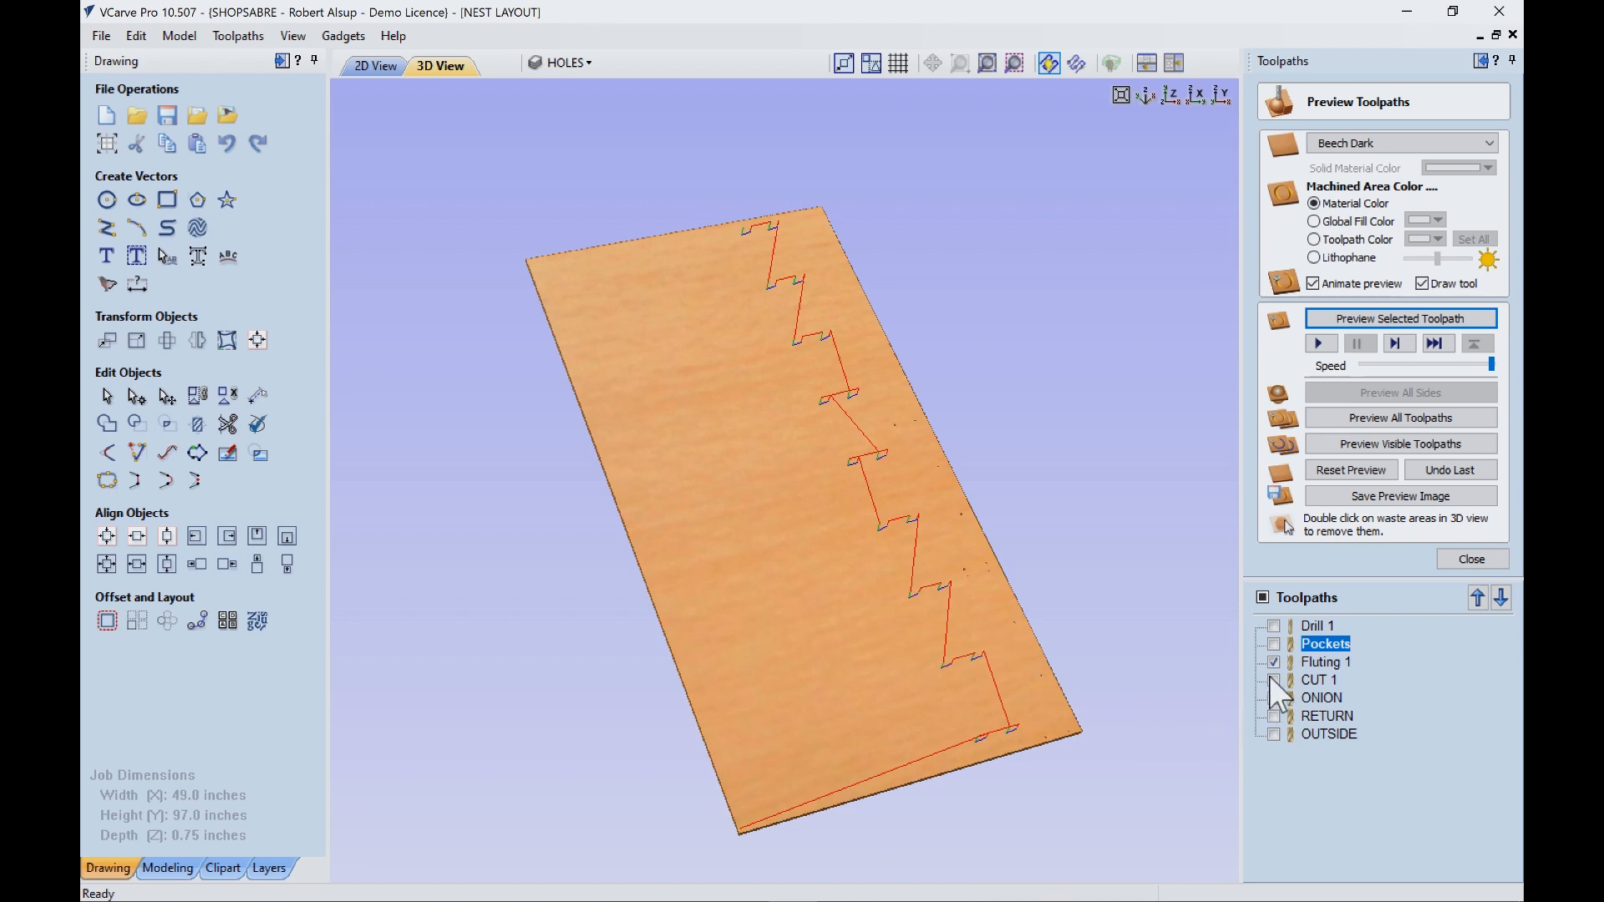
- Show the CUT 1 and OUTSIDE toolpaths on the previewed sheet
left_click(1273, 680)
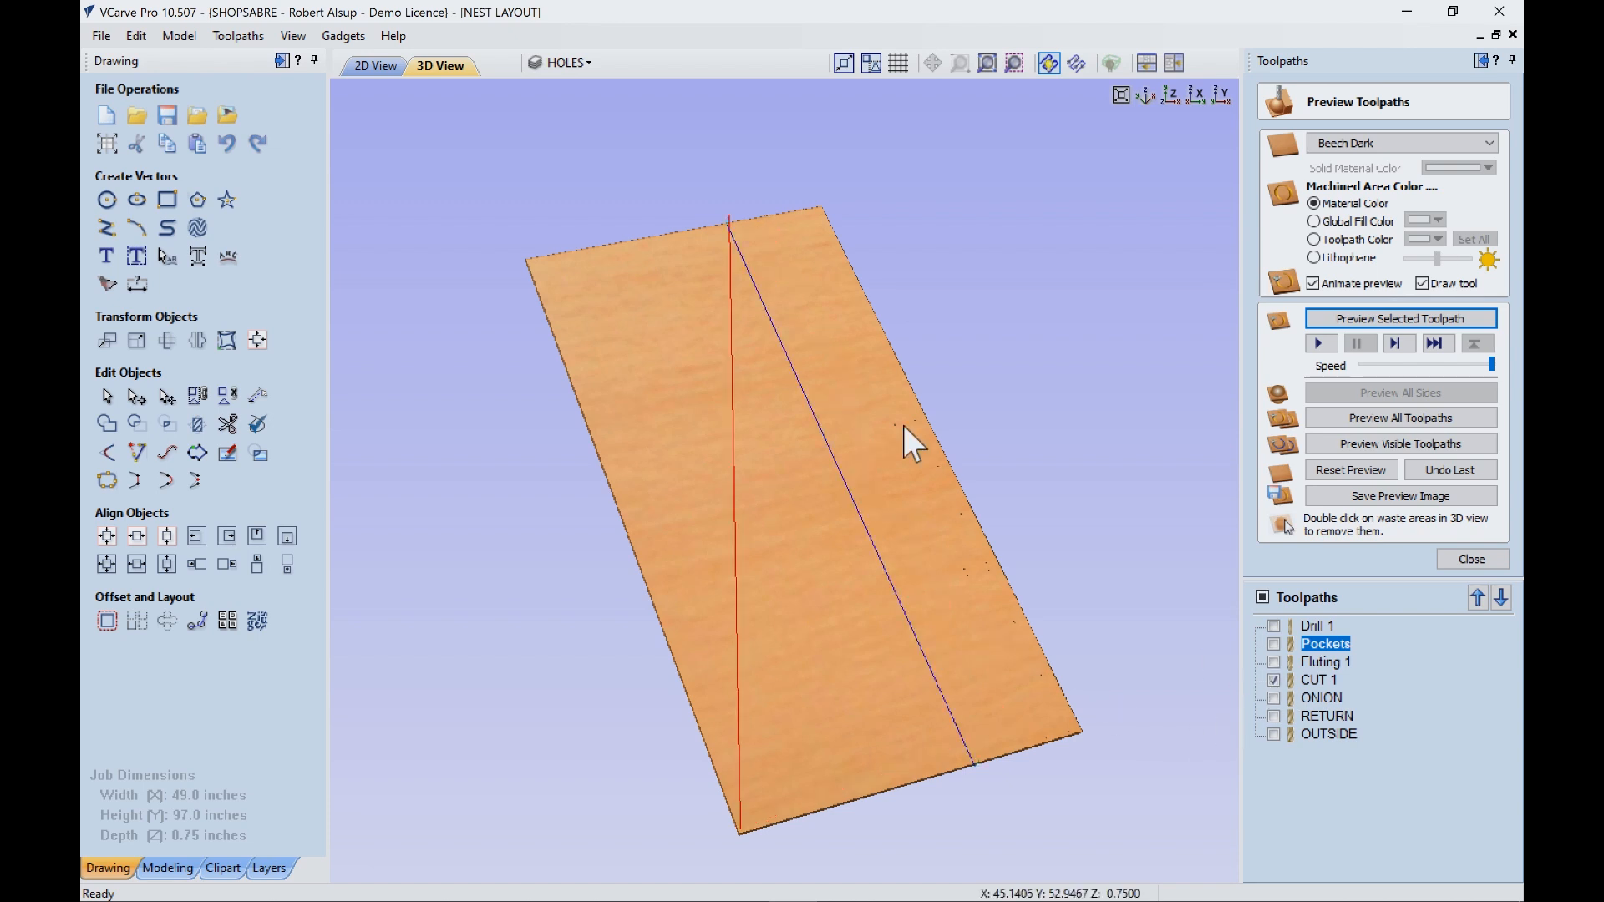
mouse_move(657, 468)
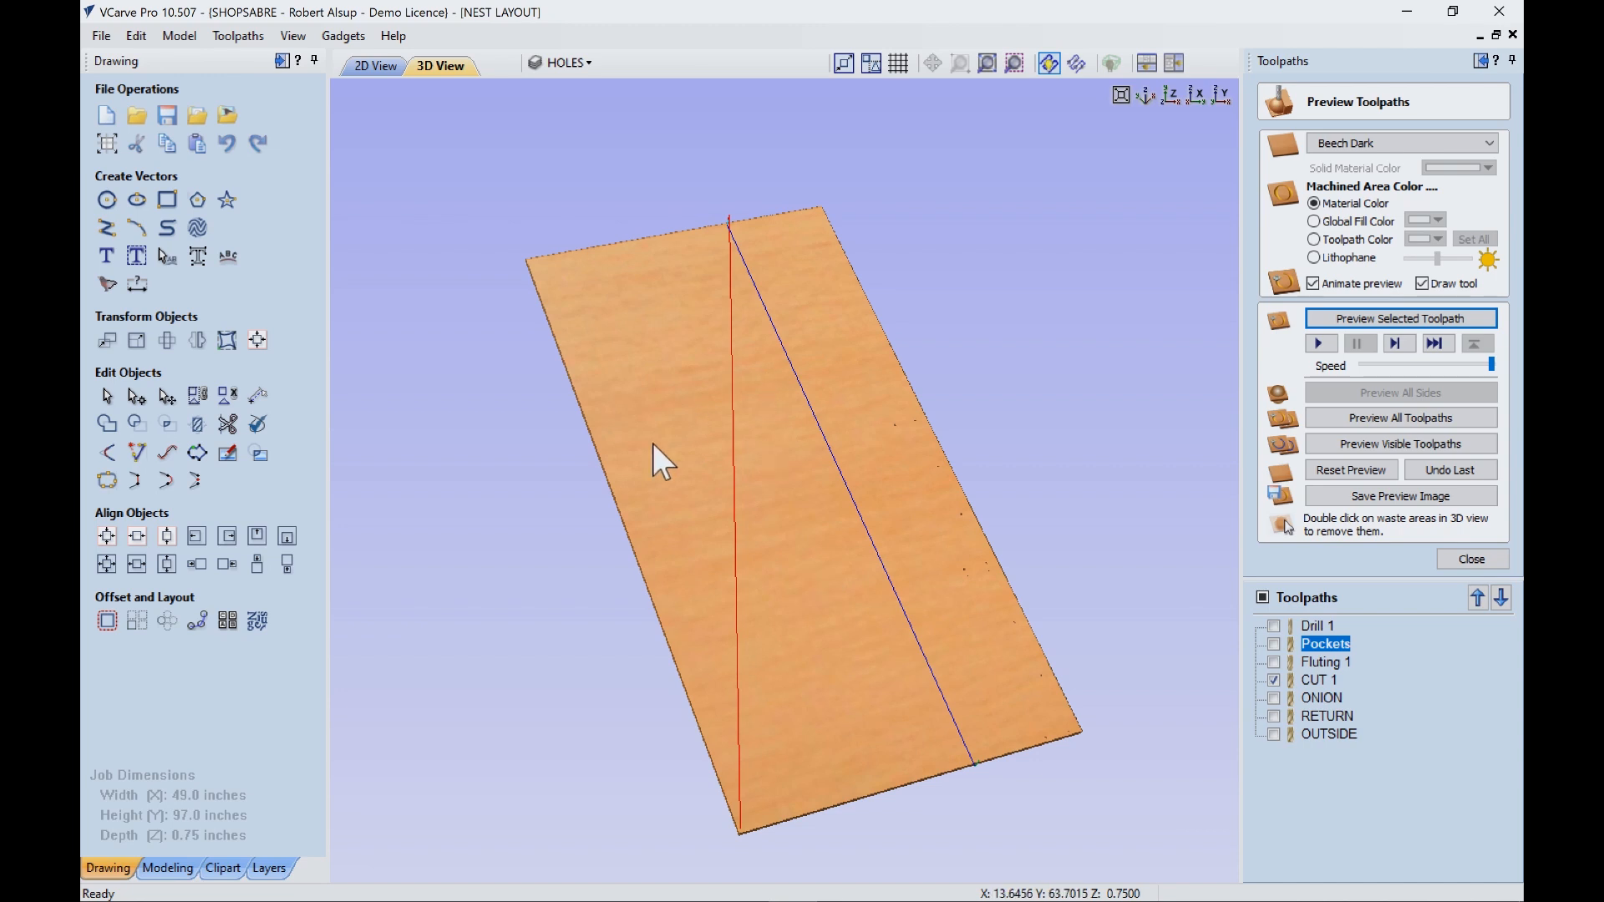
mouse_move(874, 608)
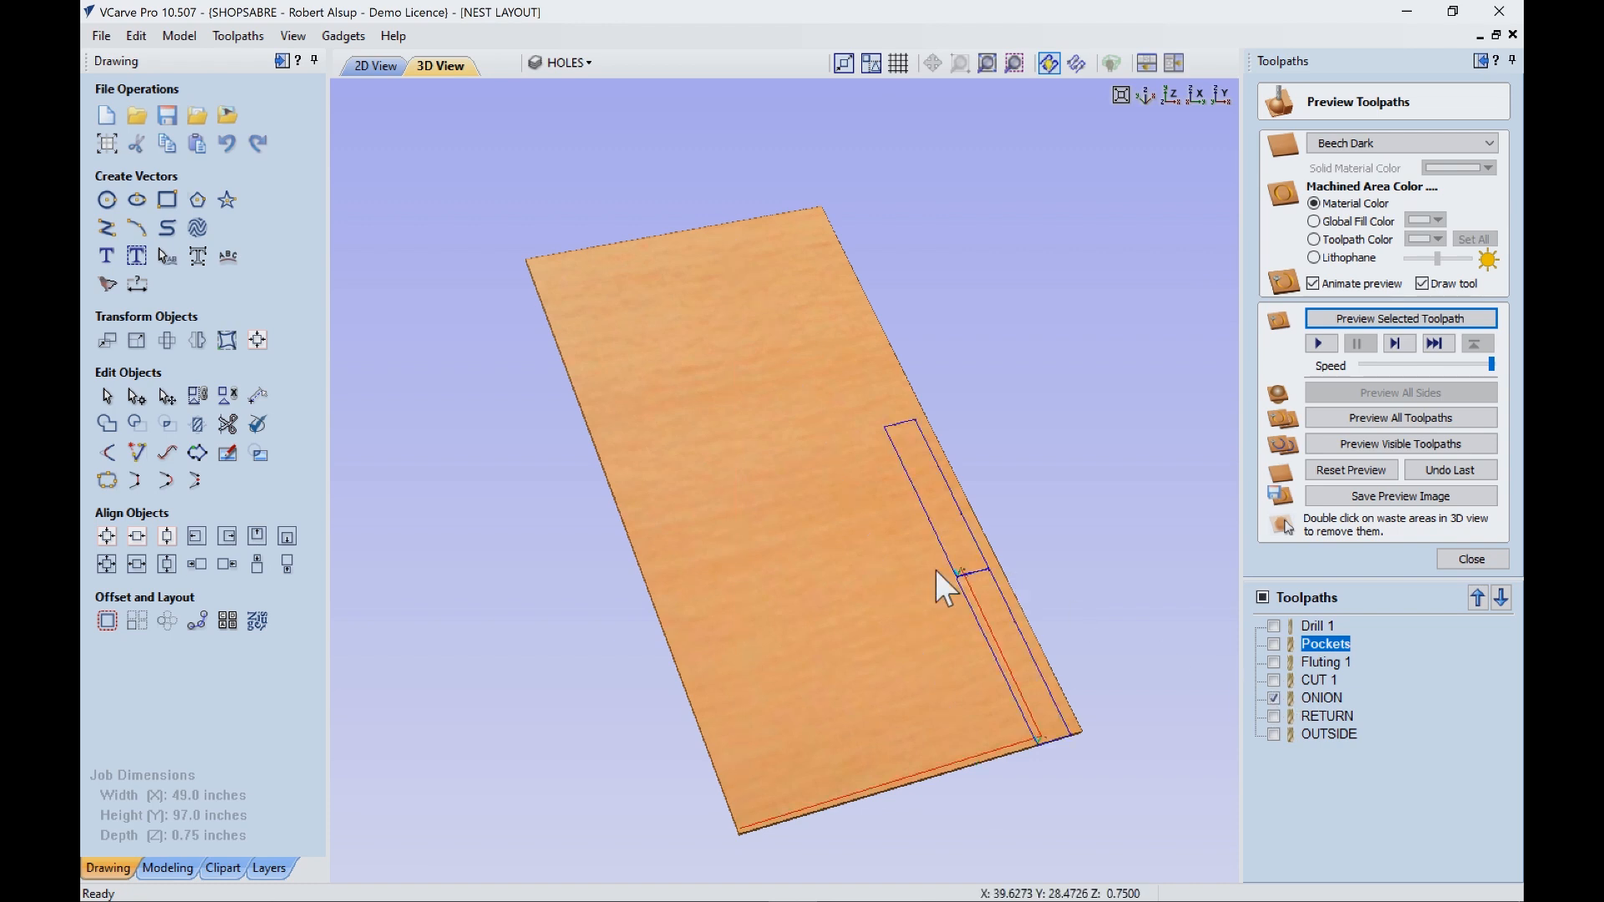
mouse_move(985, 649)
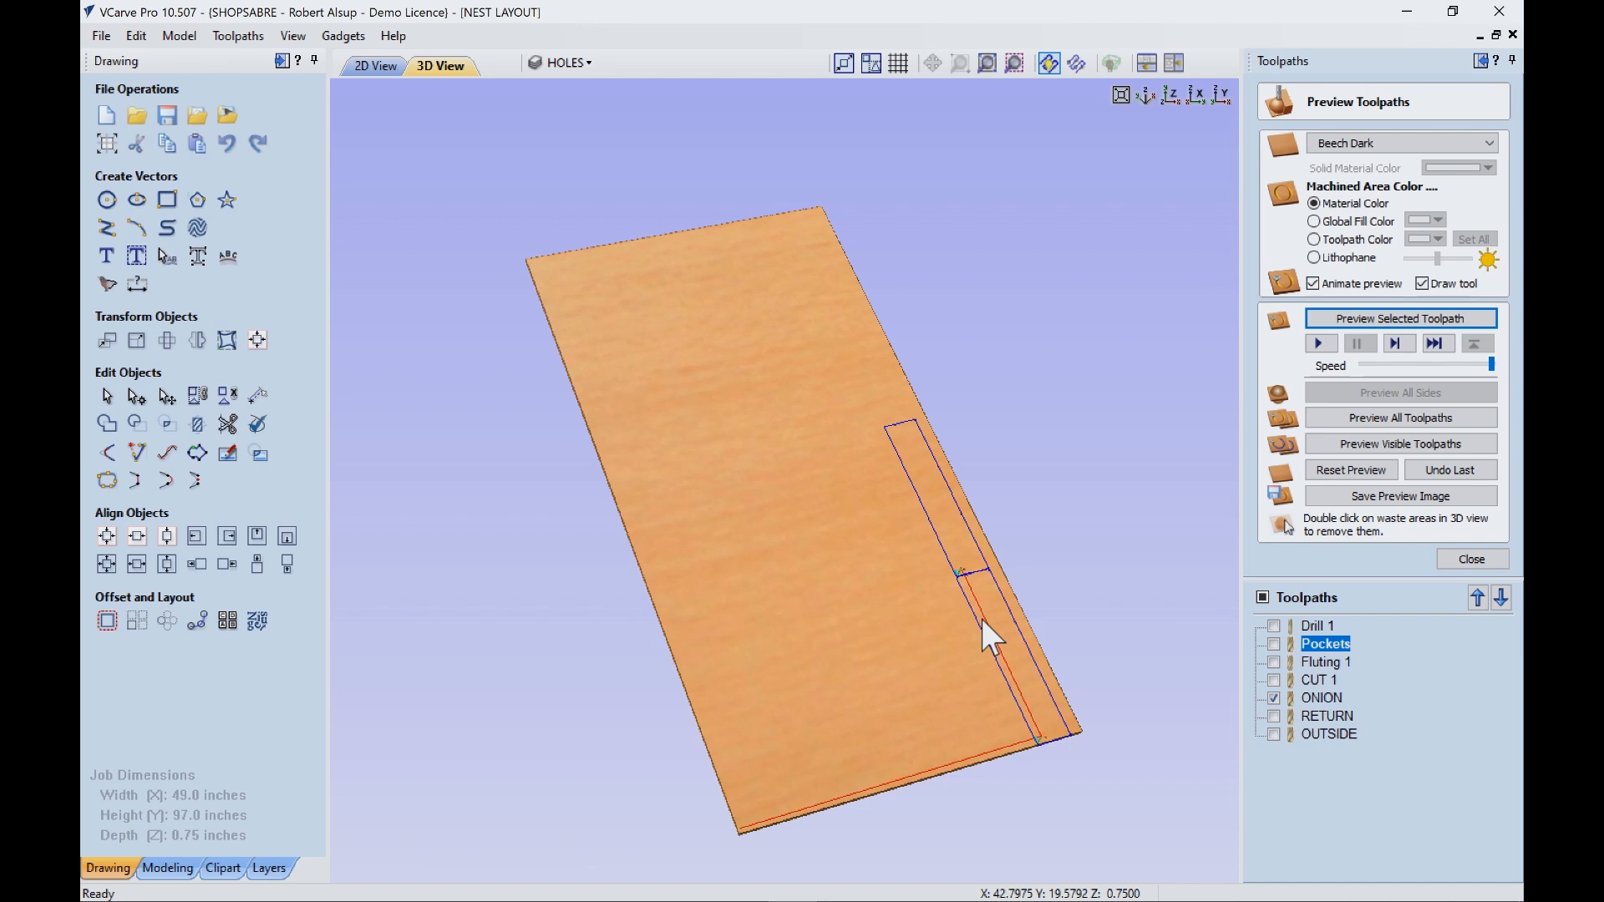
mouse_move(1237, 716)
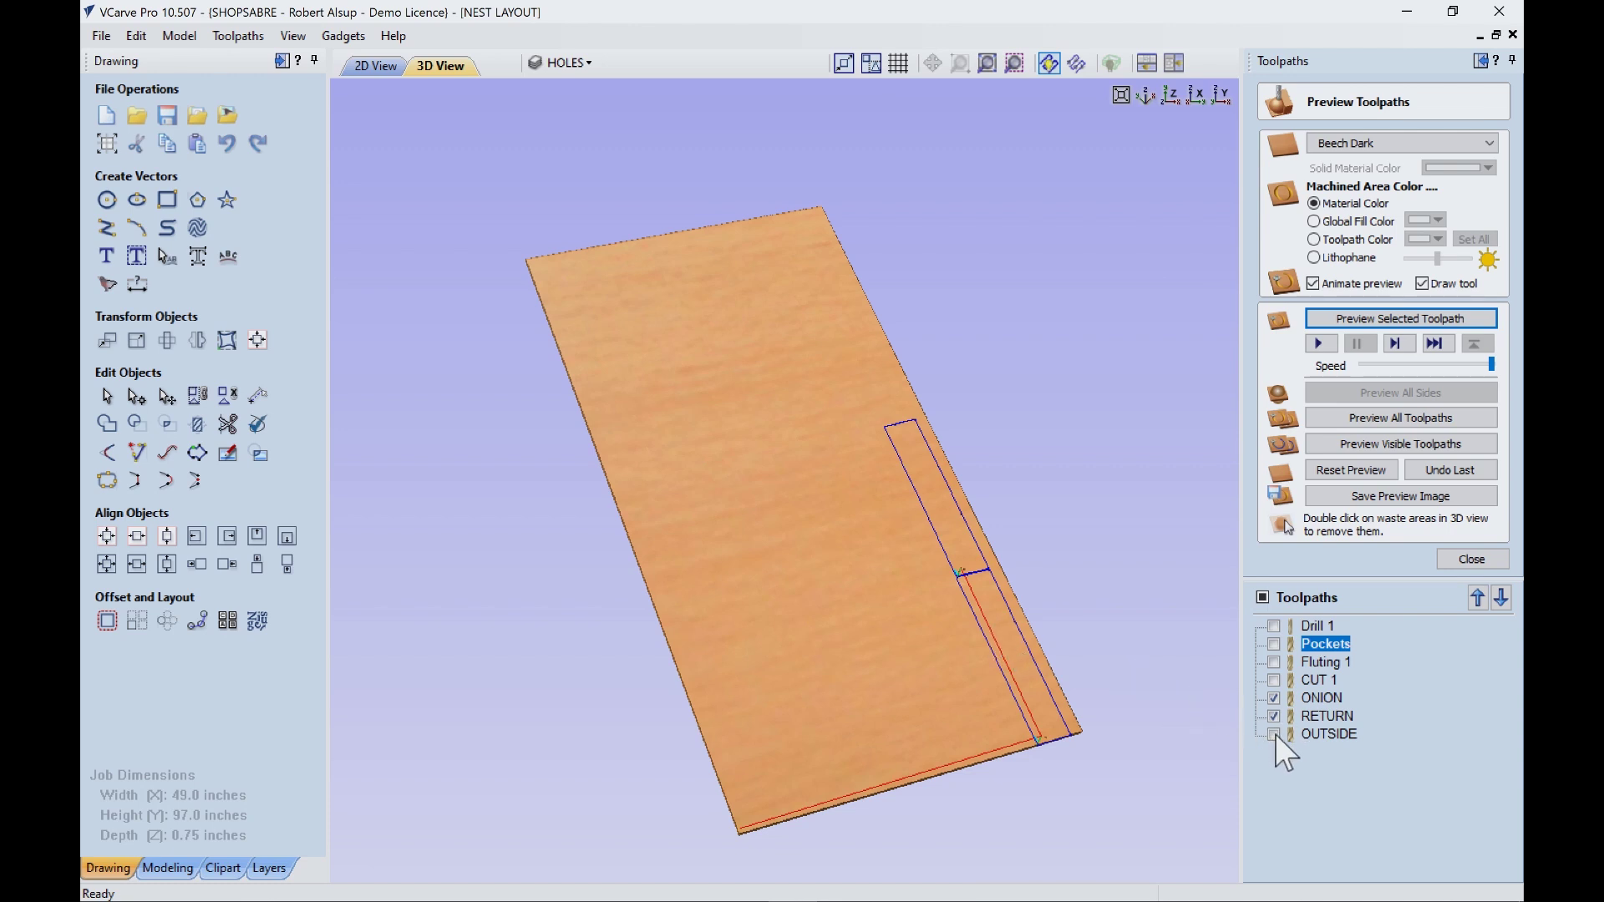
left_click(1273, 735)
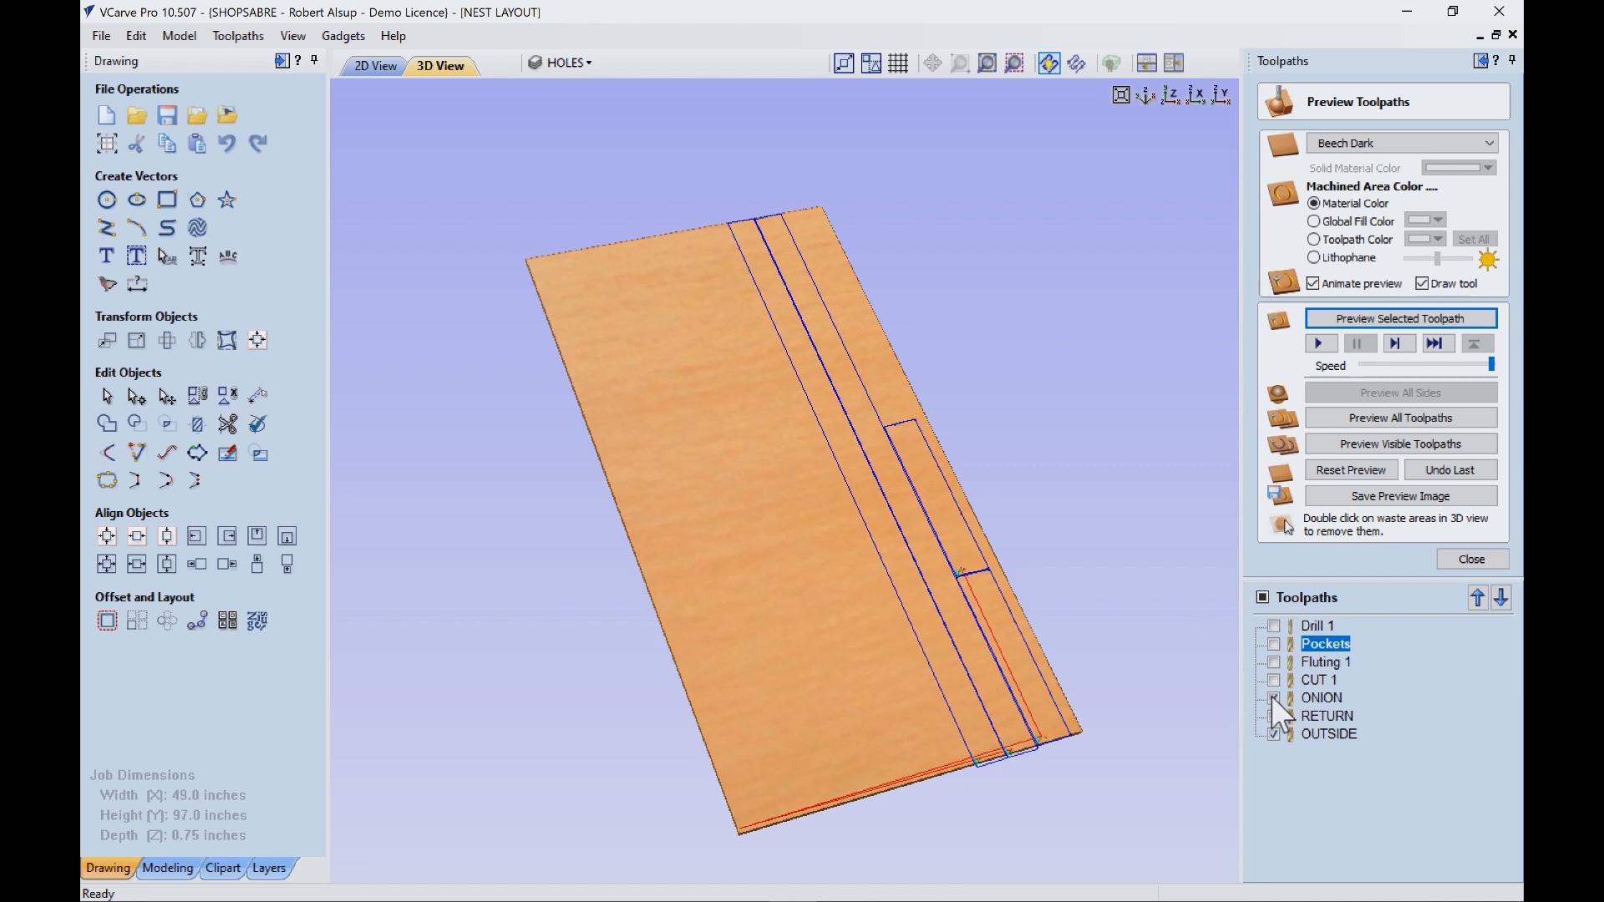
- Reset the preview to a plain sheet and simulate all toolpaths
left_click(1261, 597)
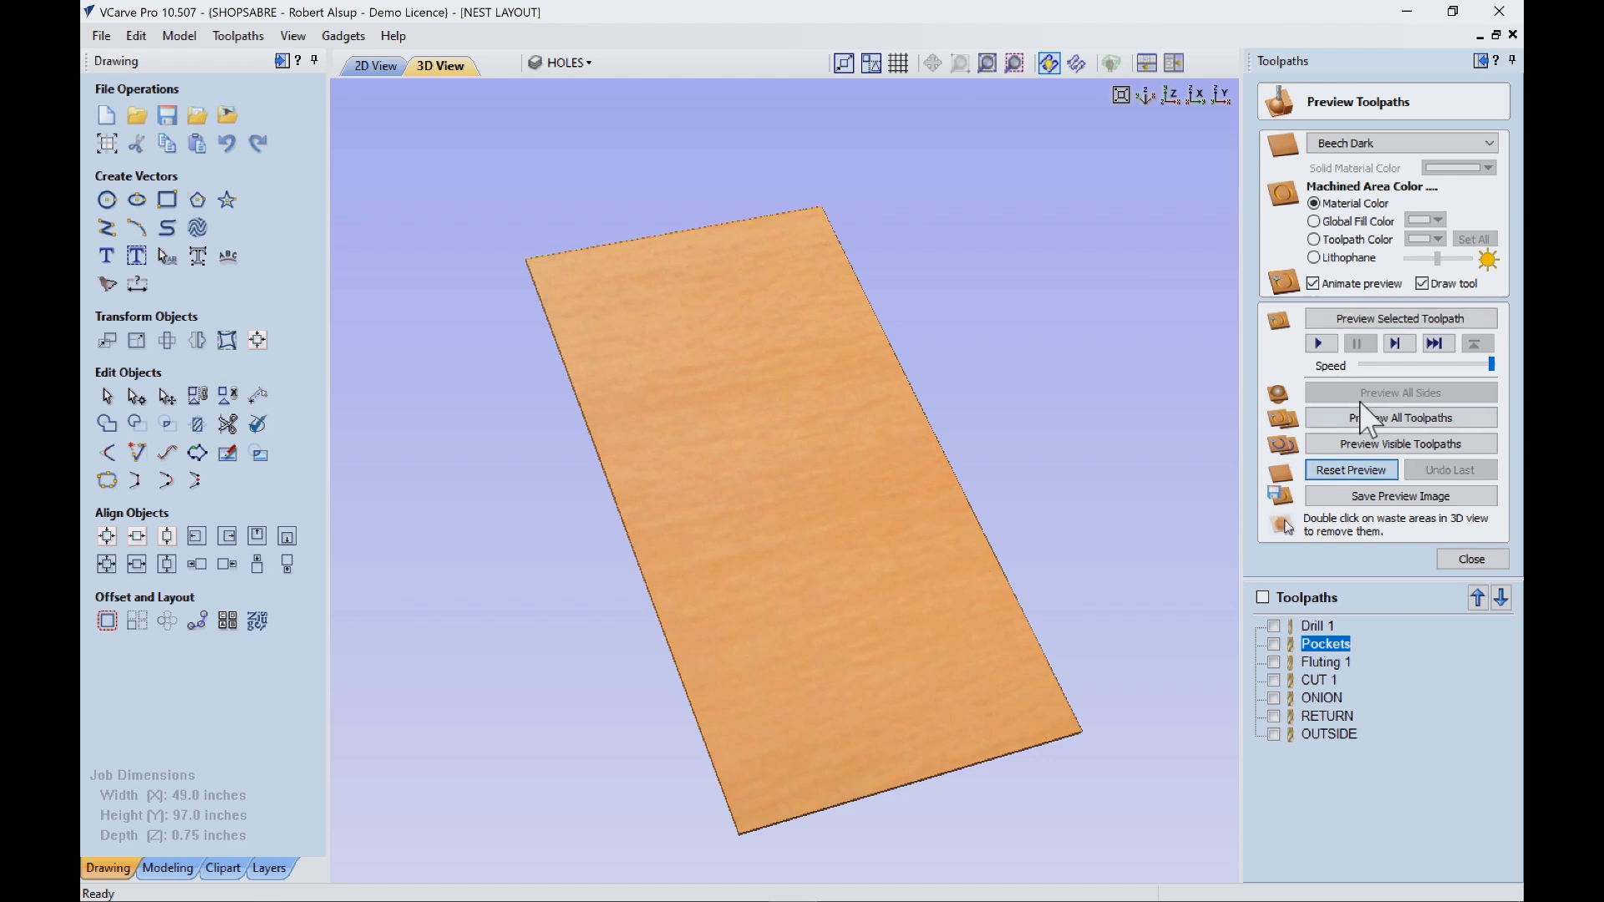
left_click(1400, 418)
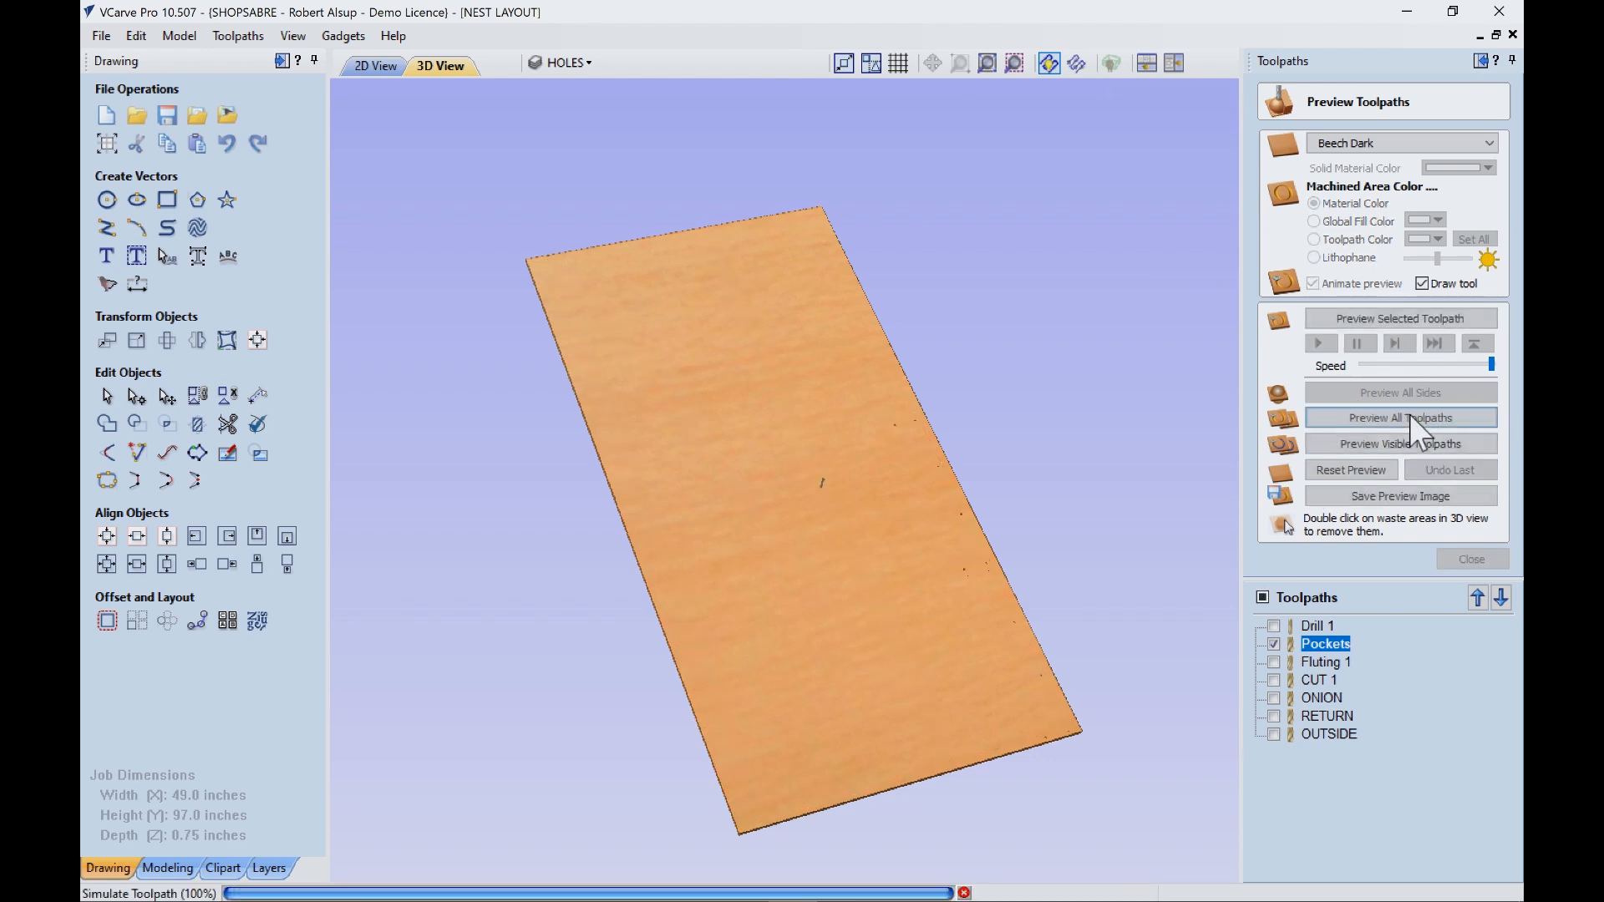